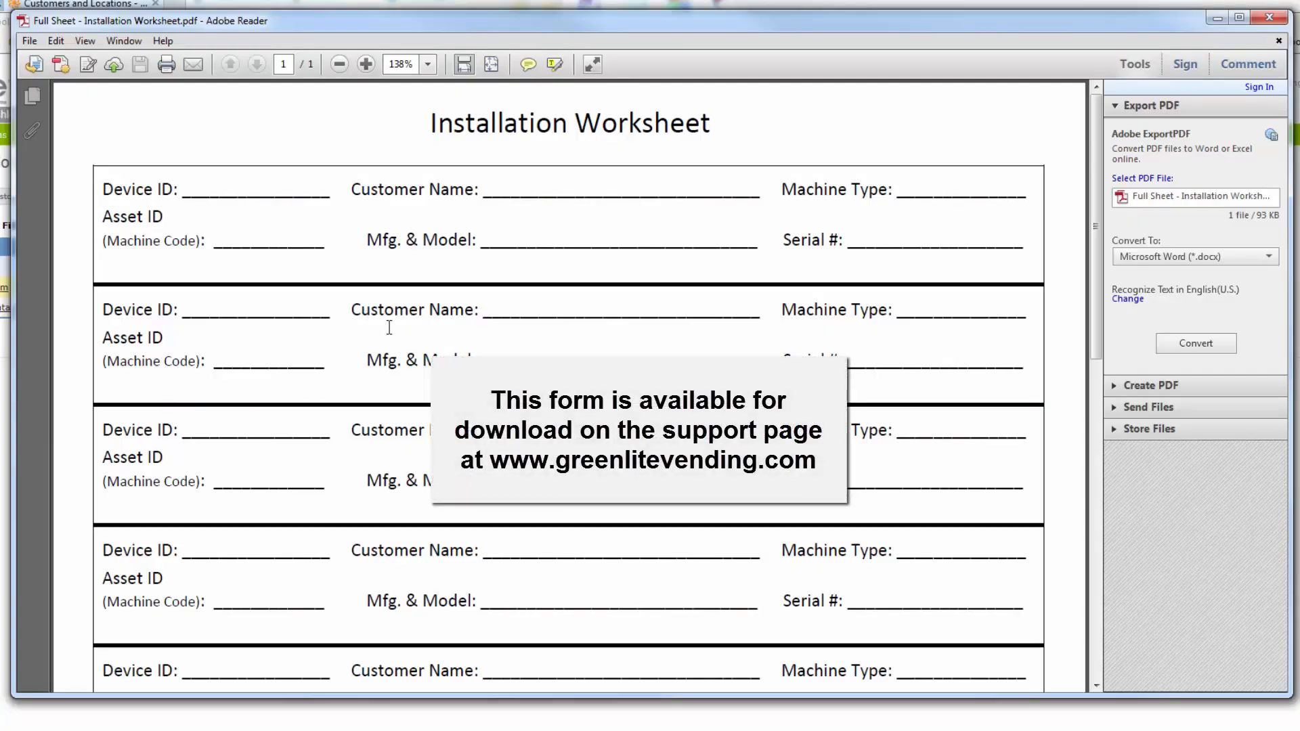
pyautogui.moveTo(307, 264)
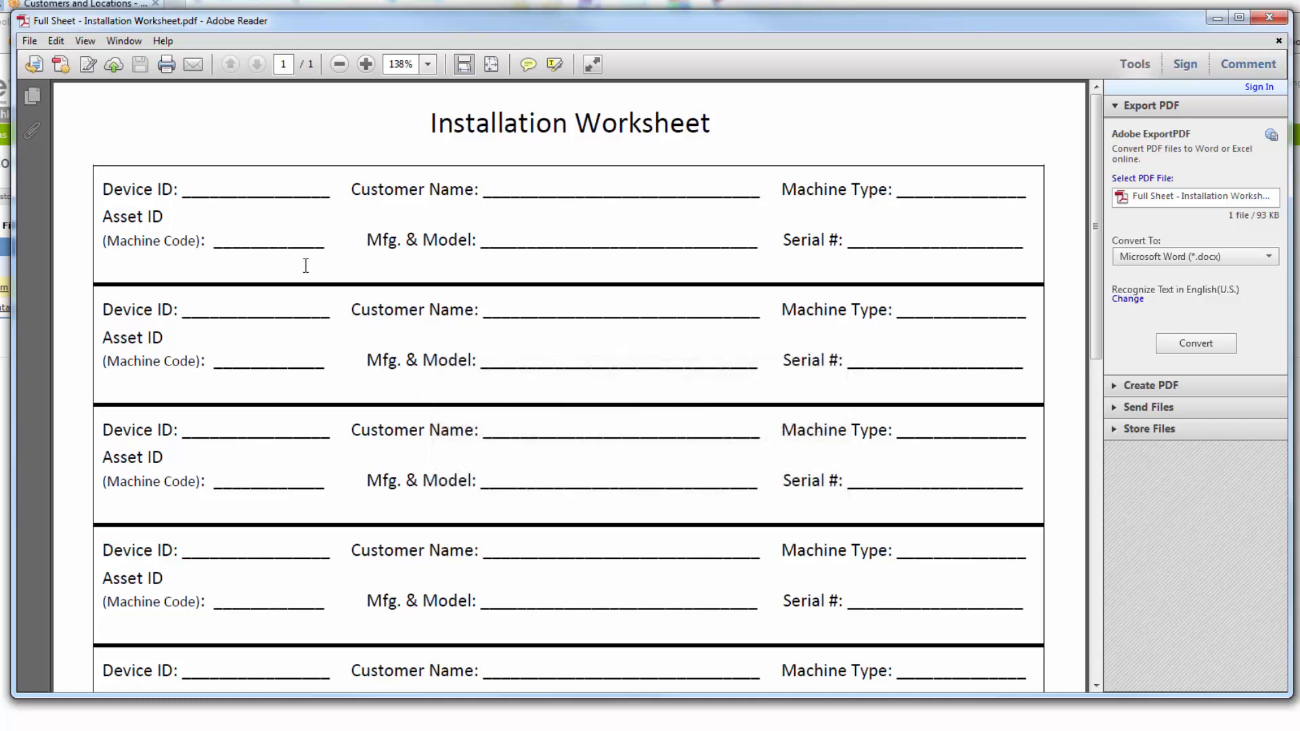
pyautogui.moveTo(307, 275)
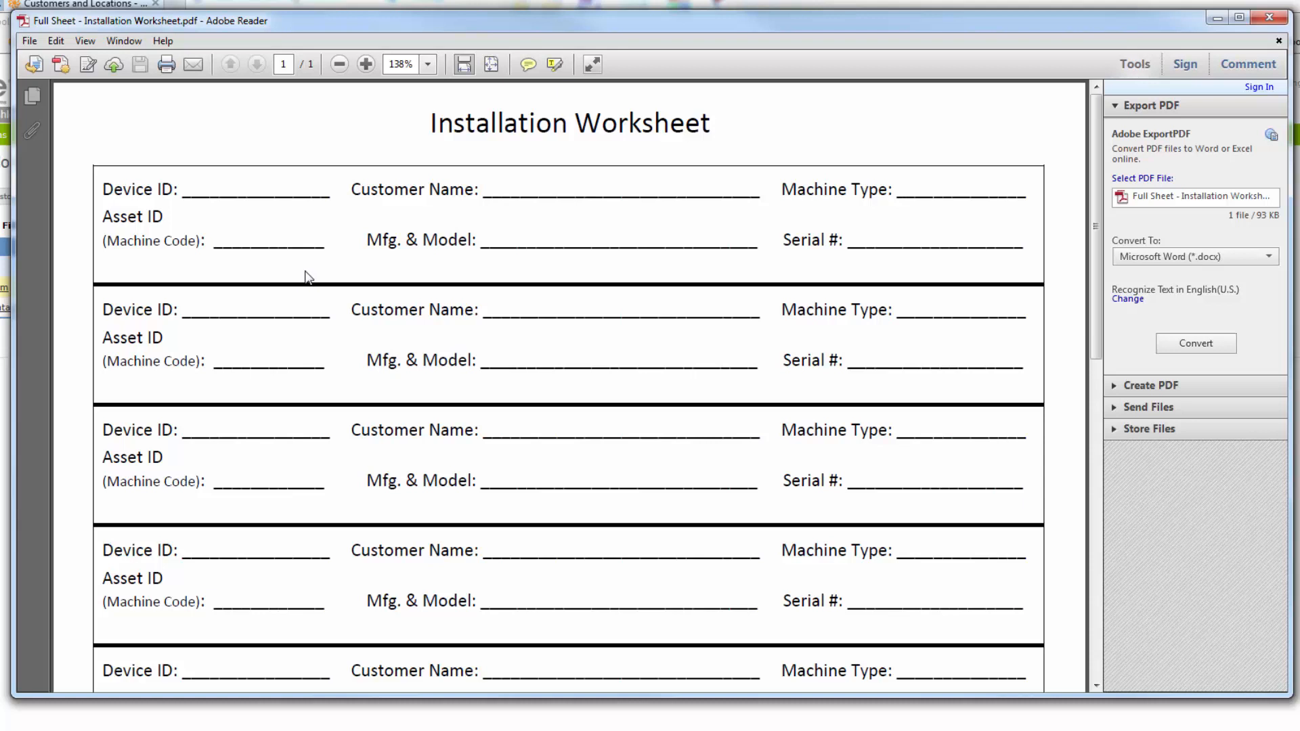
pyautogui.moveTo(377, 148)
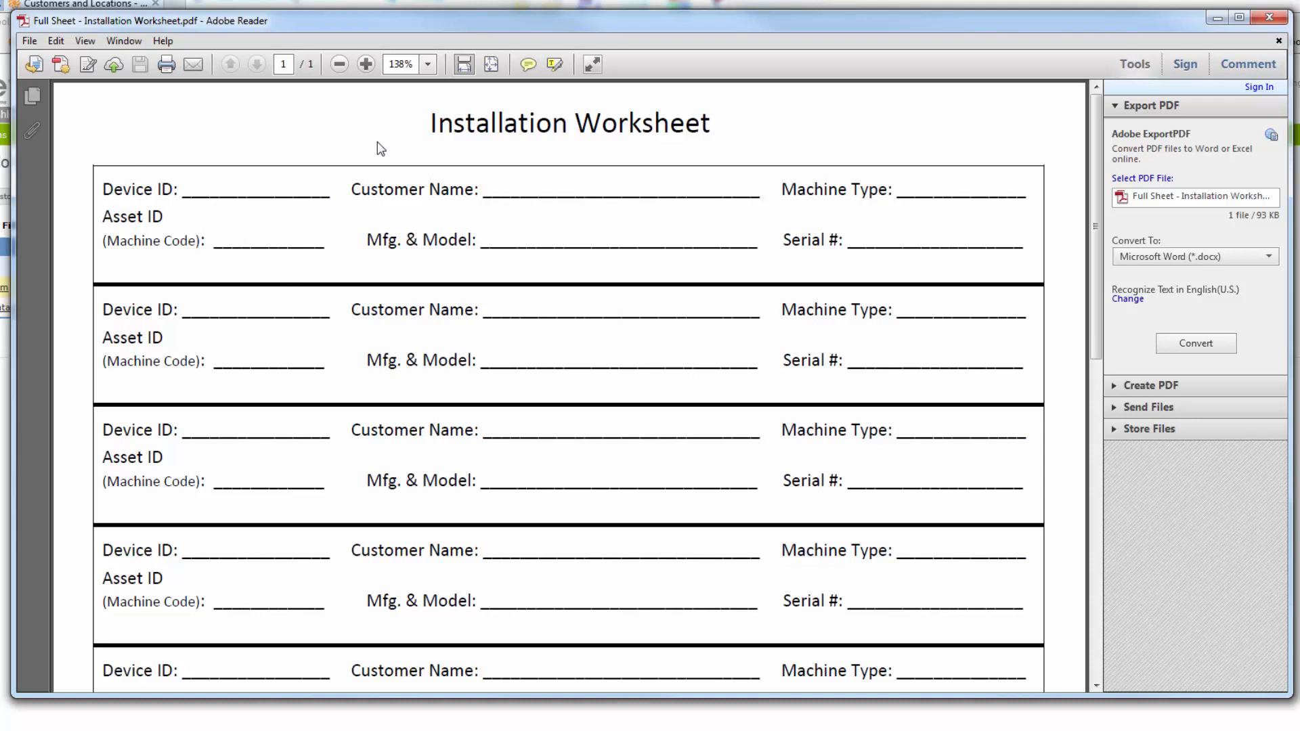
pyautogui.moveTo(878, 162)
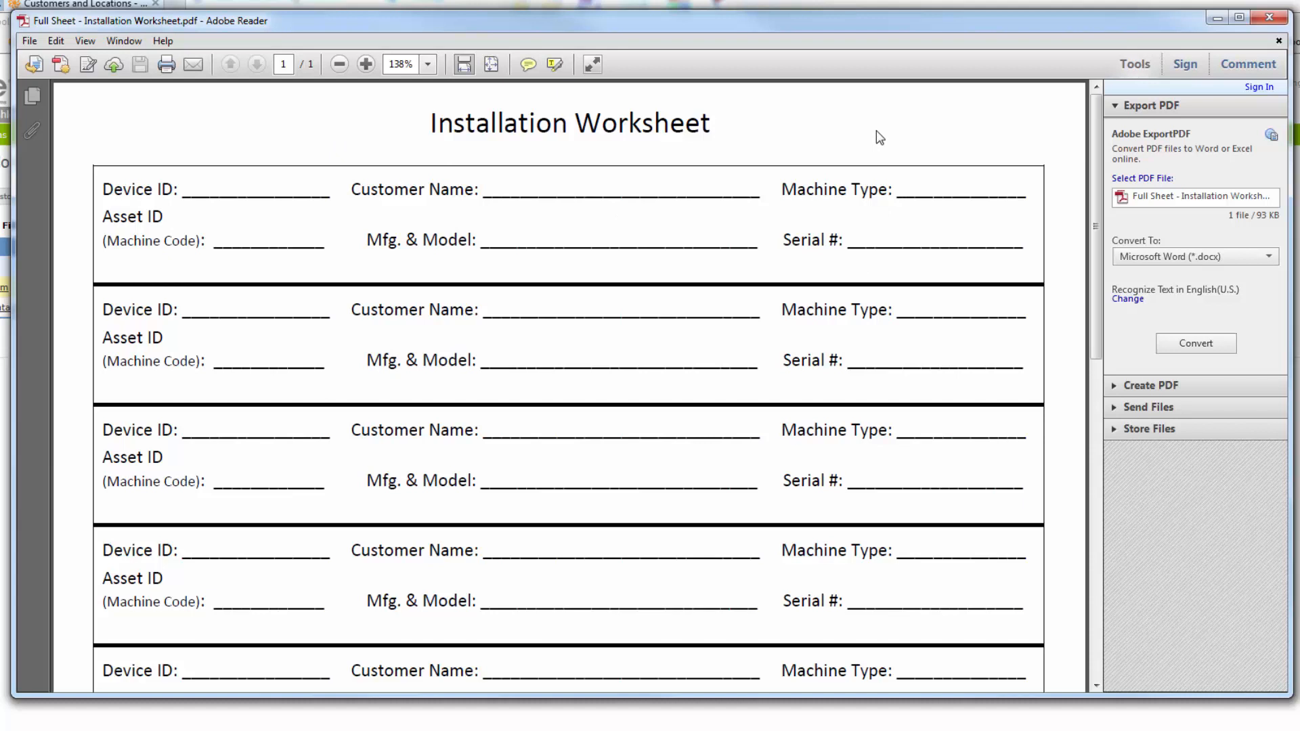
pyautogui.moveTo(213, 168)
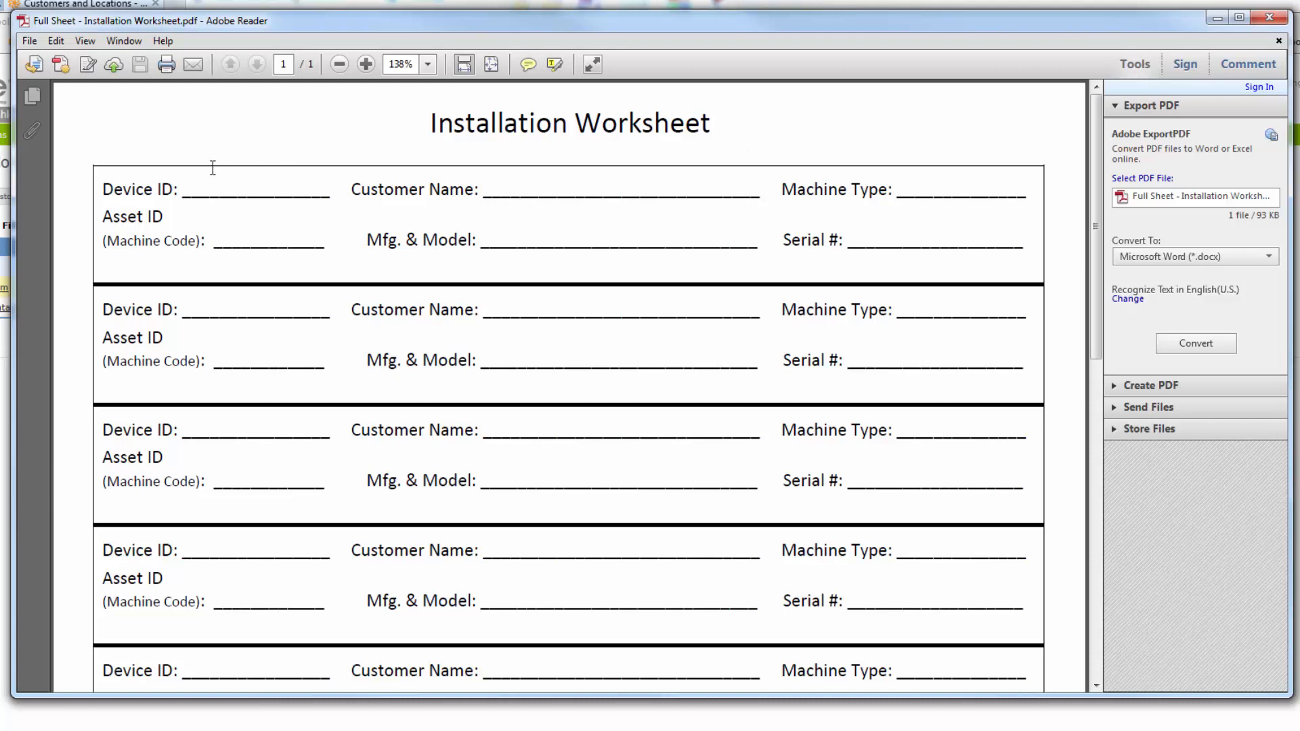
pyautogui.moveTo(192, 203)
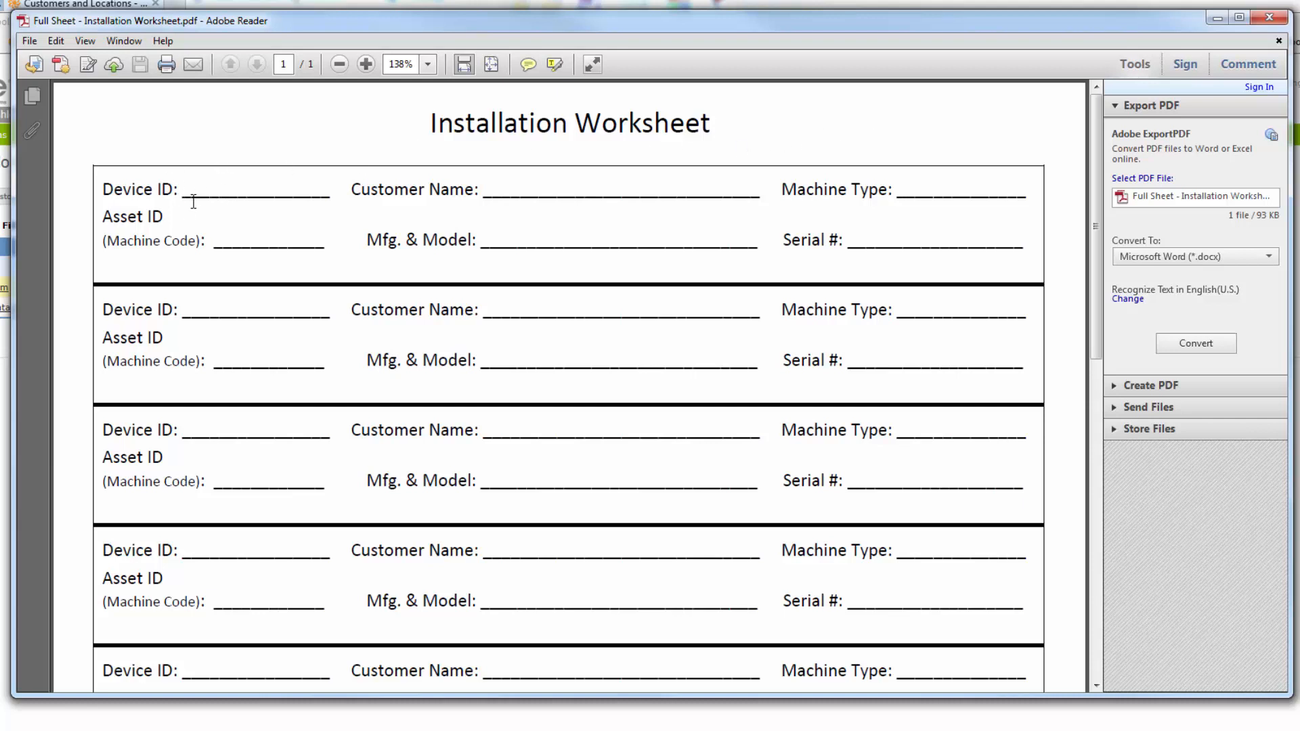
# - Check the Device ID on the worksheet and return to the Greenlite sign-in page
pyautogui.doubleClick(215, 190)
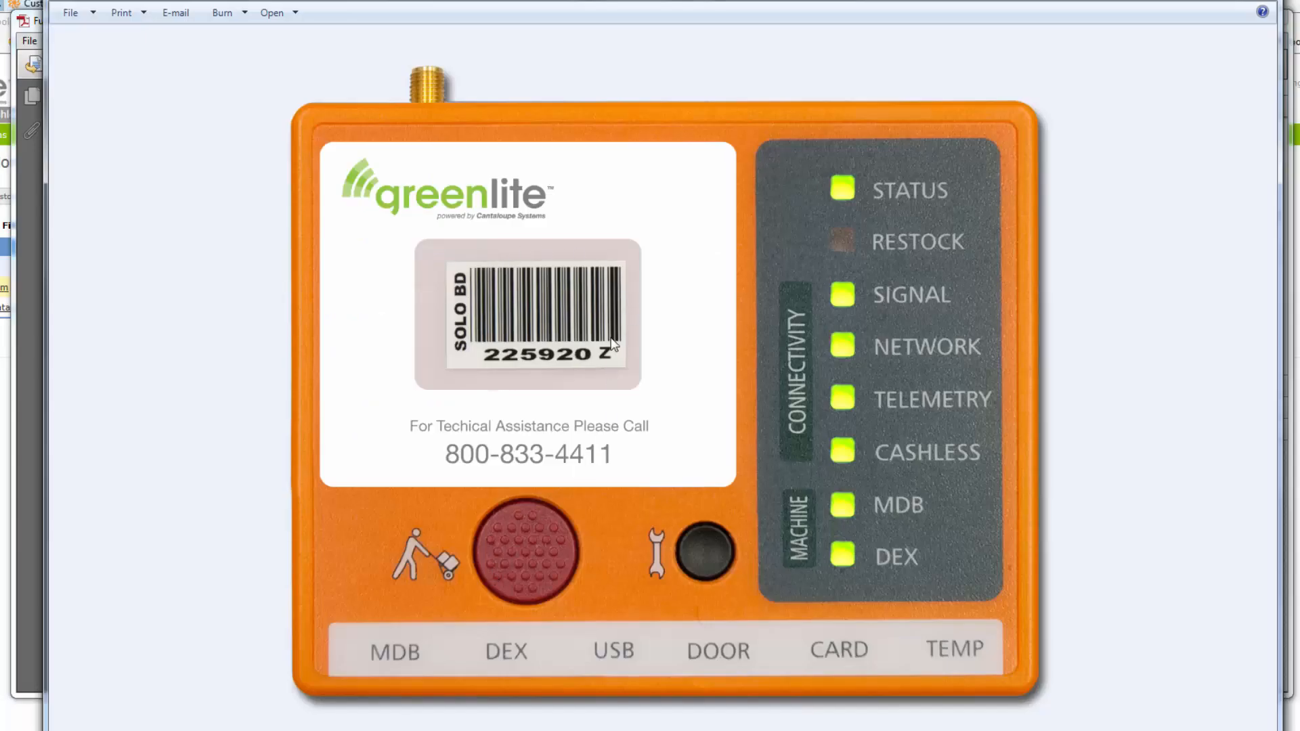
pyautogui.moveTo(327, 664)
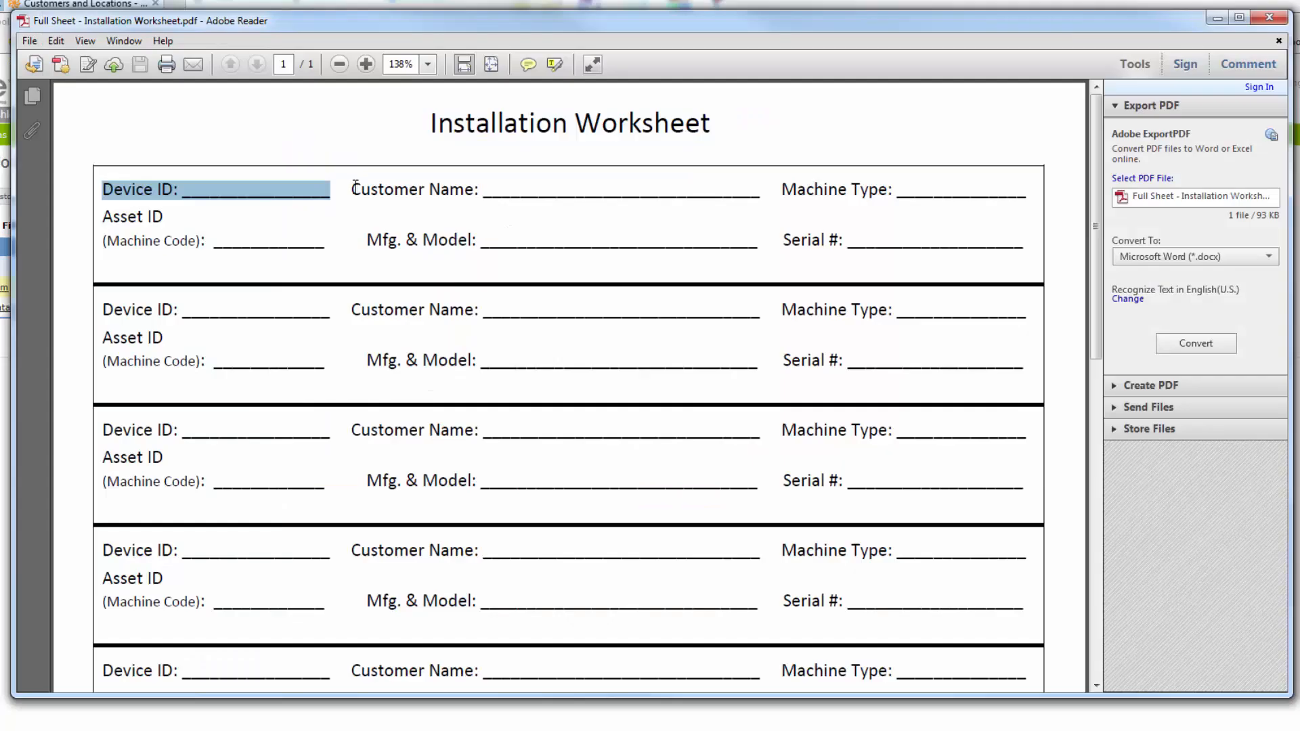
pyautogui.doubleClick(420, 240)
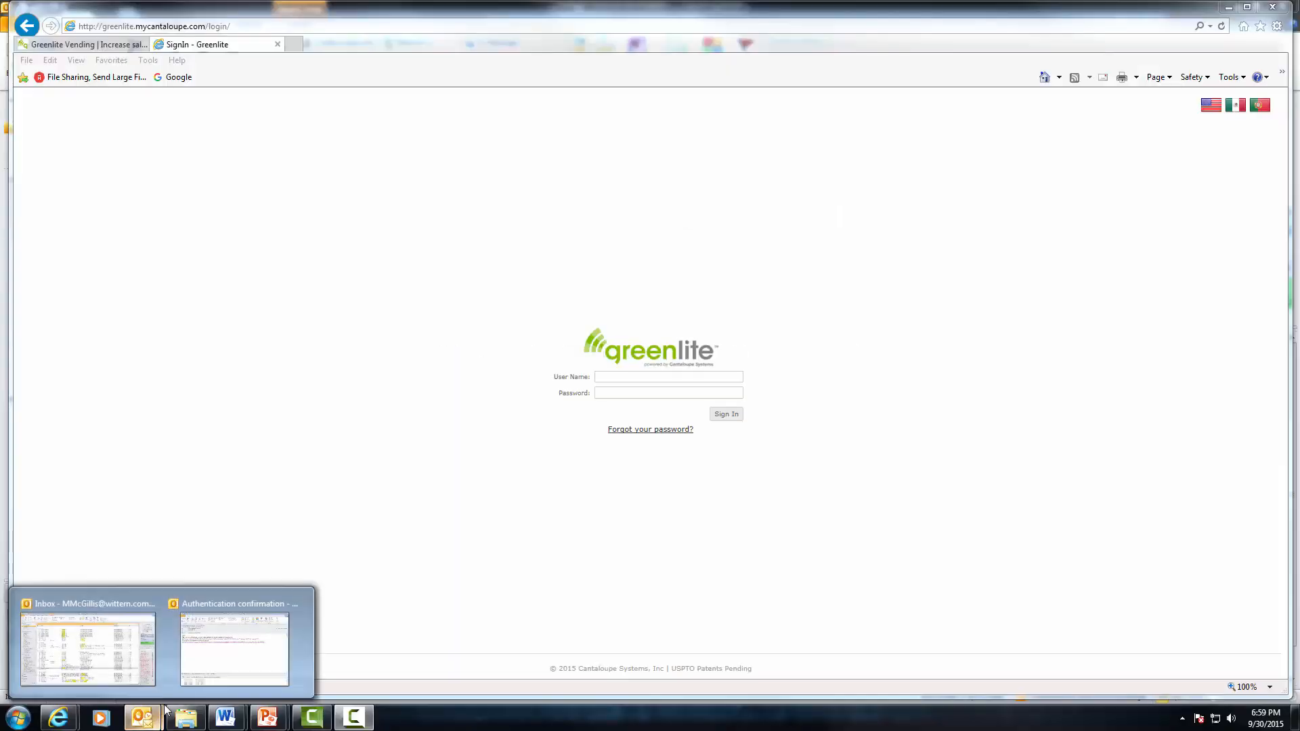
pyautogui.click(234, 649)
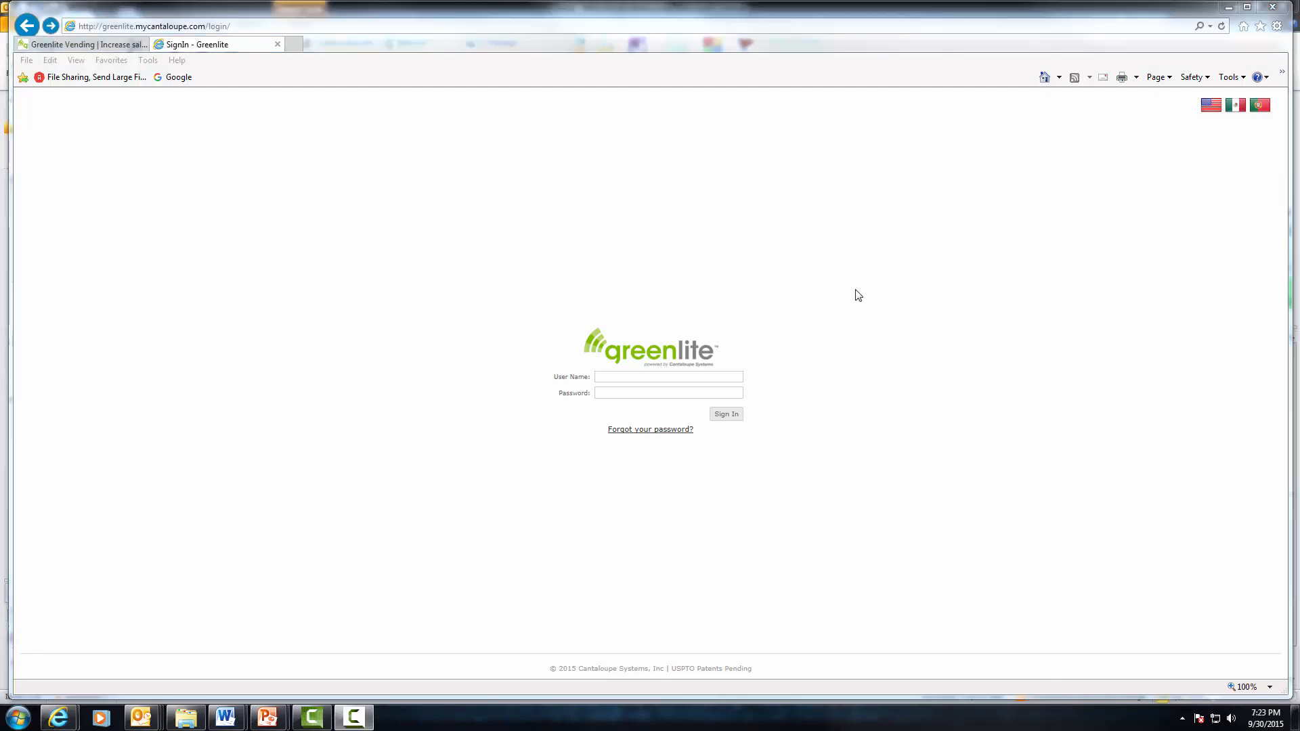
pyautogui.moveTo(642, 437)
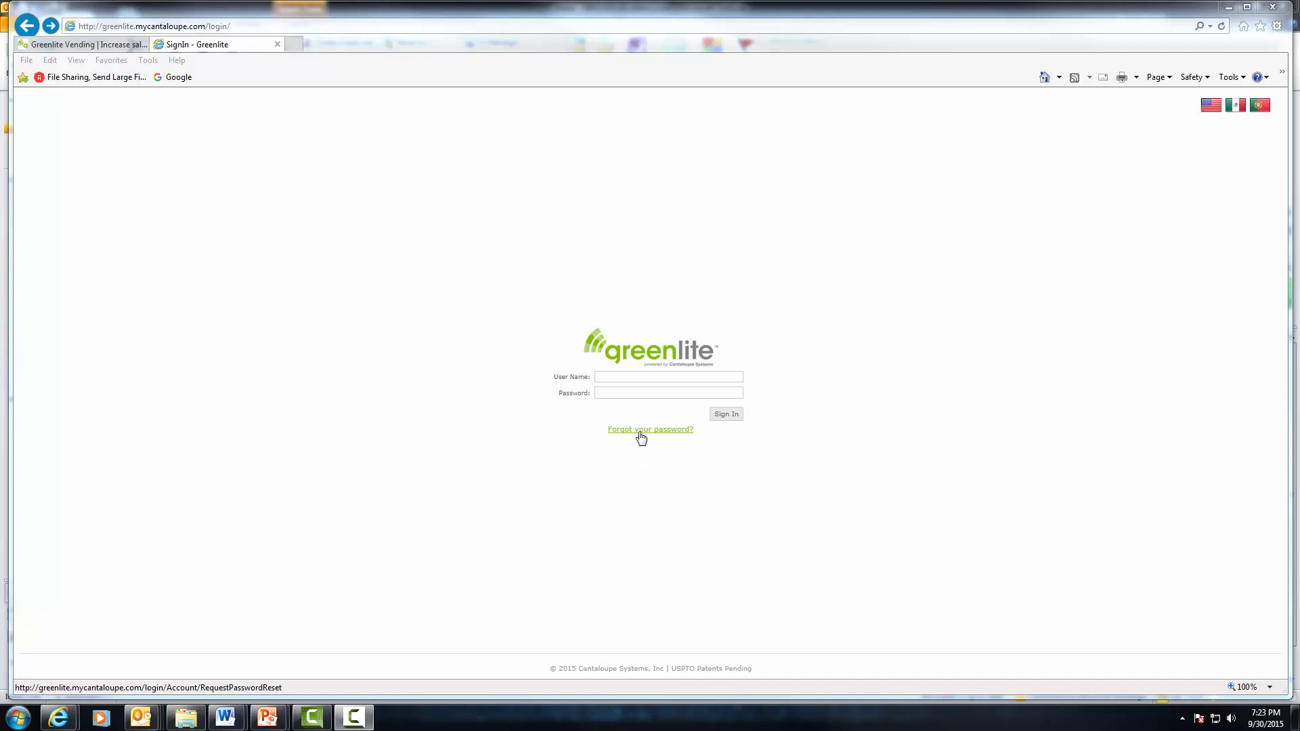
# - Request a password reset by e-mail and follow the emailed link to the Password Change form
pyautogui.click(650, 430)
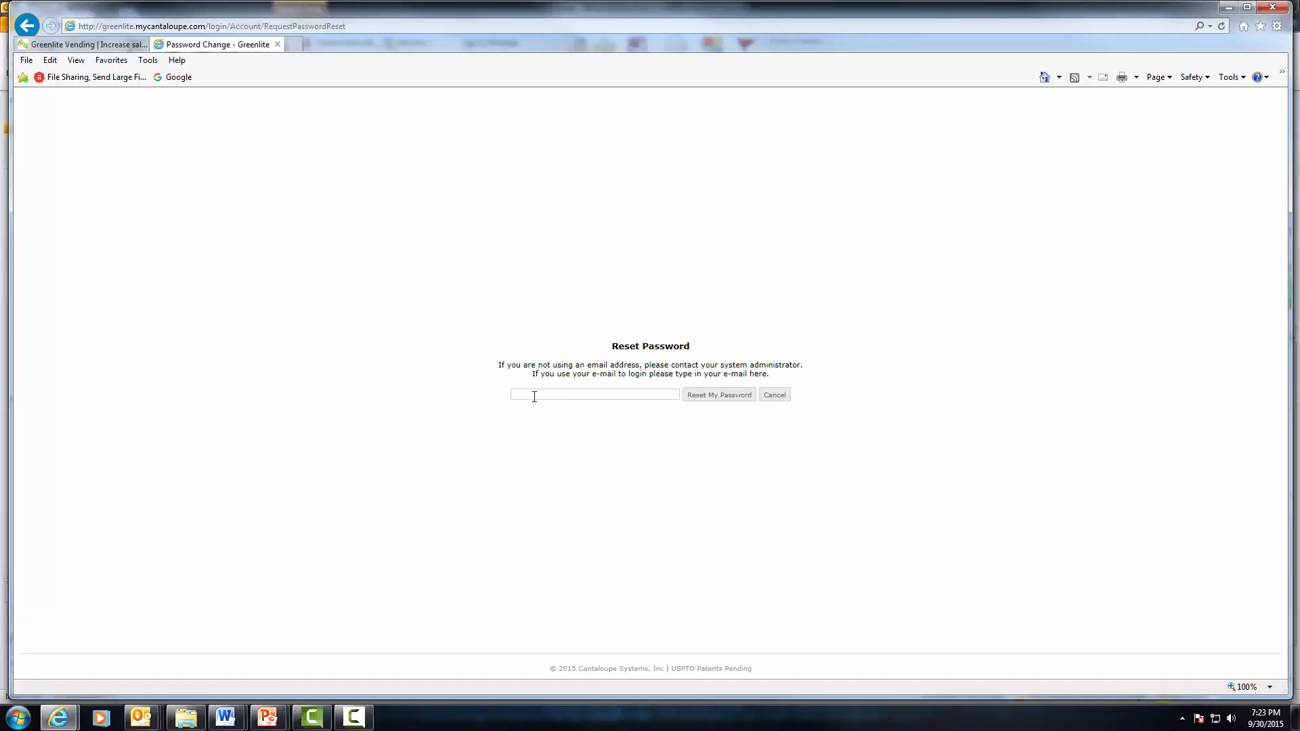
pyautogui.click(594, 395)
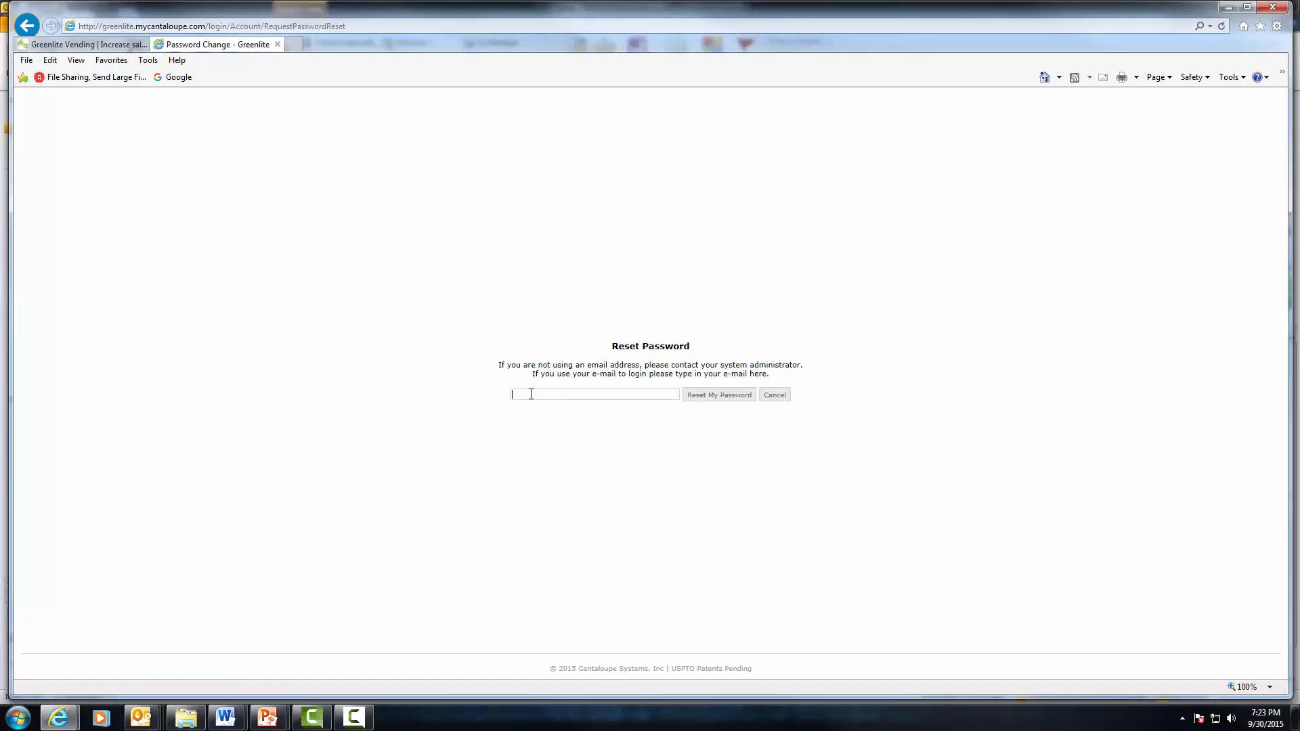
pyautogui.moveTo(718, 394)
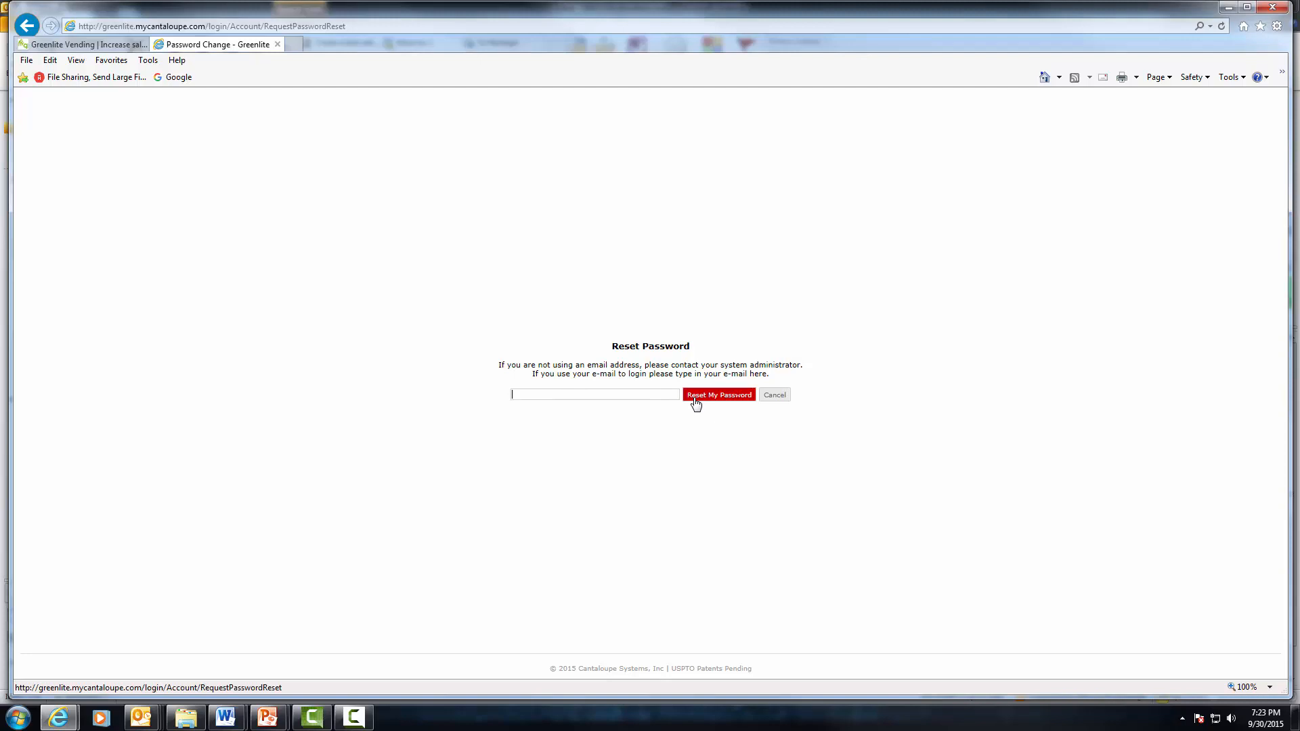
pyautogui.moveTo(499, 577)
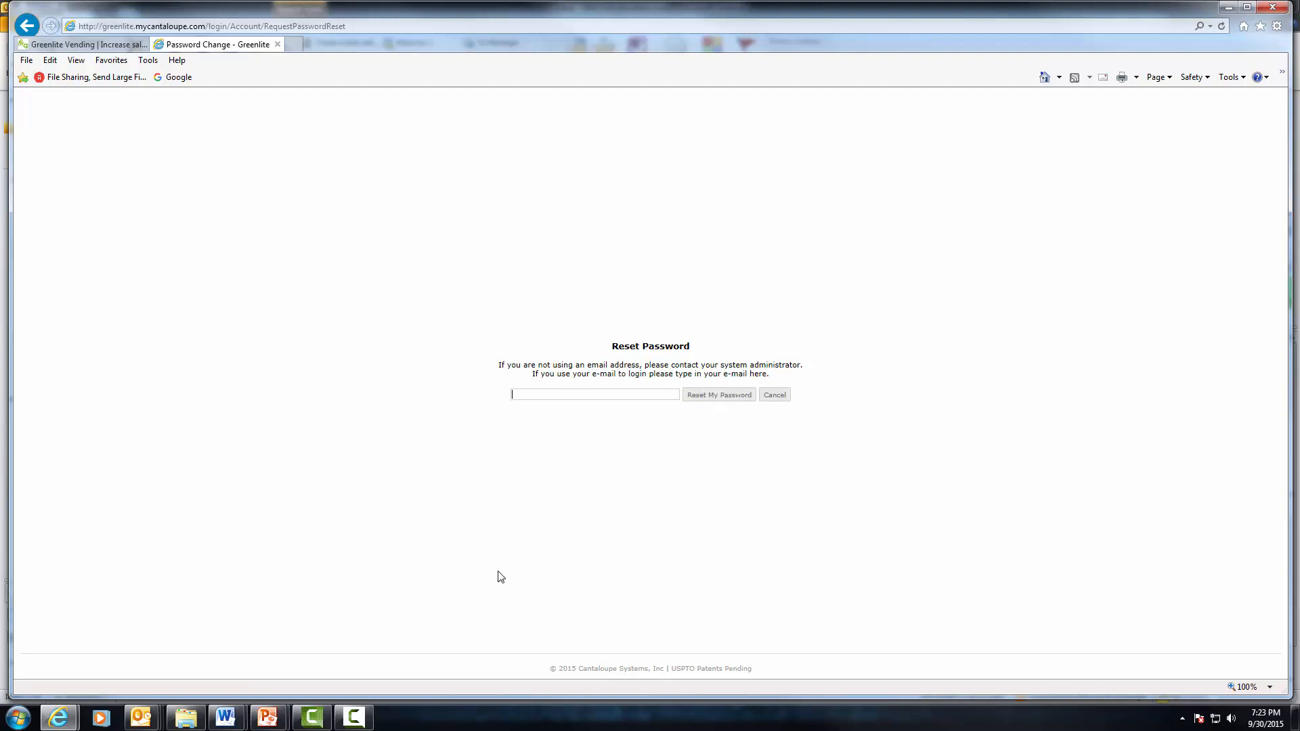
pyautogui.moveTo(141, 718)
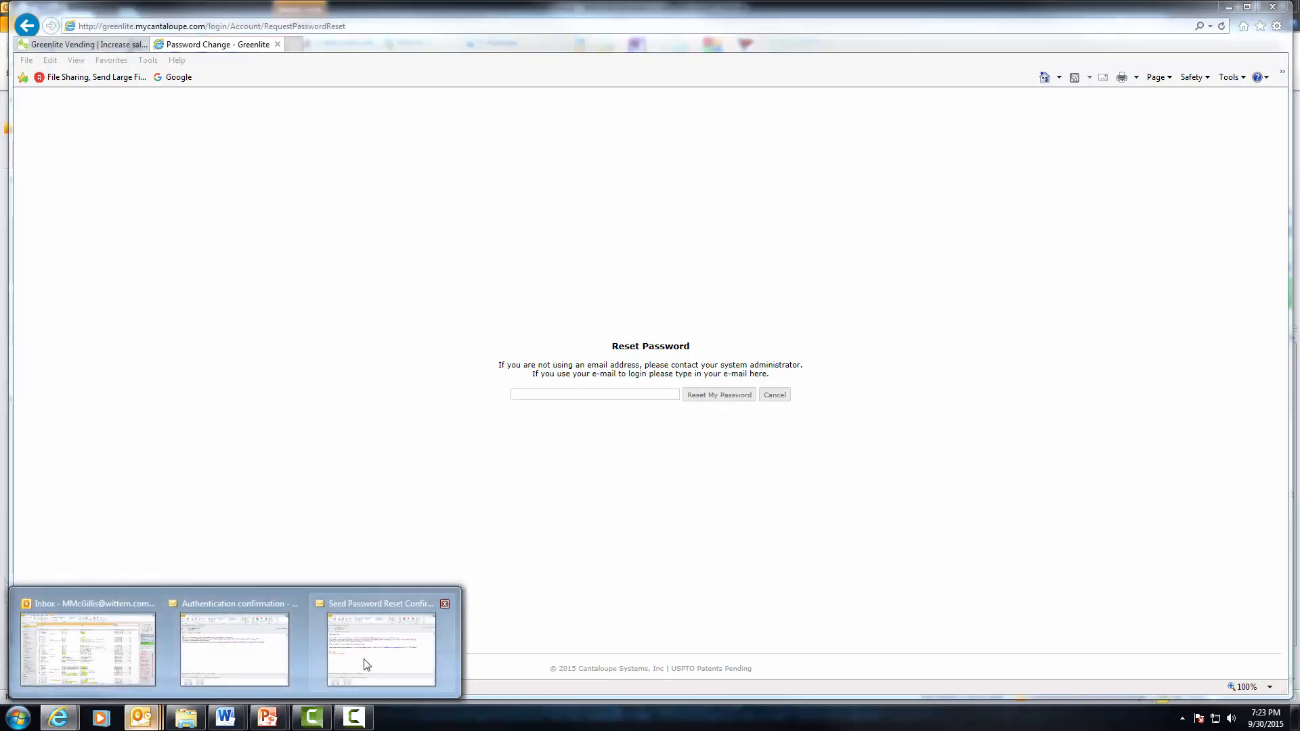
pyautogui.click(381, 652)
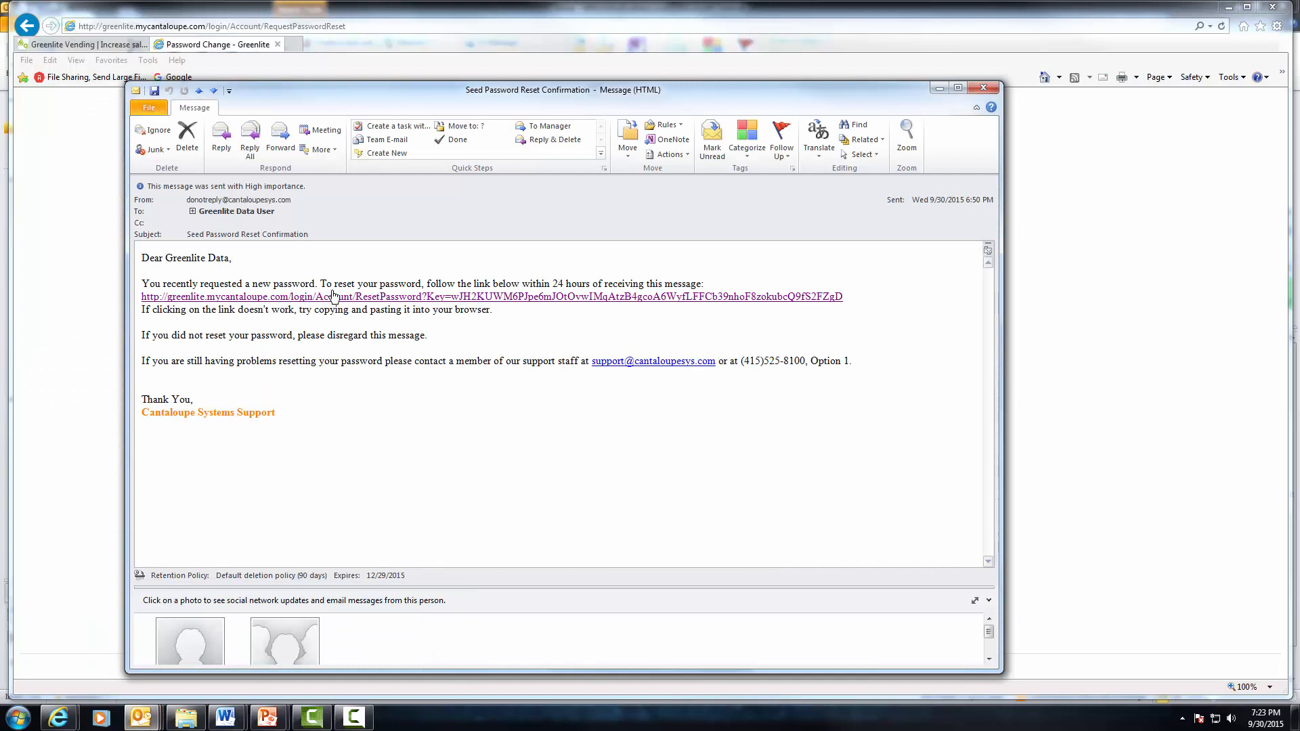
pyautogui.click(332, 296)
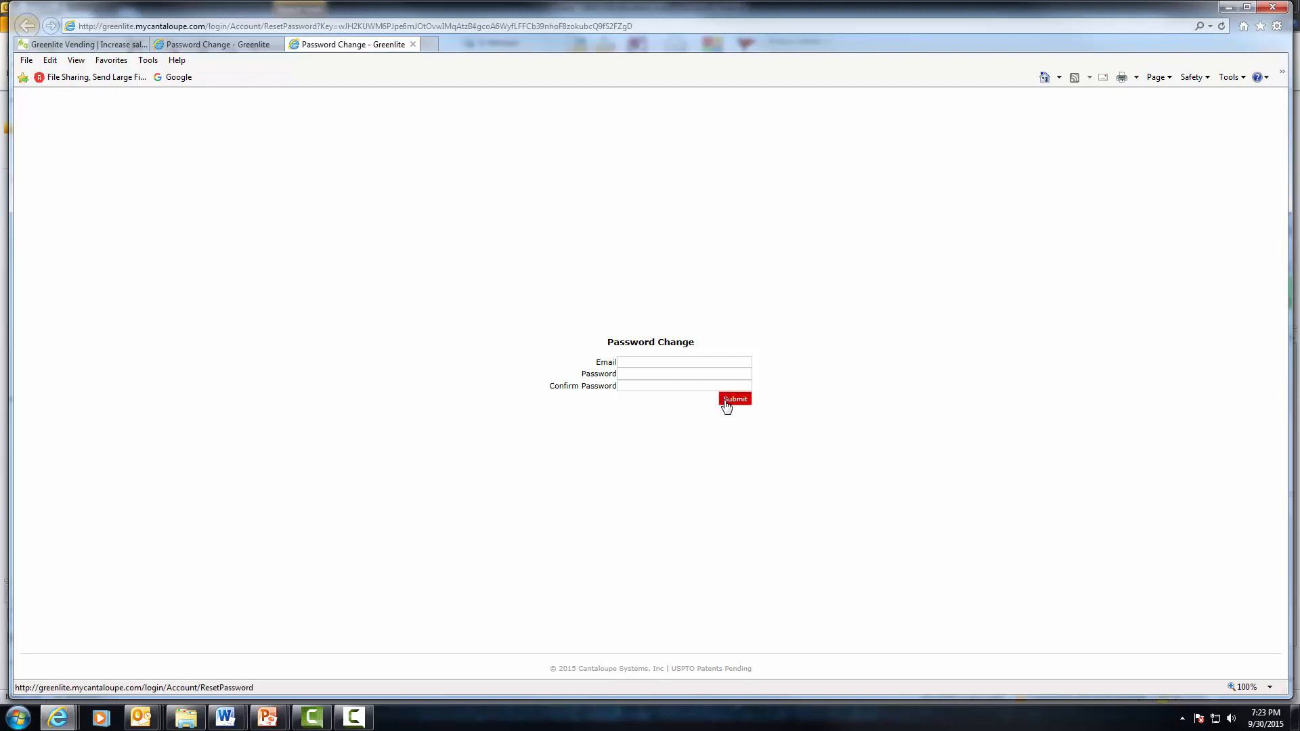
pyautogui.moveTo(645, 251)
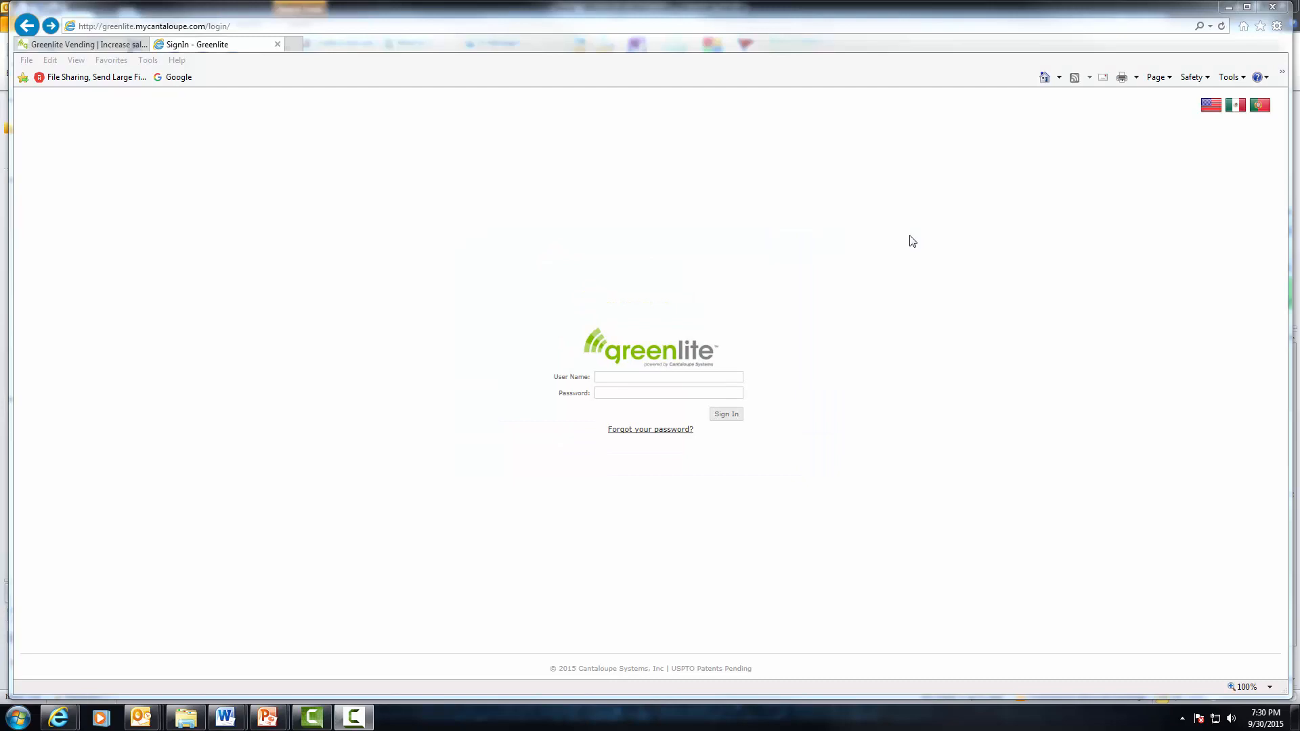
# - Go from the Greenlite Vending home page to the login page
pyautogui.click(83, 43)
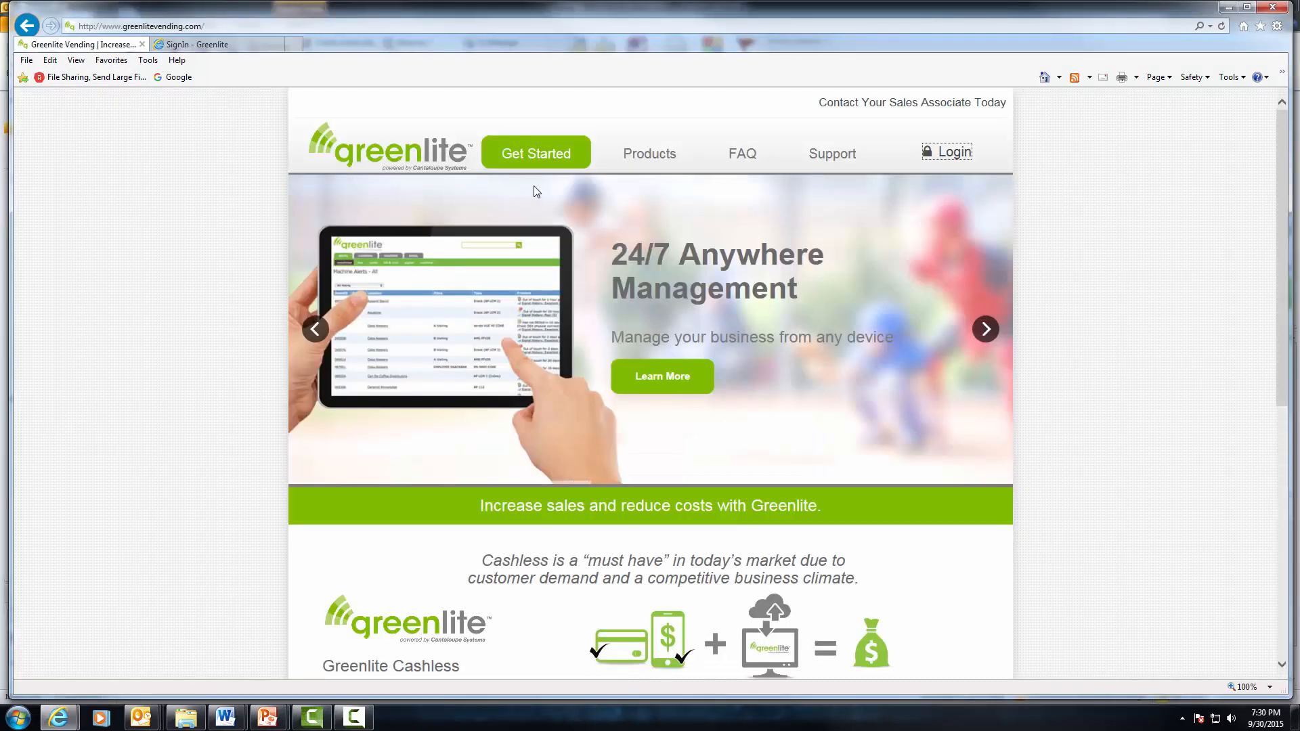
pyautogui.moveTo(947, 156)
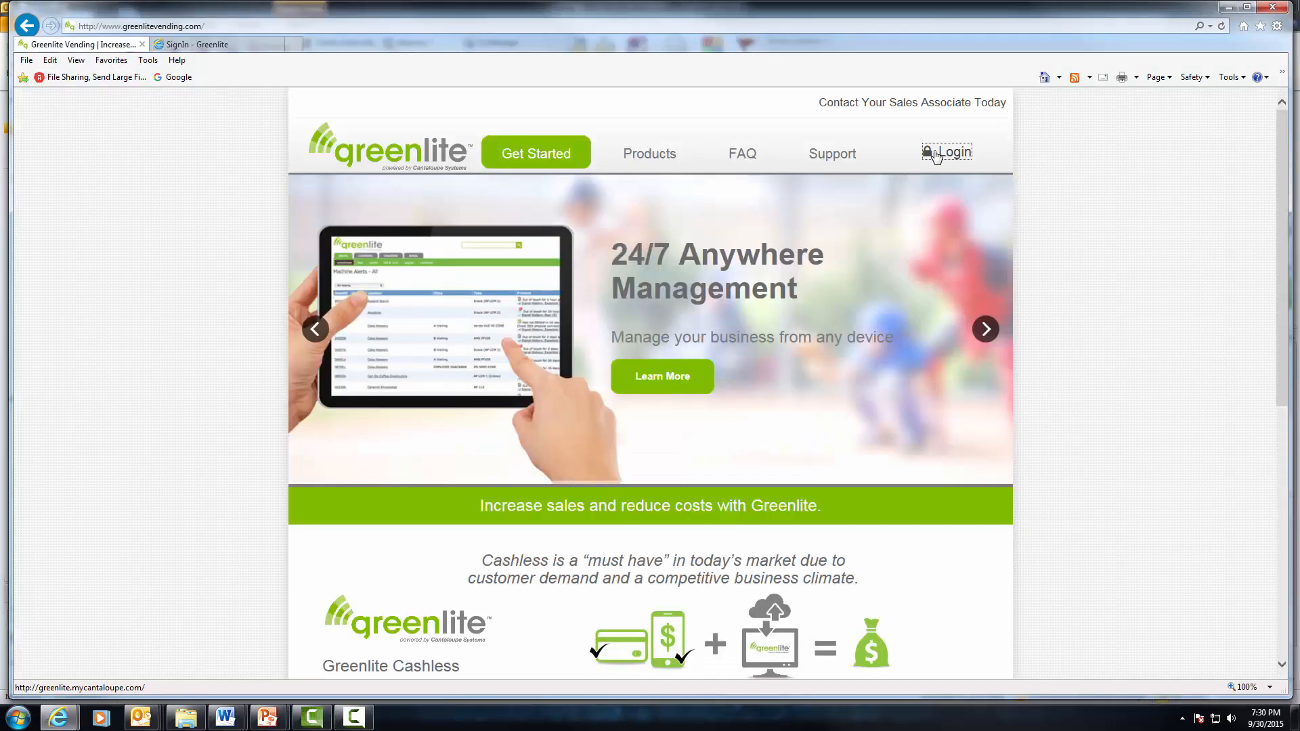
pyautogui.click(952, 153)
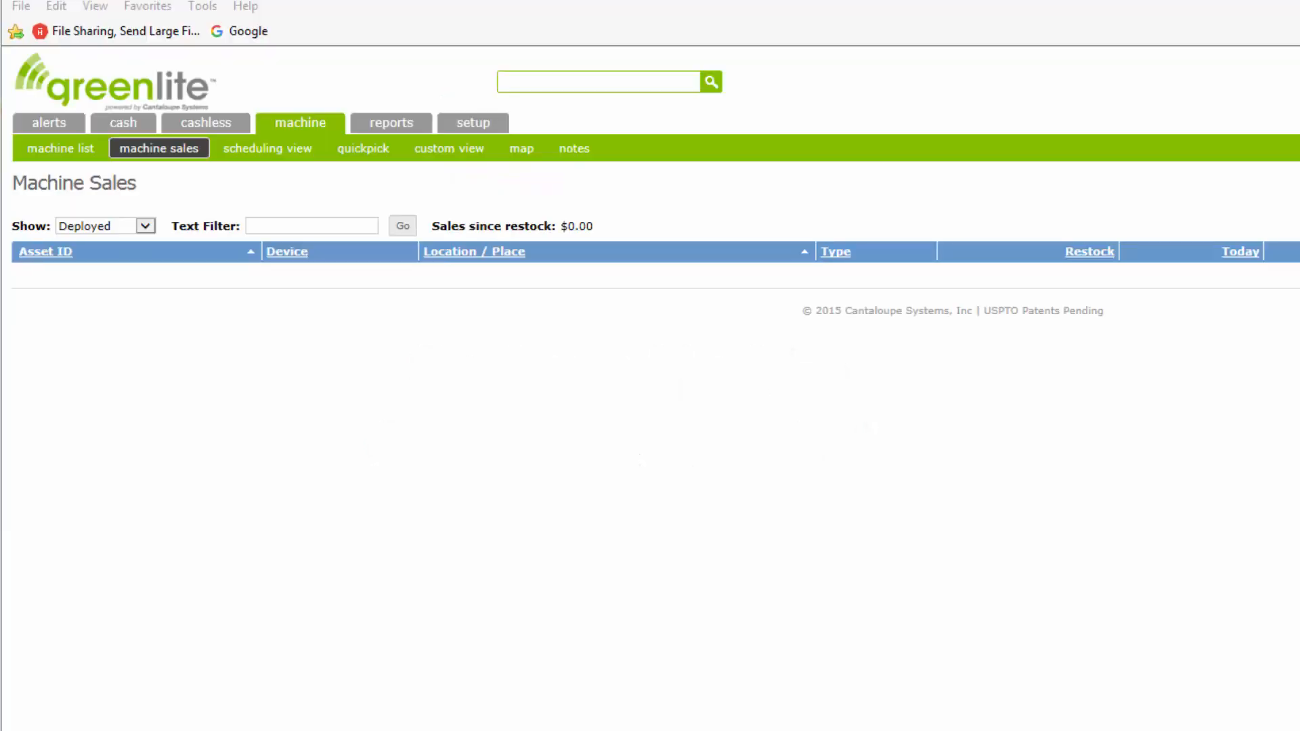
pyautogui.moveTo(90, 253)
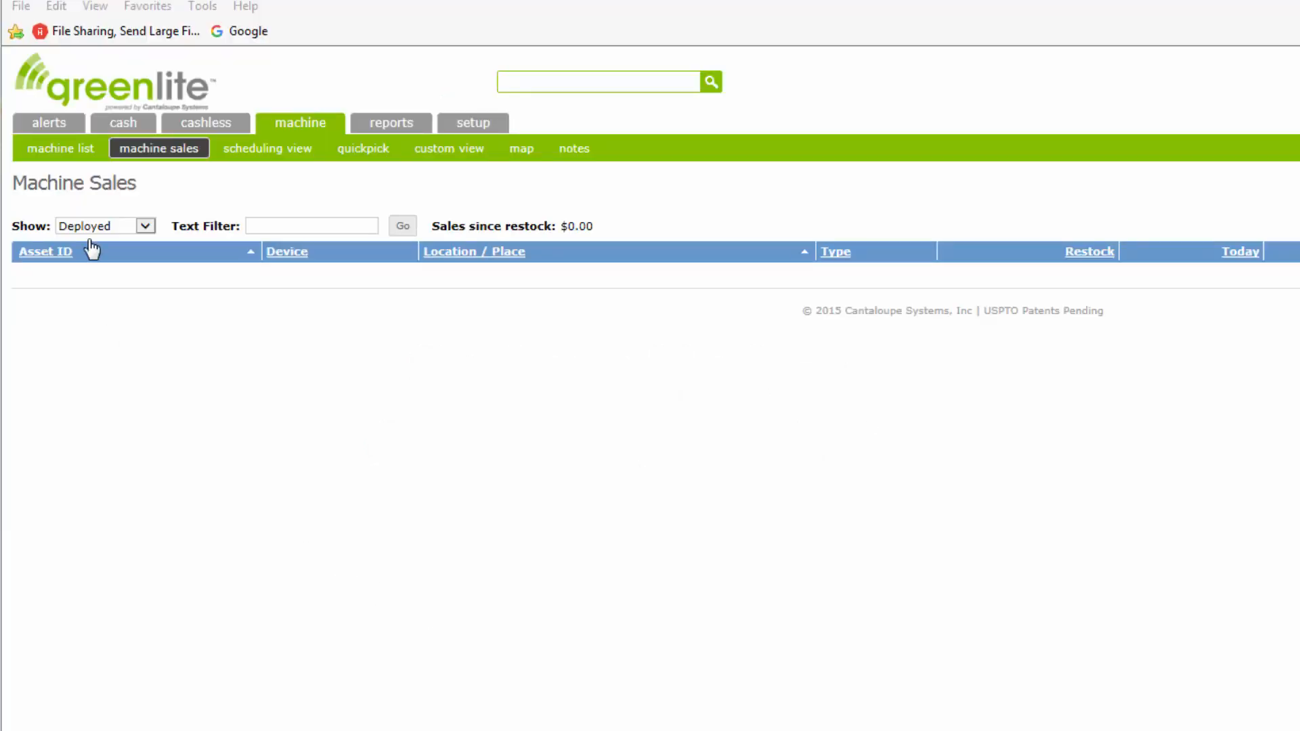
pyautogui.moveTo(315, 132)
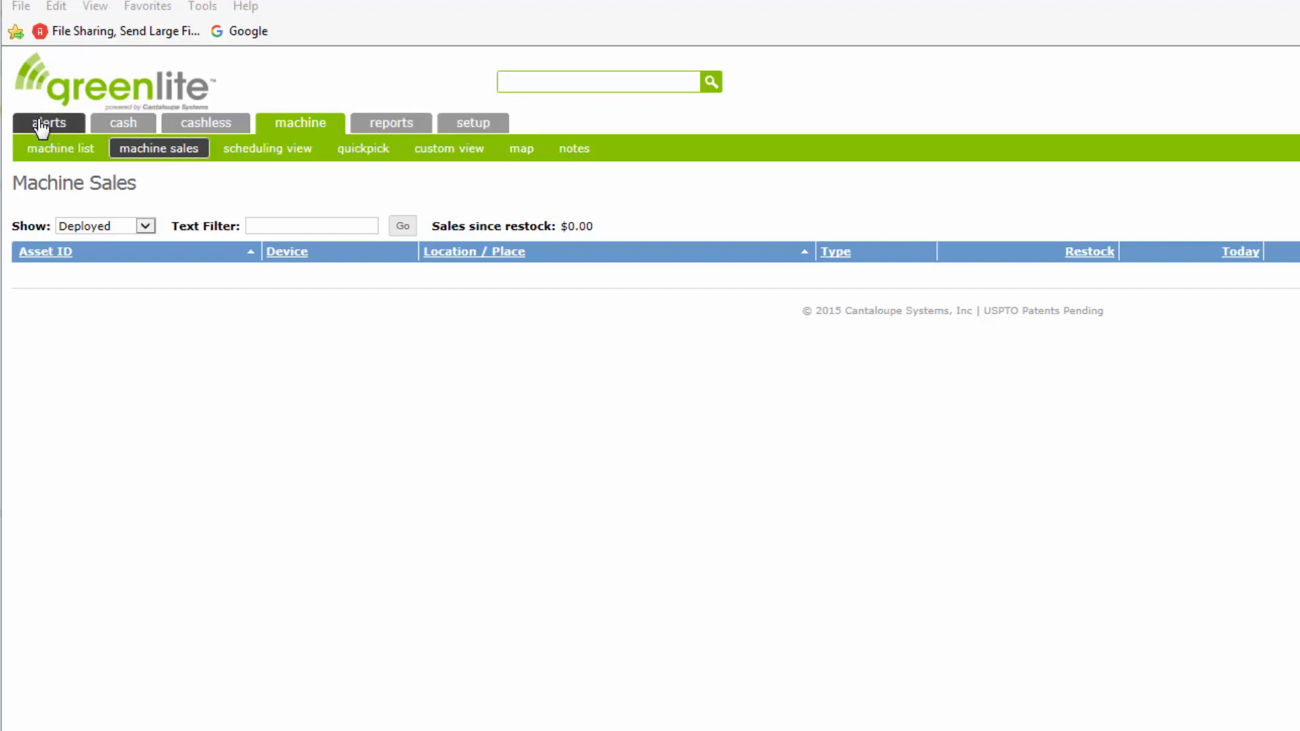
pyautogui.moveTo(298, 387)
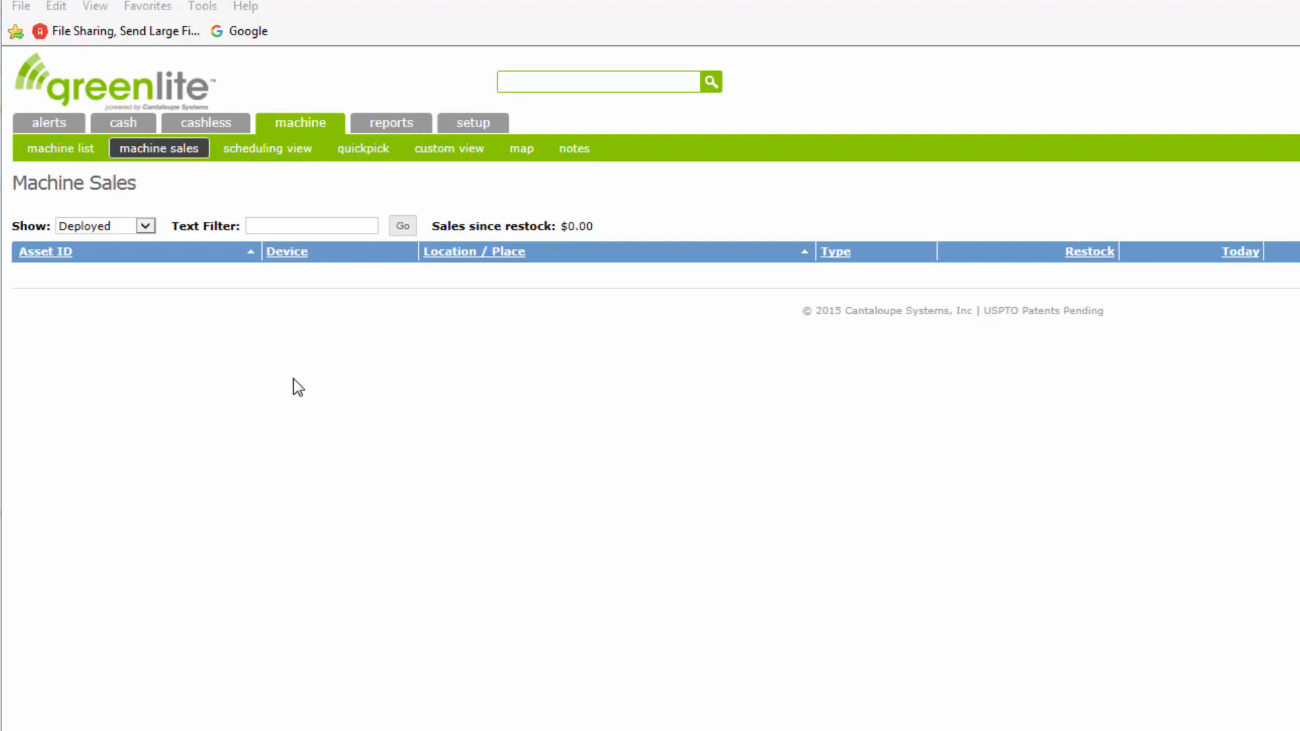
pyautogui.moveTo(321, 395)
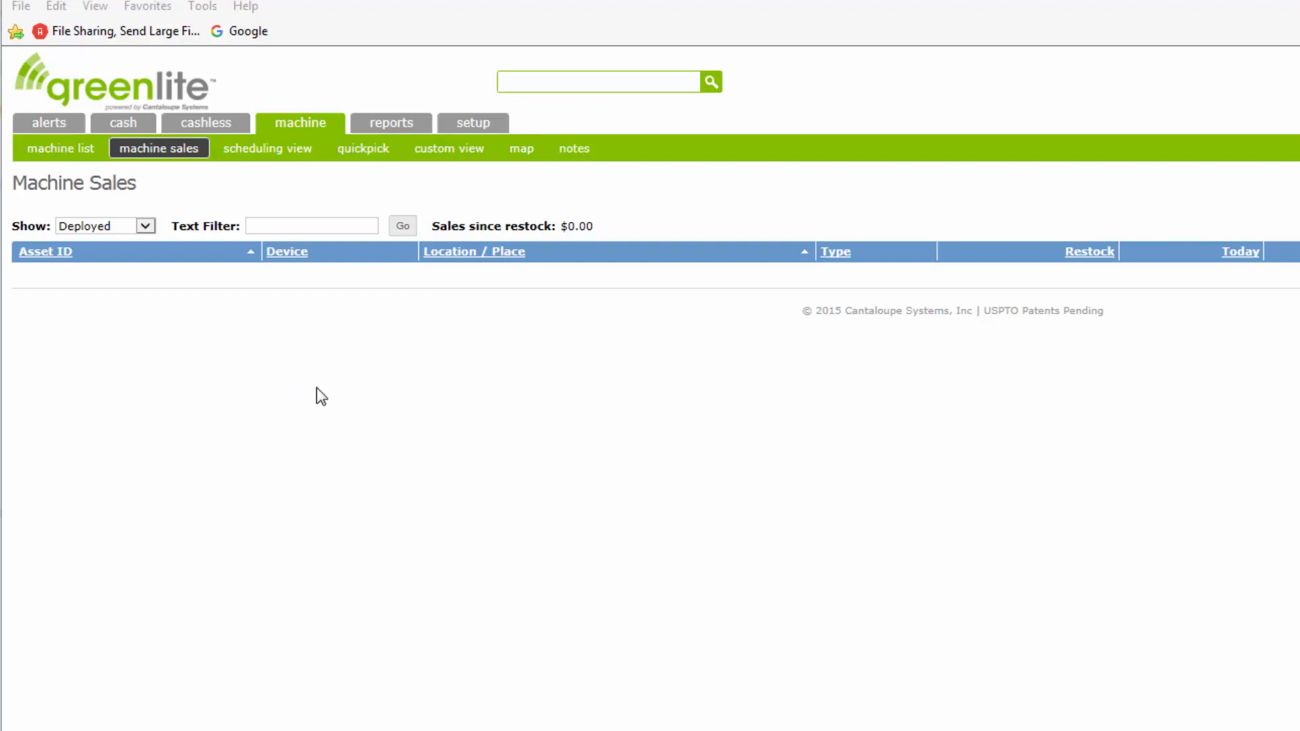
pyautogui.moveTo(473, 124)
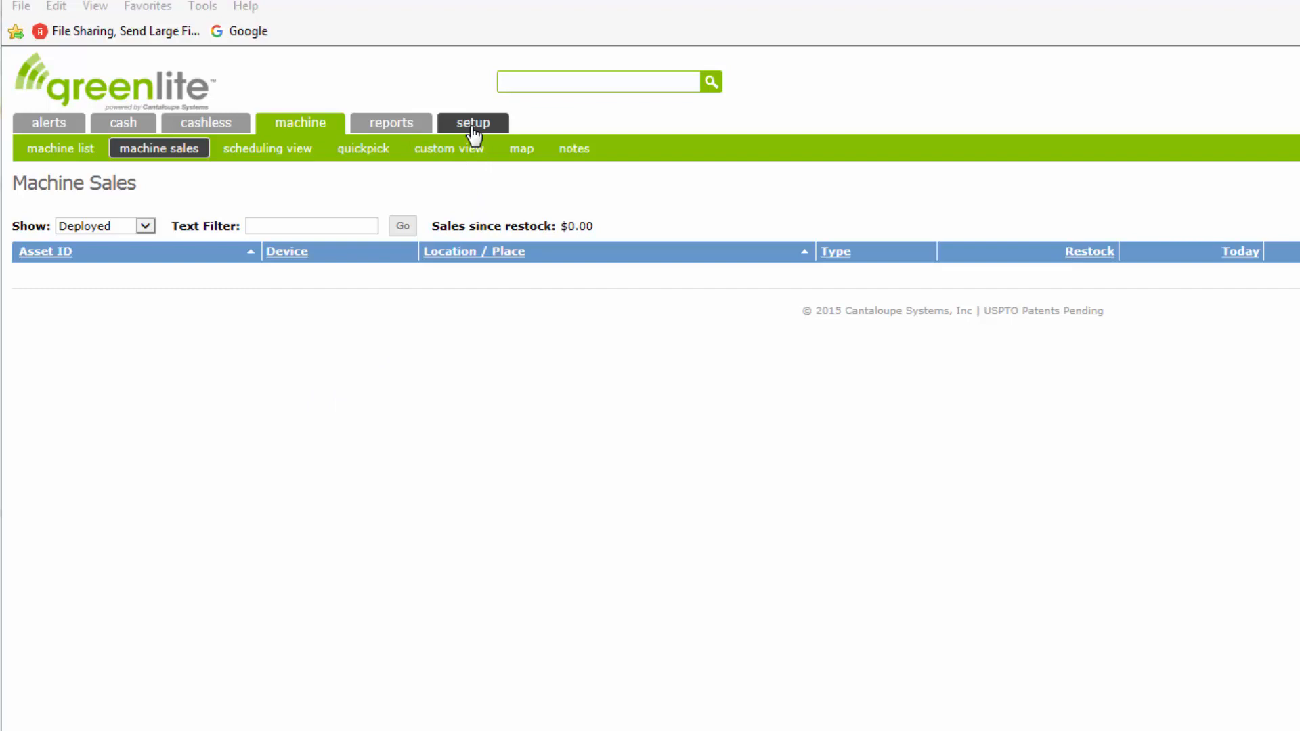
pyautogui.click(473, 124)
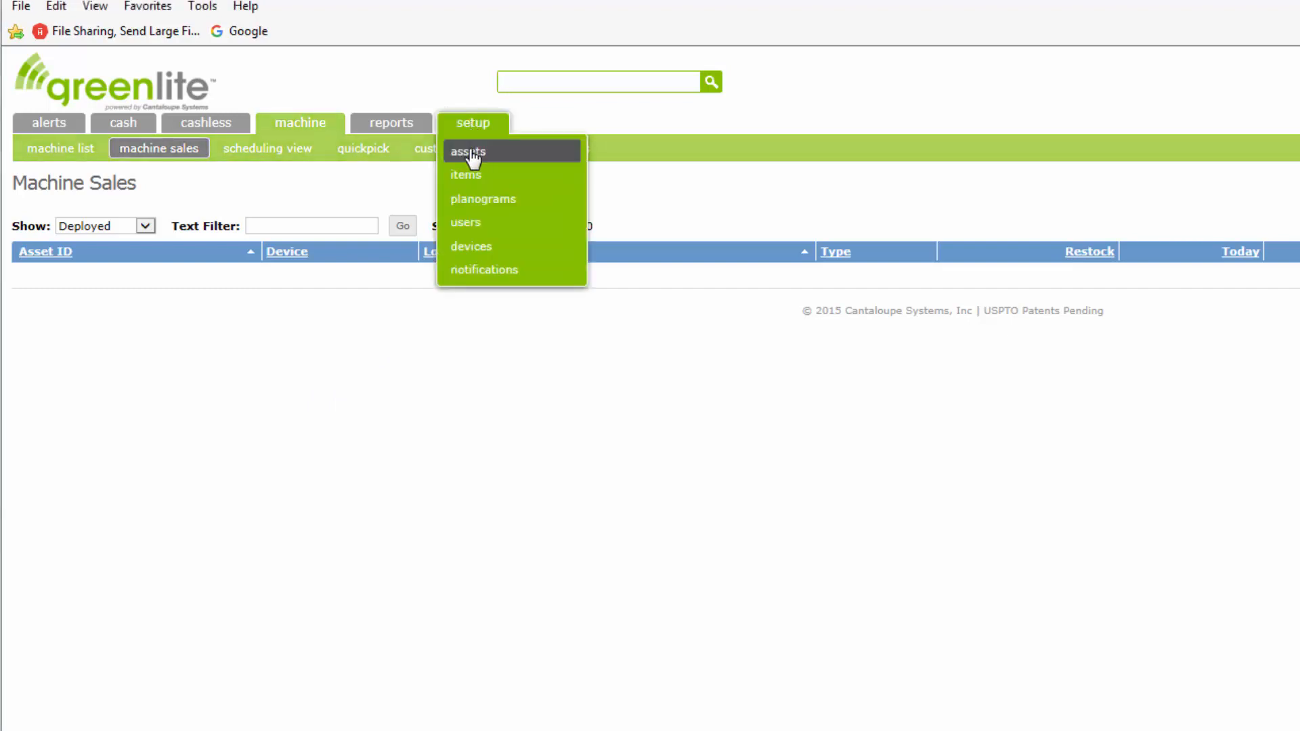
pyautogui.click(467, 150)
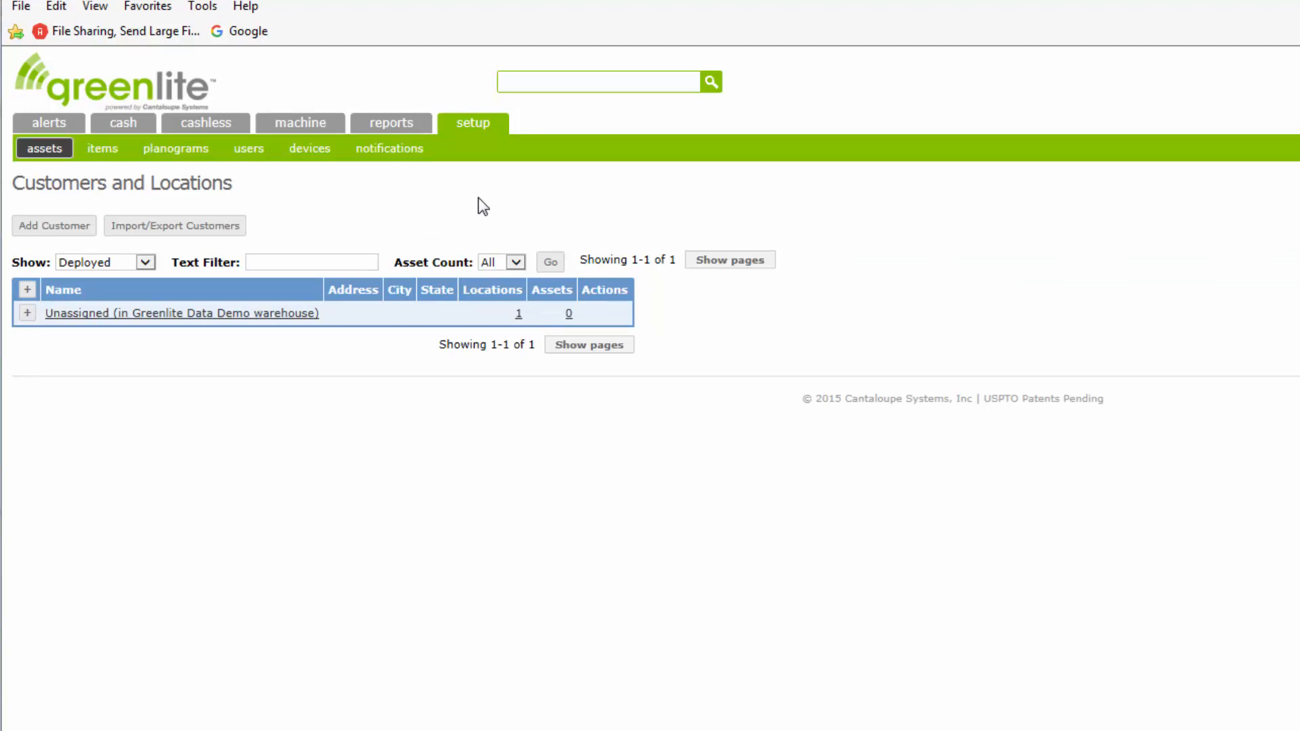
pyautogui.click(597, 83)
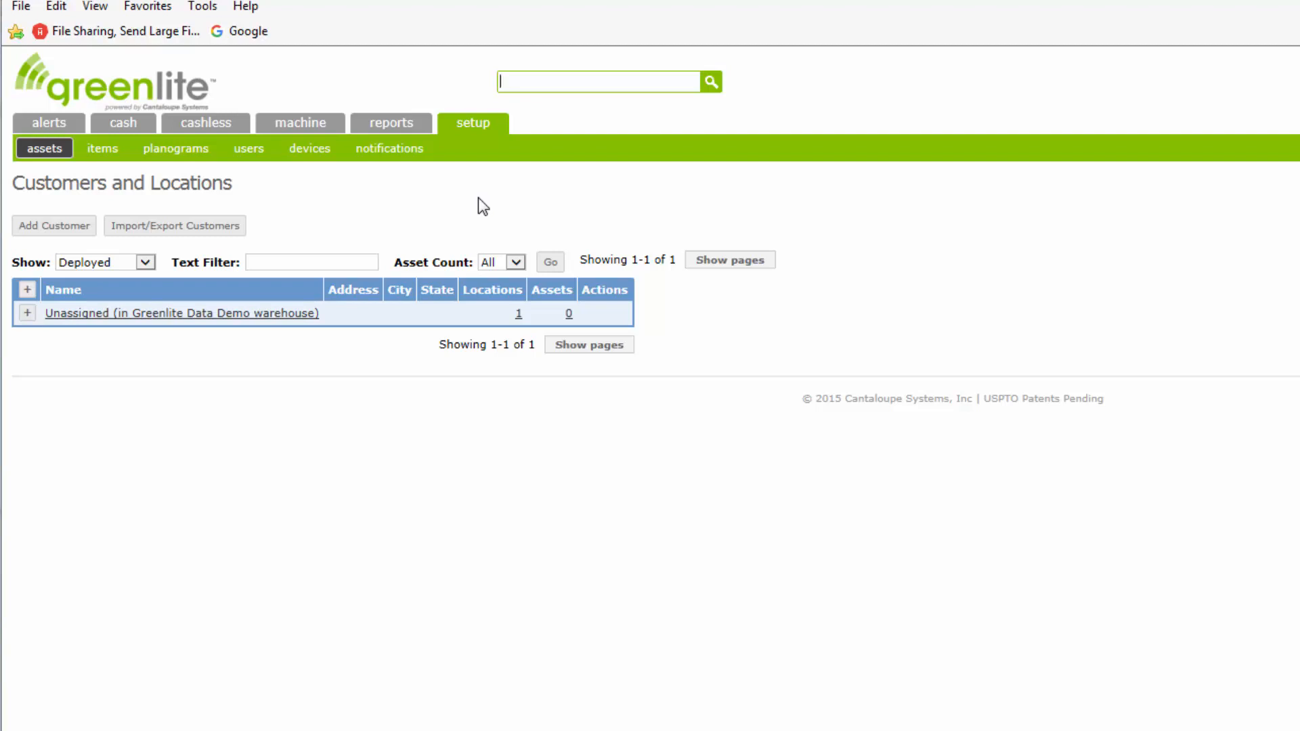
pyautogui.moveTo(168, 340)
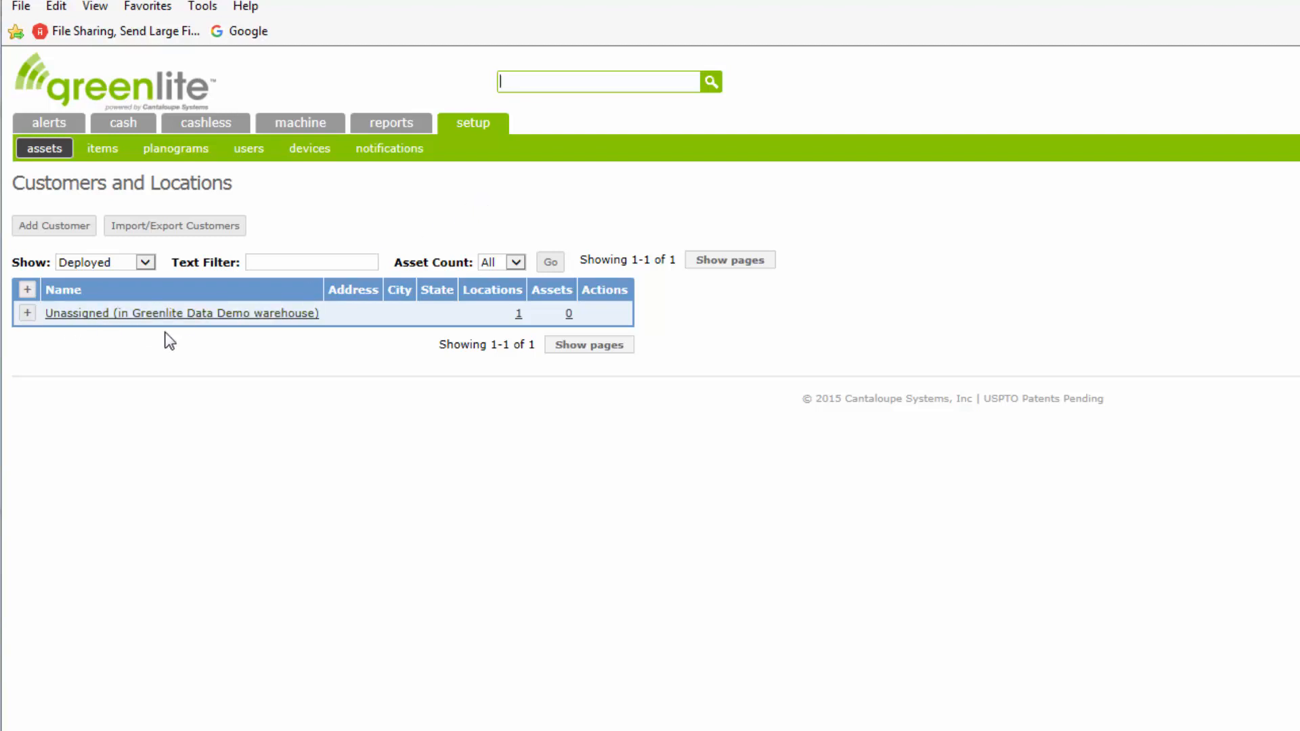
pyautogui.moveTo(390, 201)
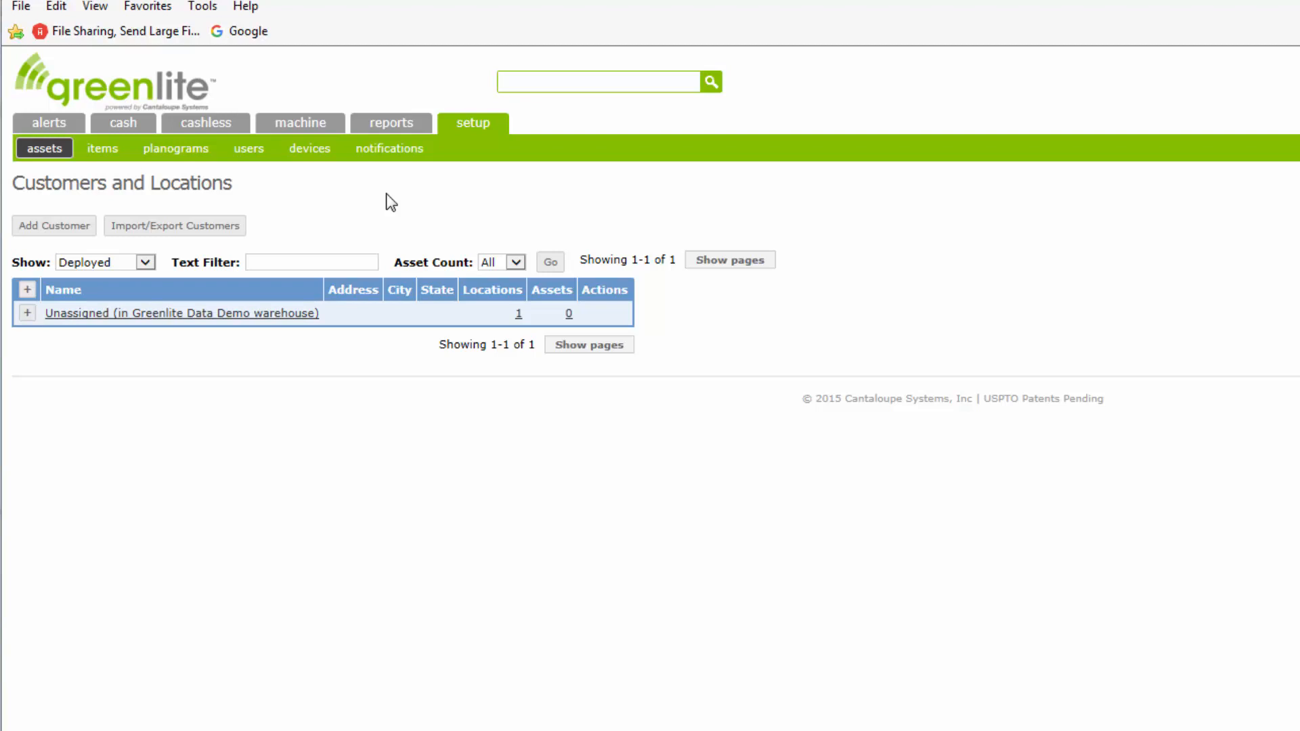
pyautogui.moveTo(334, 241)
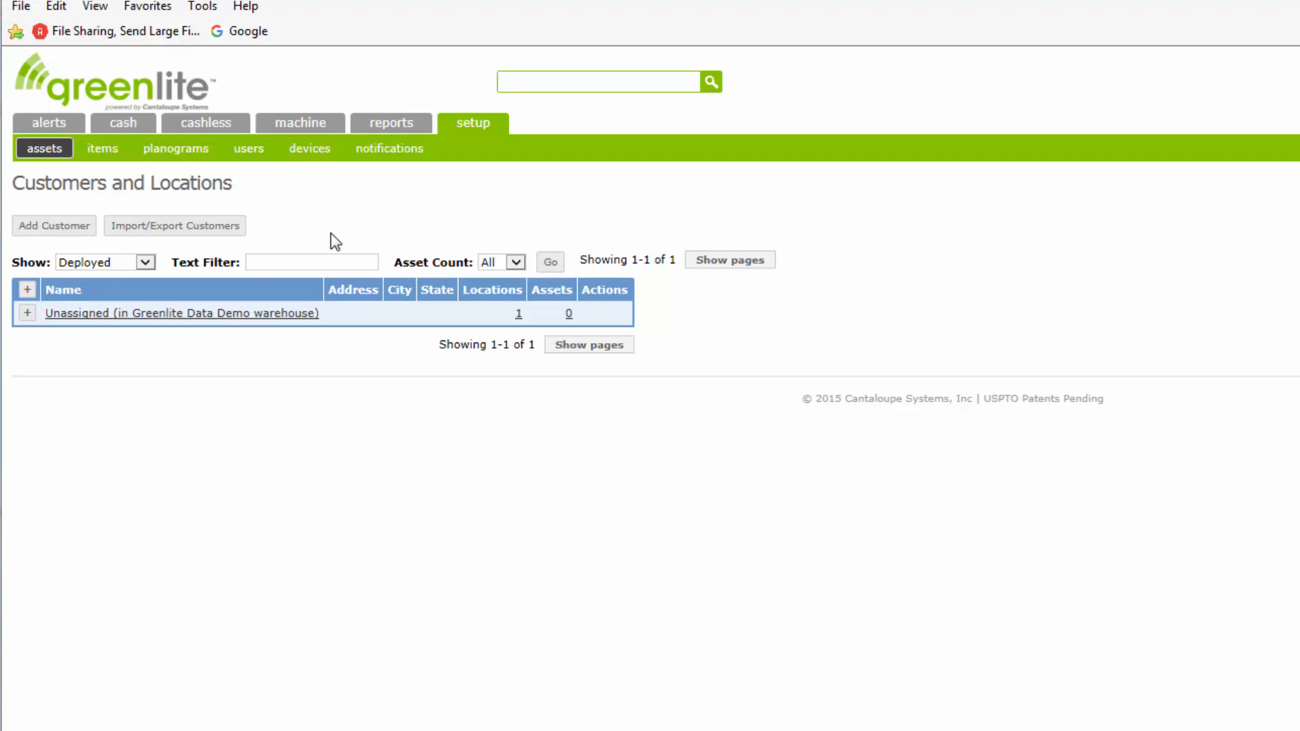
pyautogui.click(597, 81)
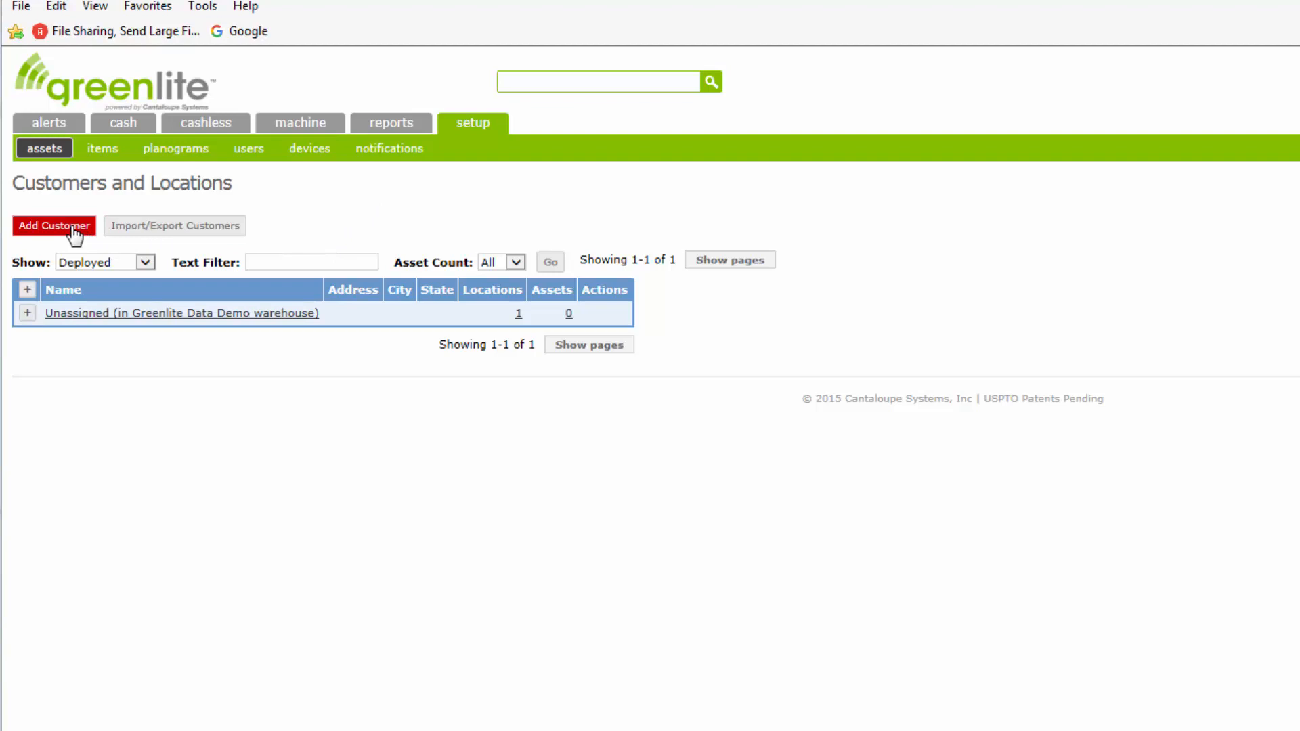
# - Start a new customer named ABC Company with code A001
pyautogui.click(52, 227)
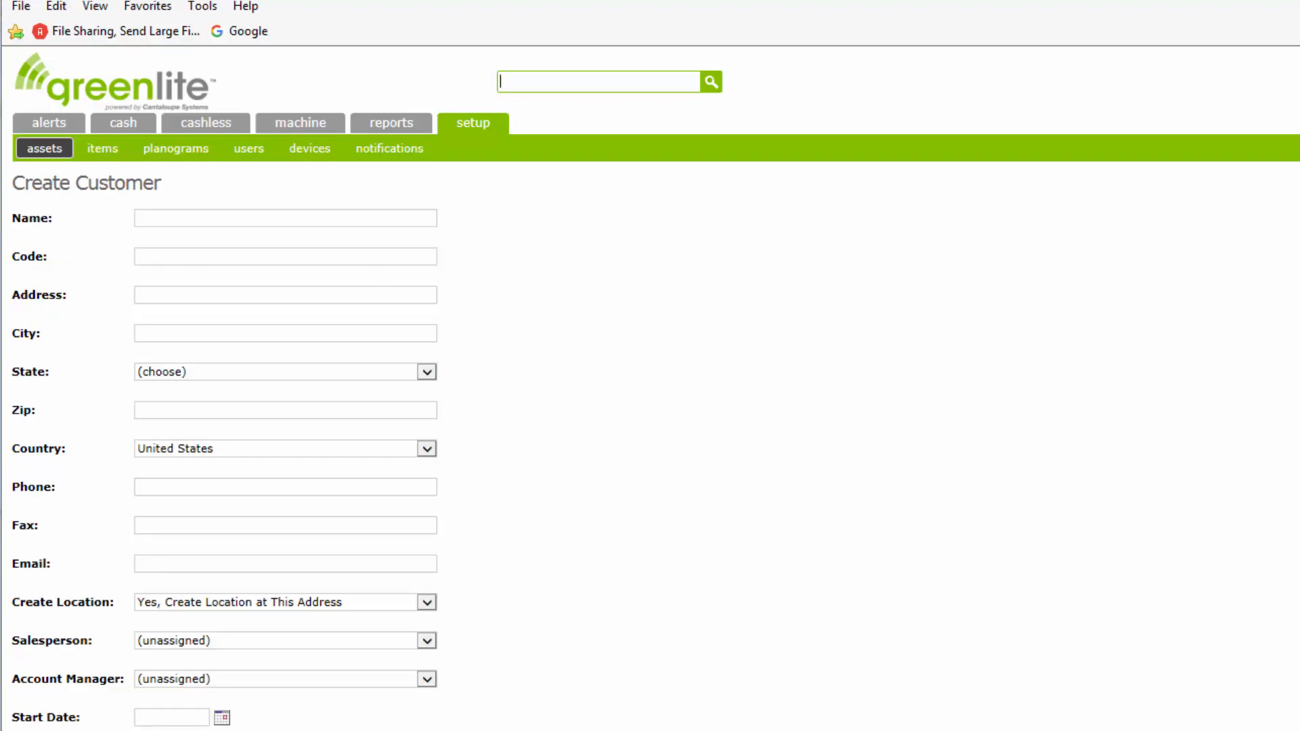
pyautogui.scroll(-3)
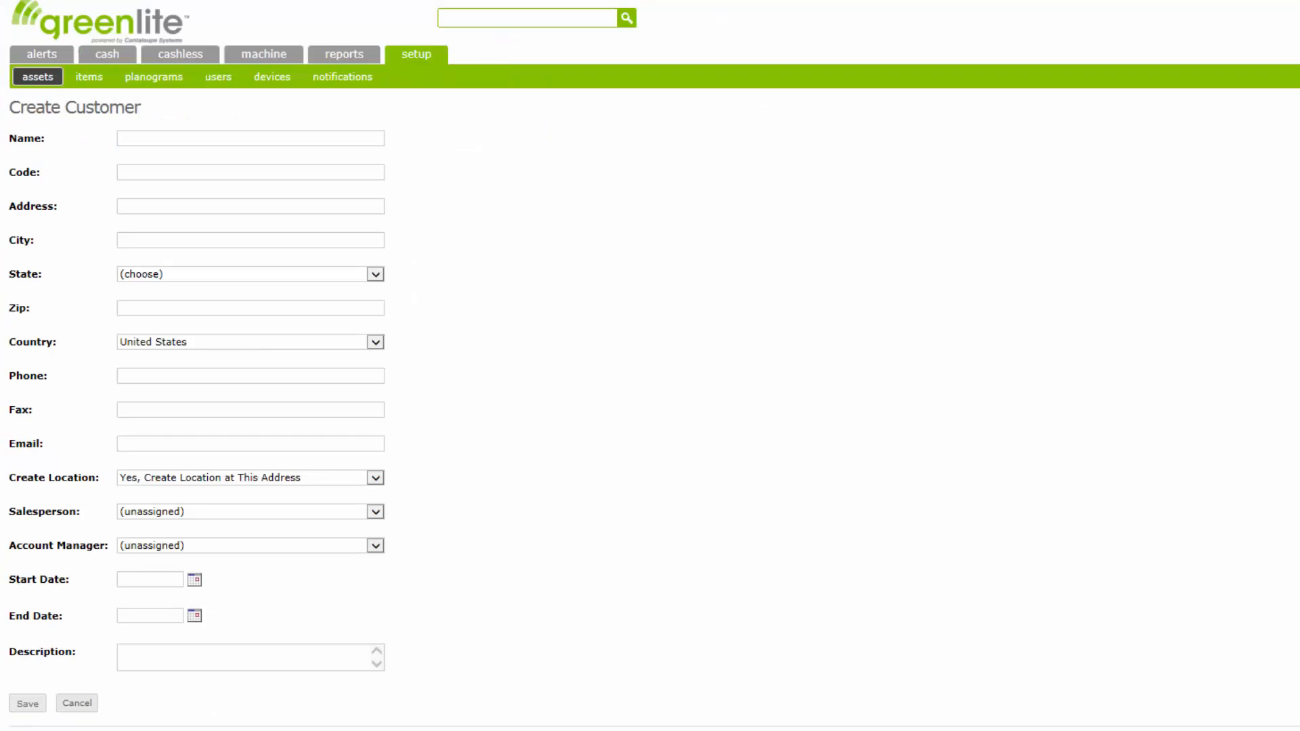
pyautogui.moveTo(577, 368)
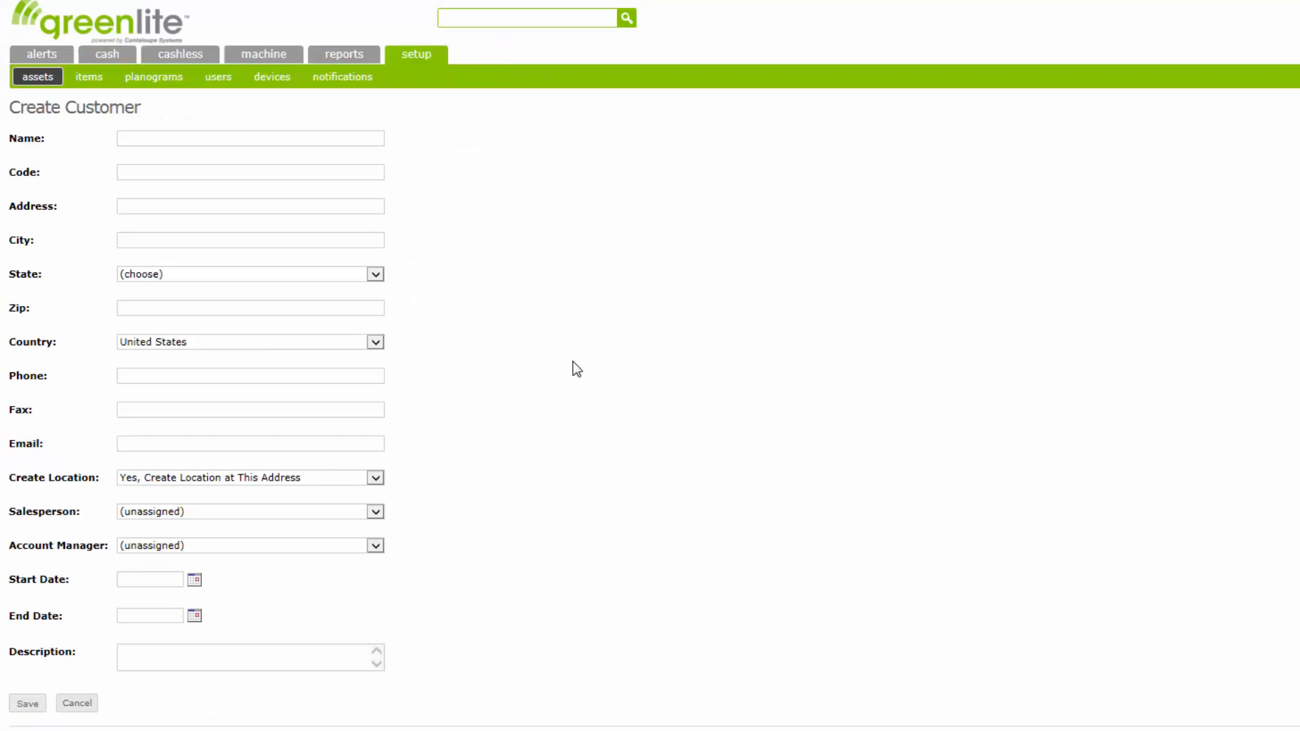
pyautogui.moveTo(418, 127)
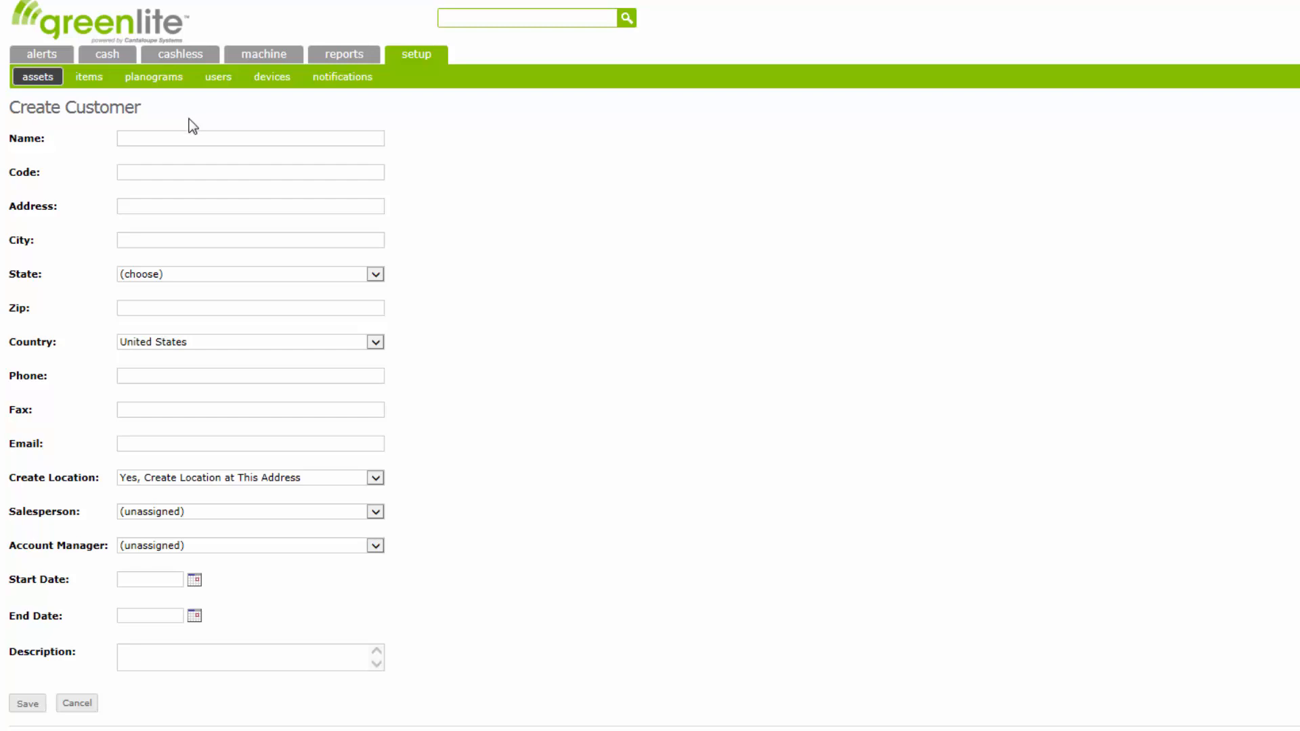
pyautogui.moveTo(46, 214)
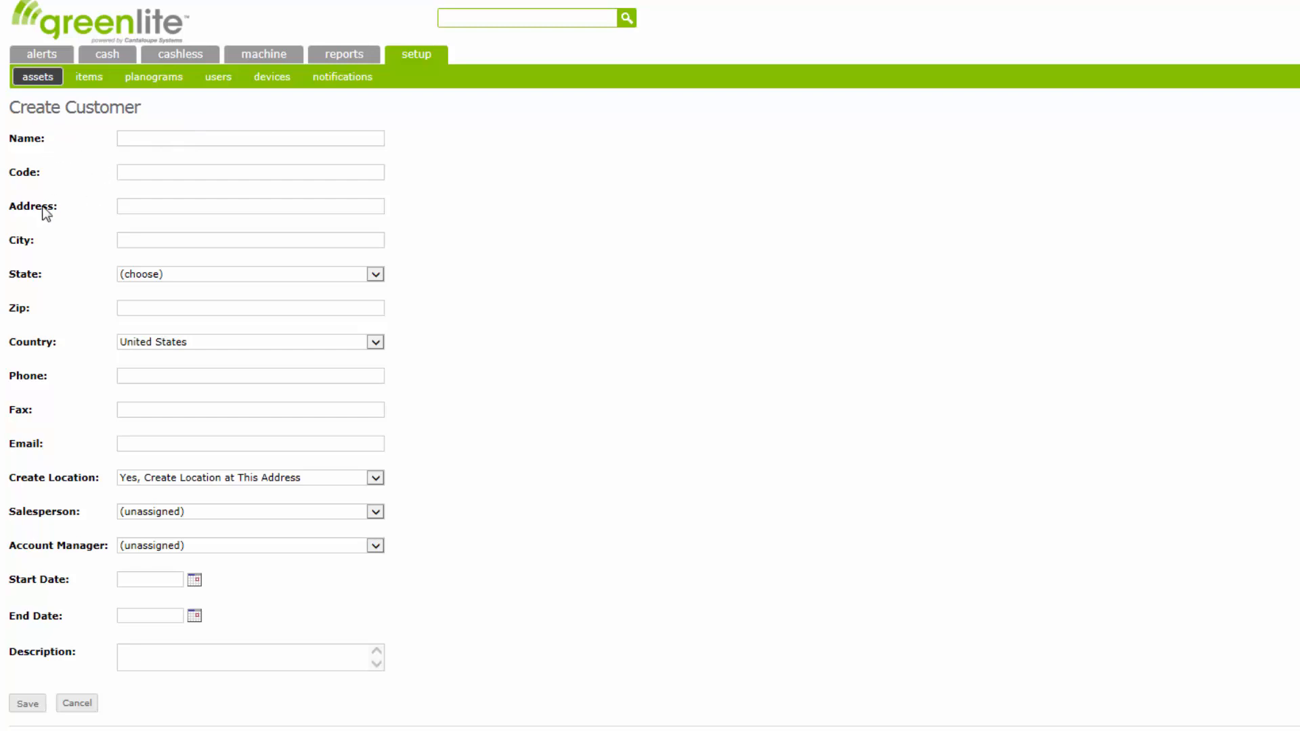
pyautogui.moveTo(403, 299)
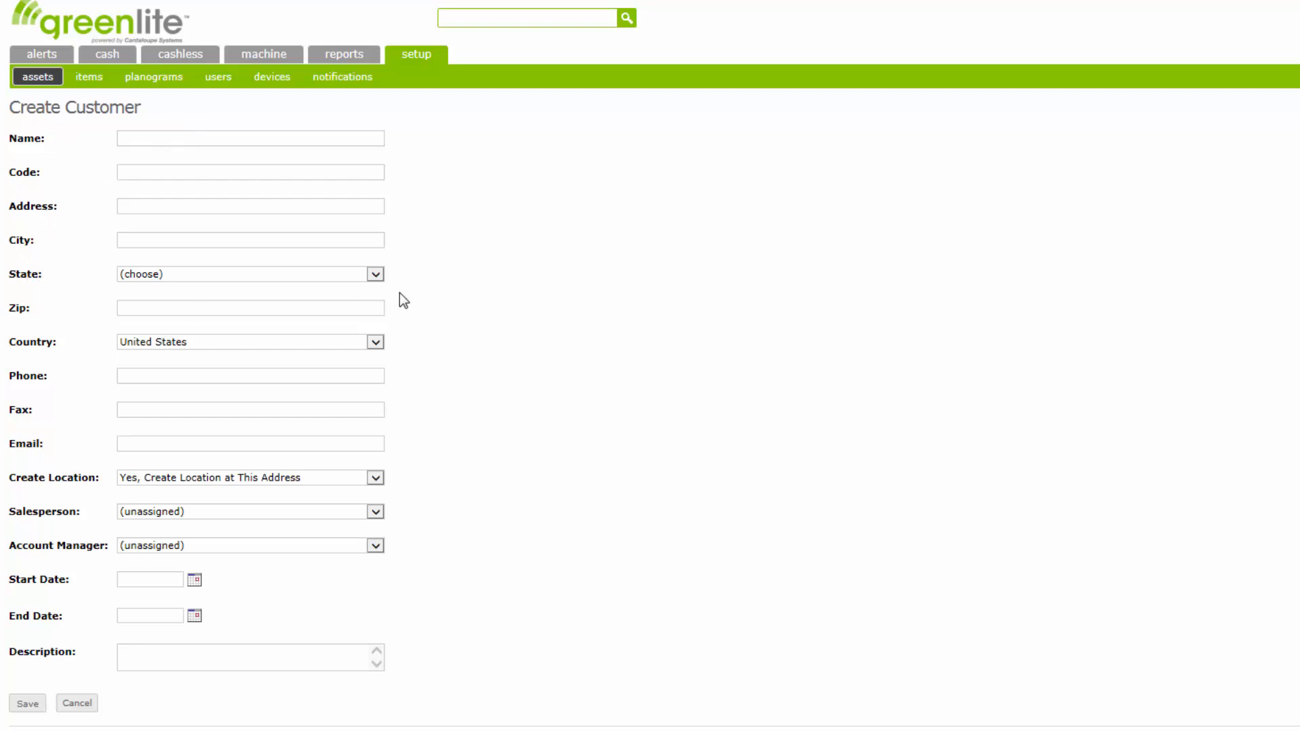
pyautogui.moveTo(400, 114)
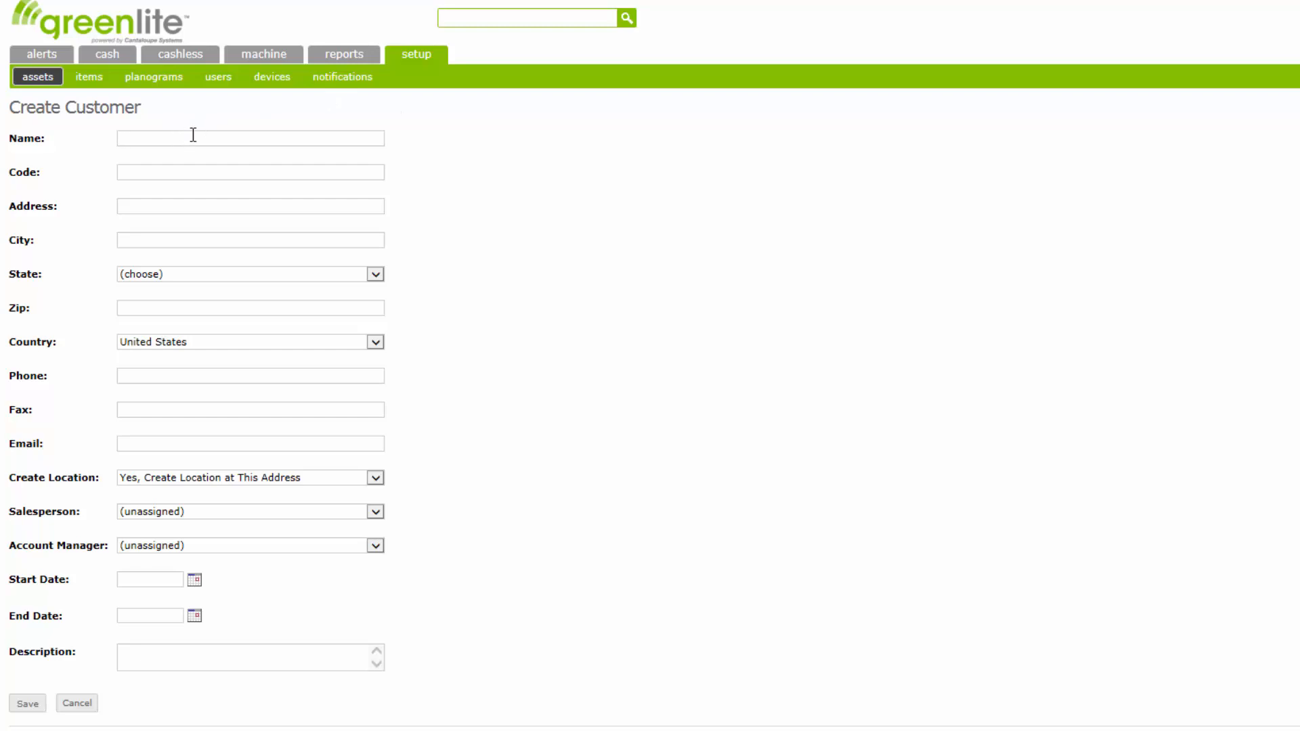
pyautogui.write('ABC C')
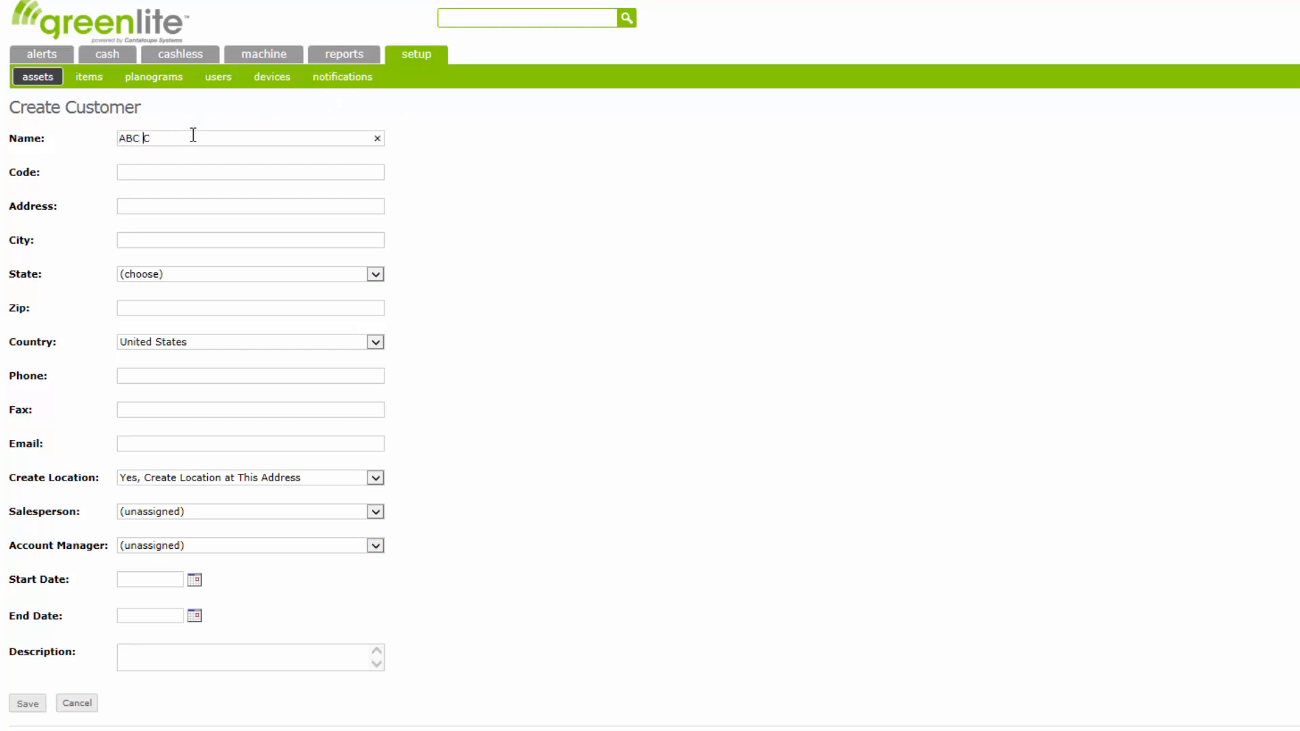
pyautogui.write('ompany')
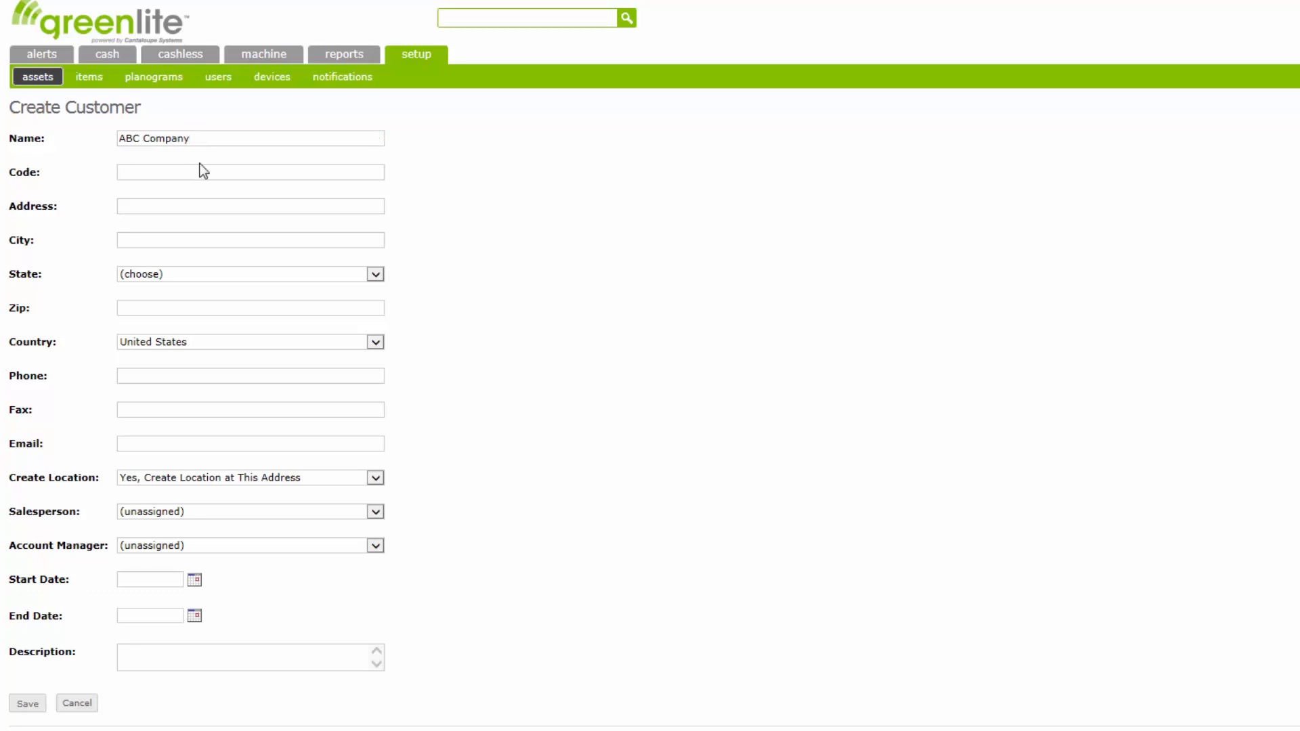
pyautogui.moveTo(27, 180)
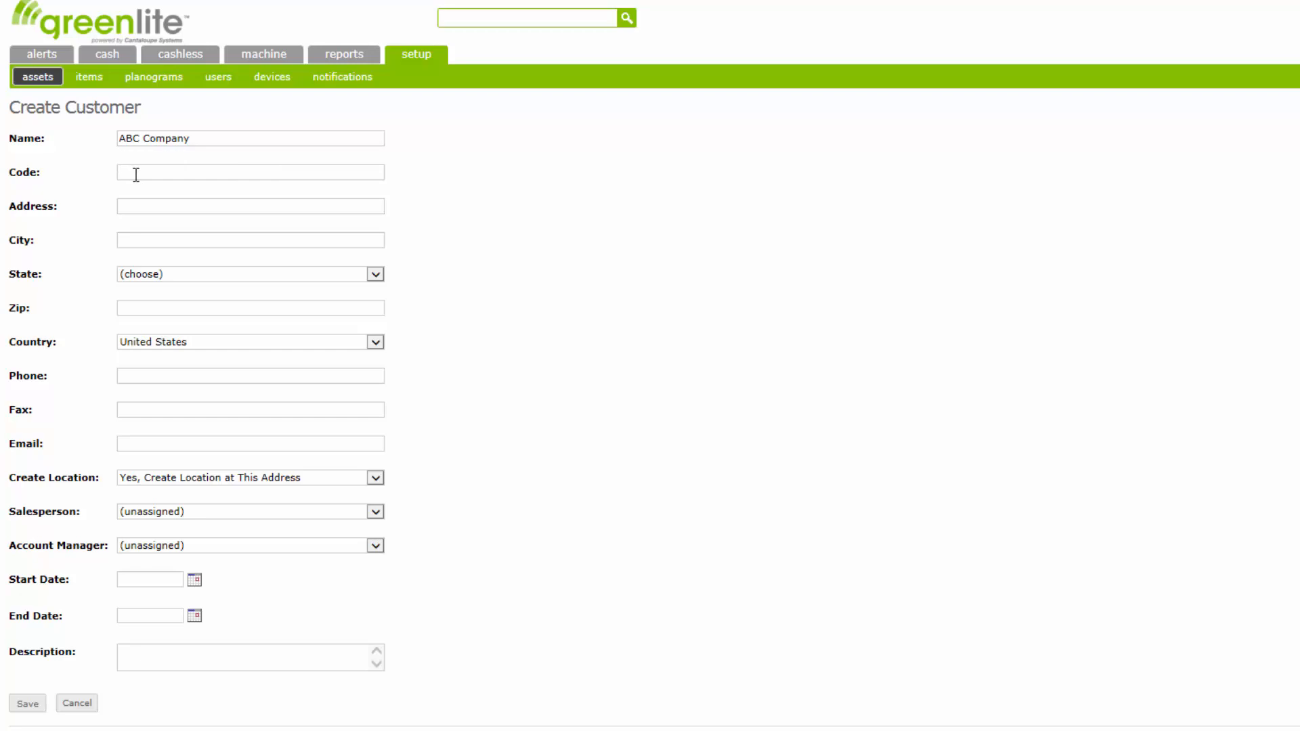
pyautogui.click(250, 172)
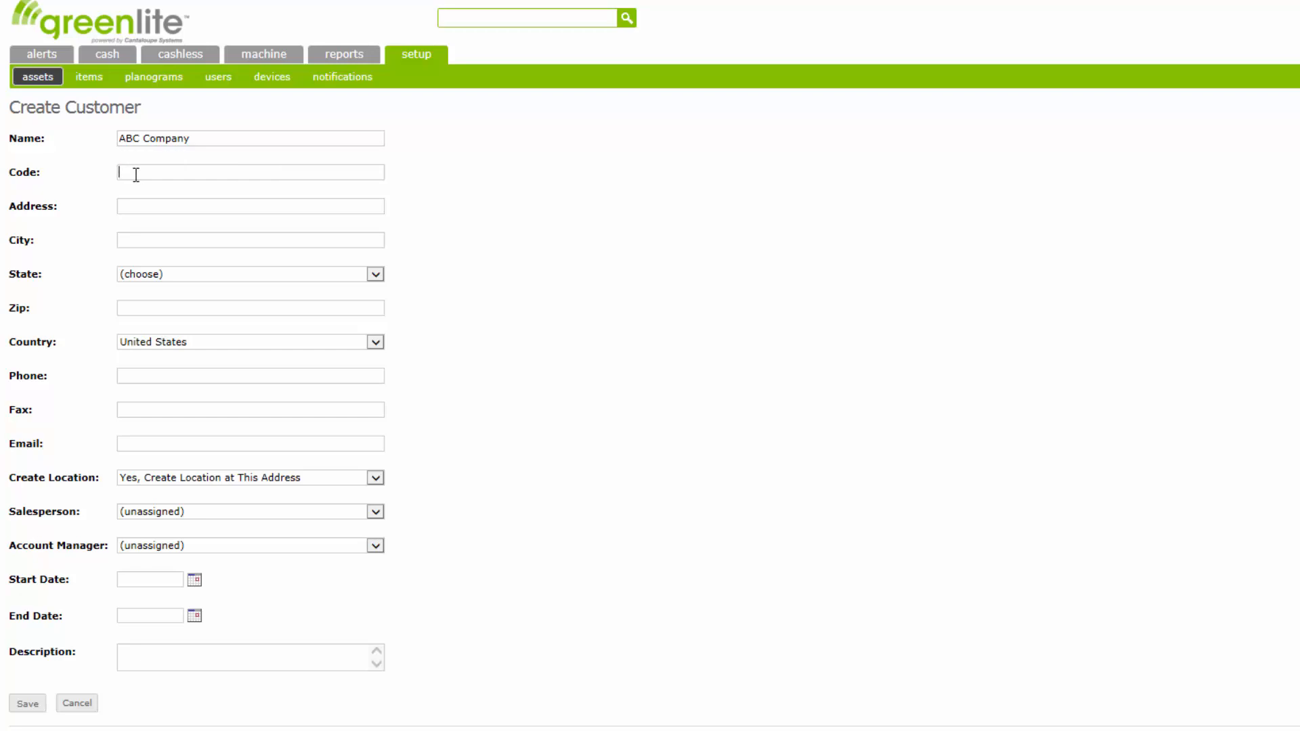
pyautogui.write('A00')
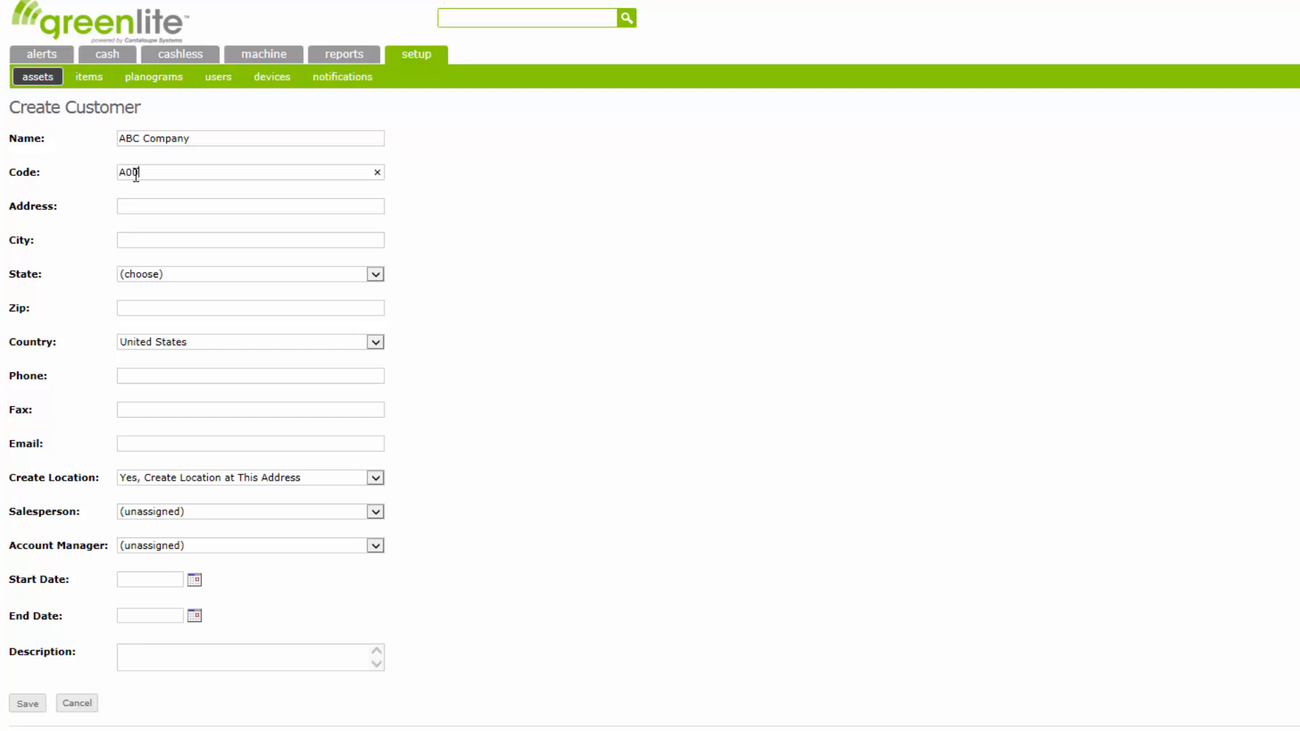
pyautogui.write('1')
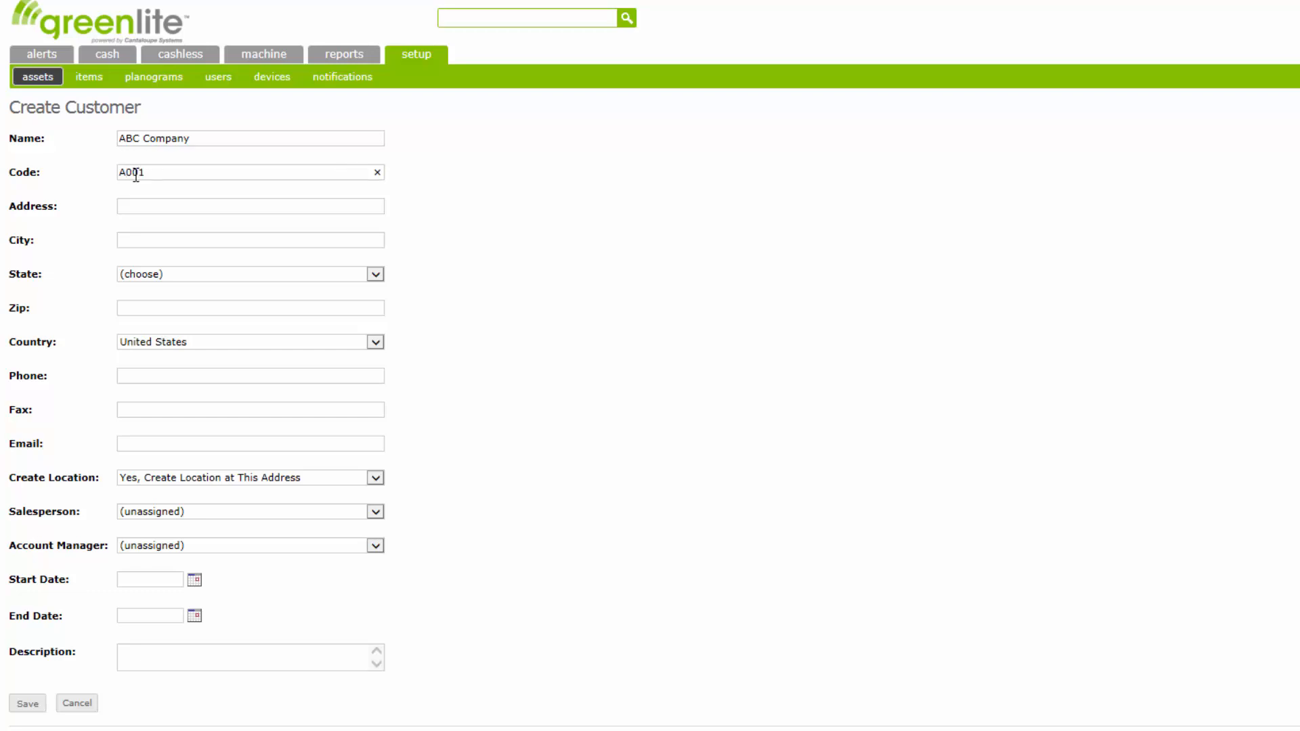
pyautogui.moveTo(199, 198)
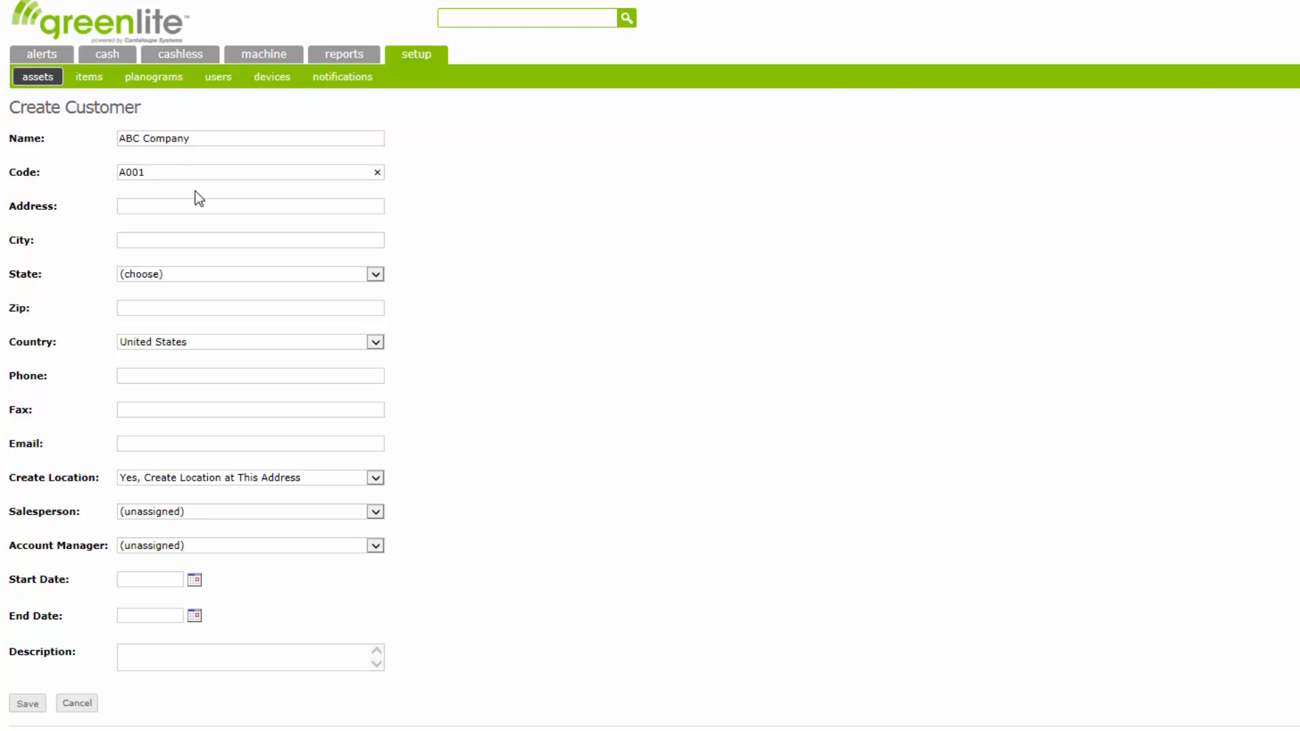
# - Enter the customer address 1234 Main Street and city Des Moines
pyautogui.write('1')
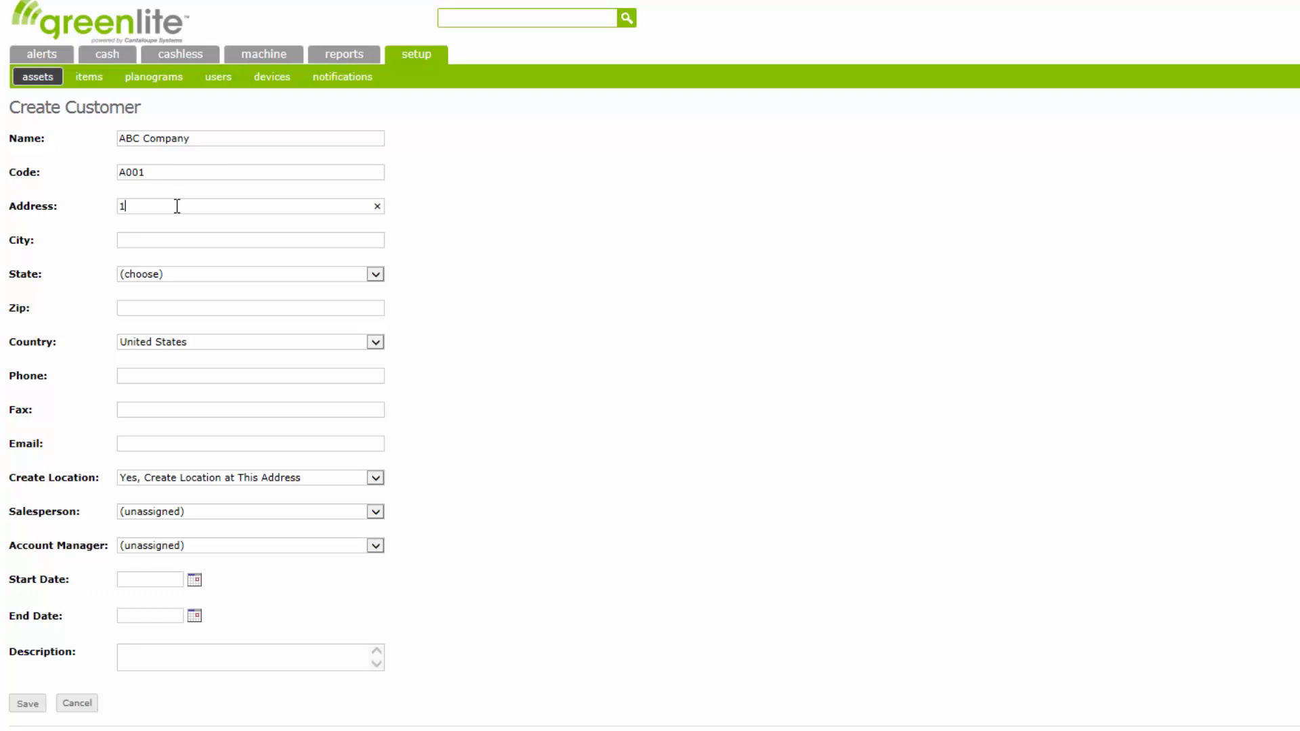
pyautogui.write('234 Mai')
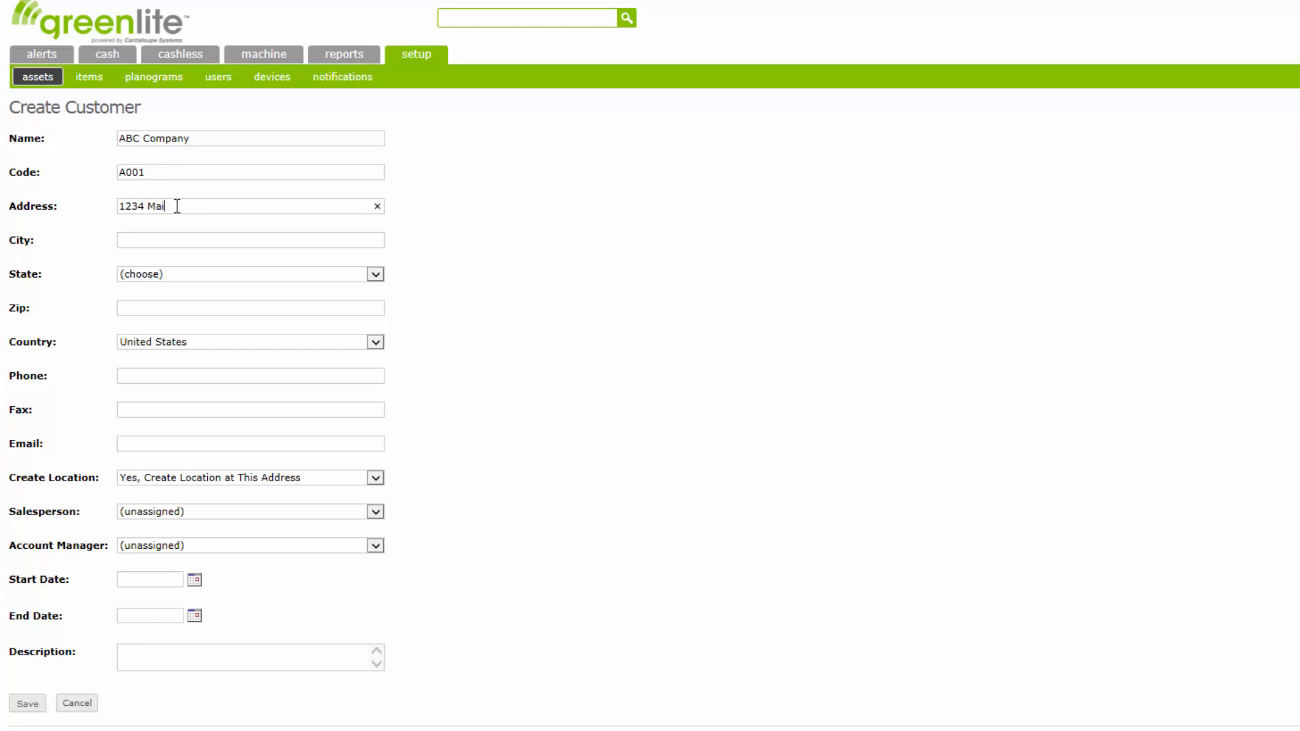
pyautogui.write('n St')
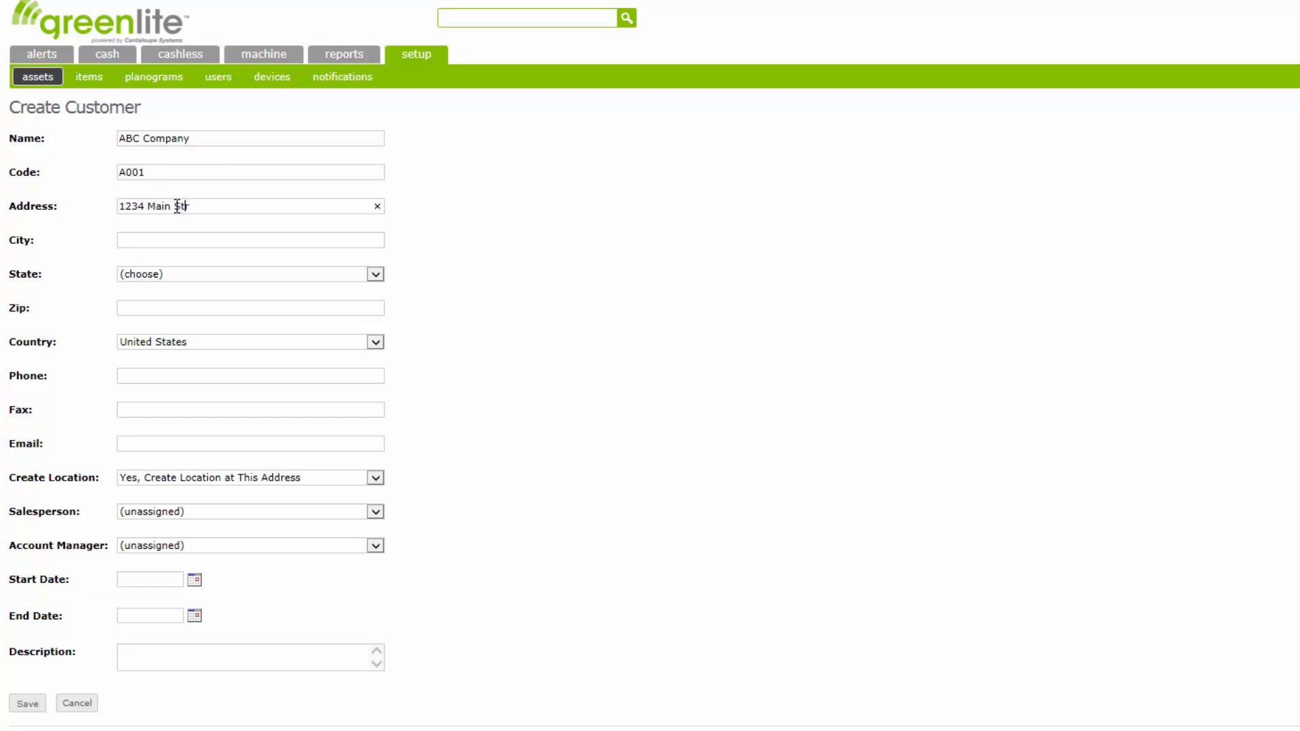
pyautogui.write('reet')
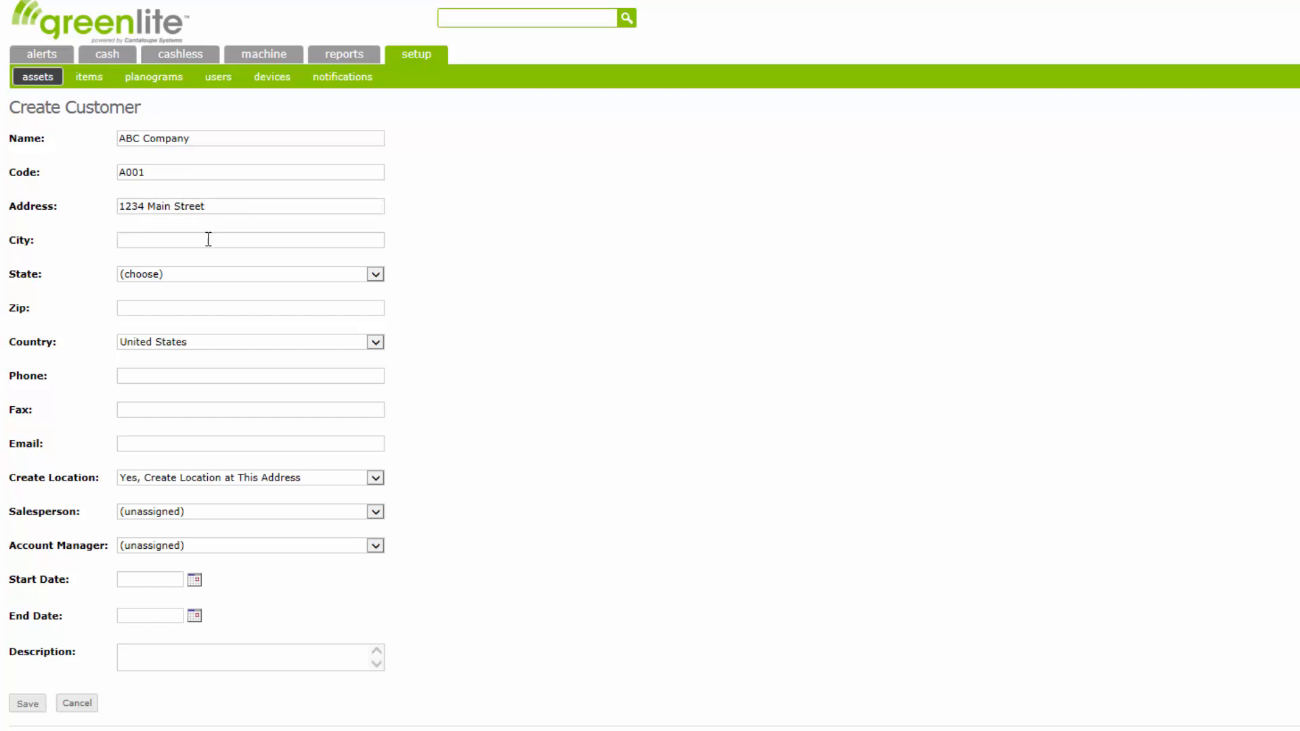
pyautogui.write('Des Moines')
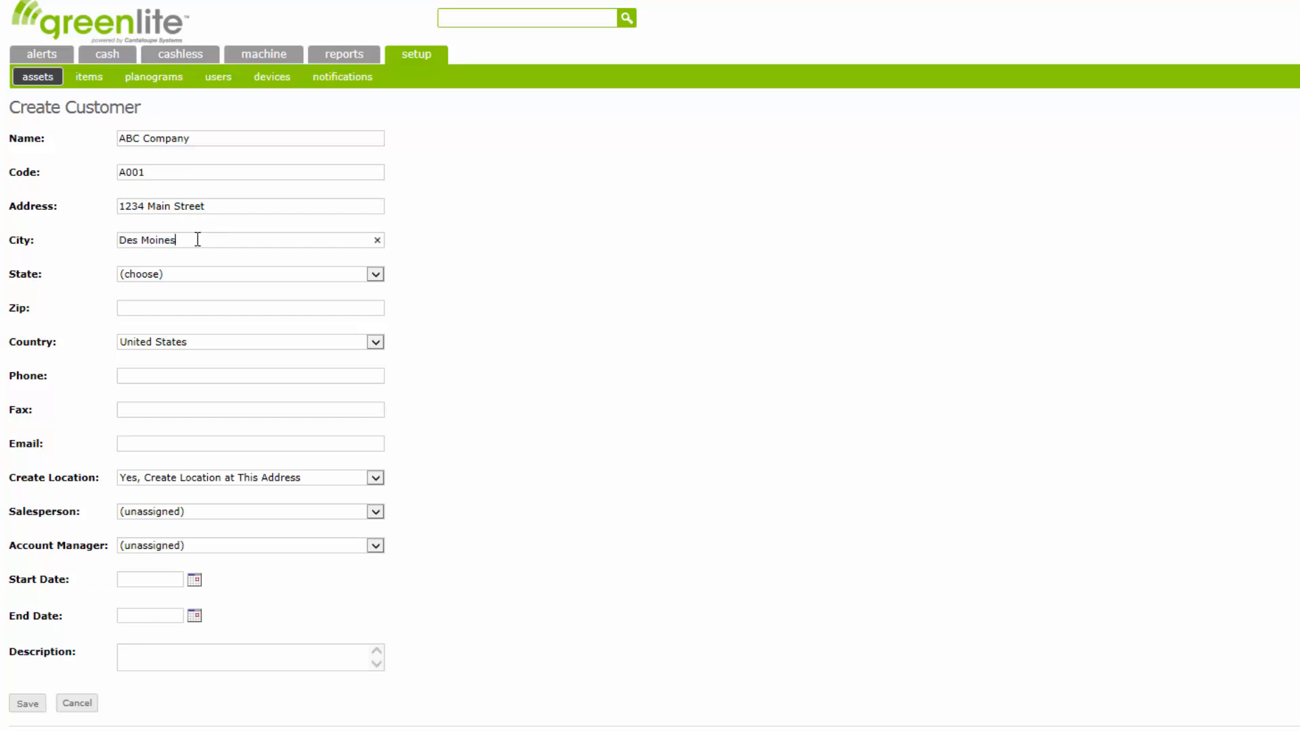
pyautogui.moveTo(301, 275)
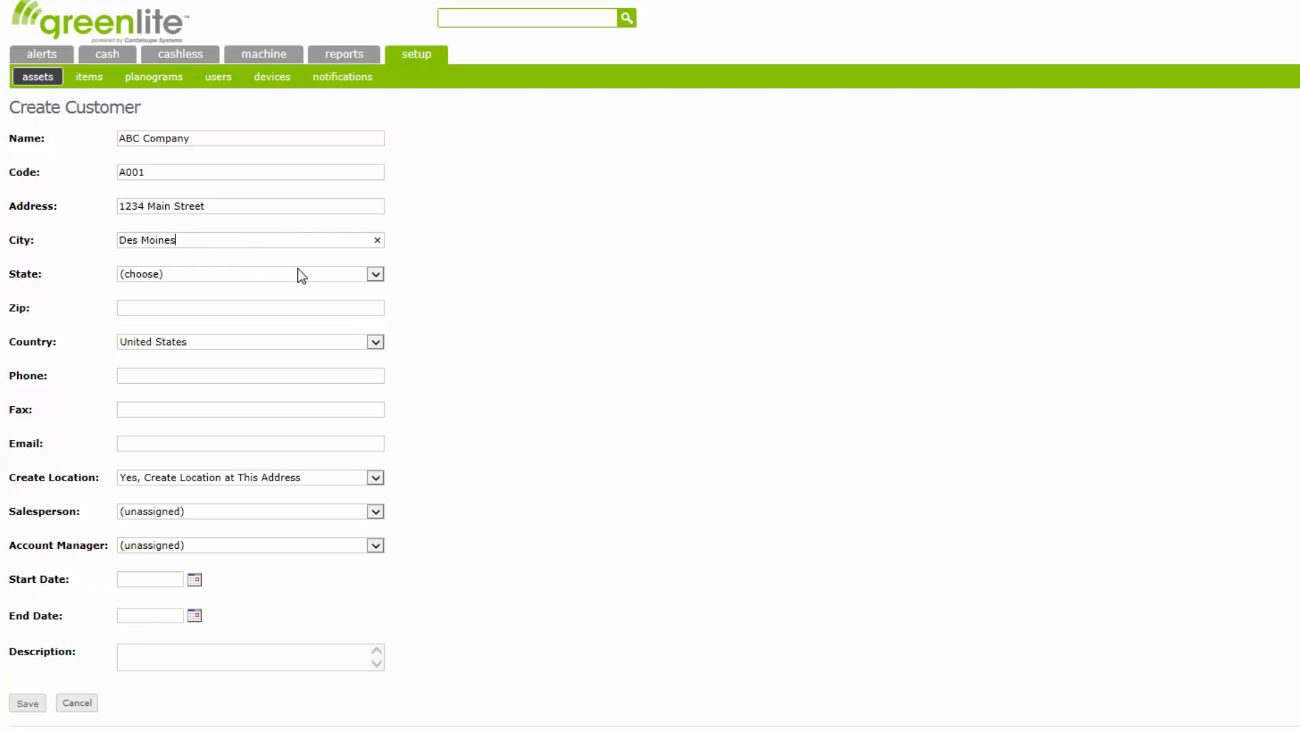
# - Set state Iowa, zip 50325 and keep United States as the country
pyautogui.click(374, 274)
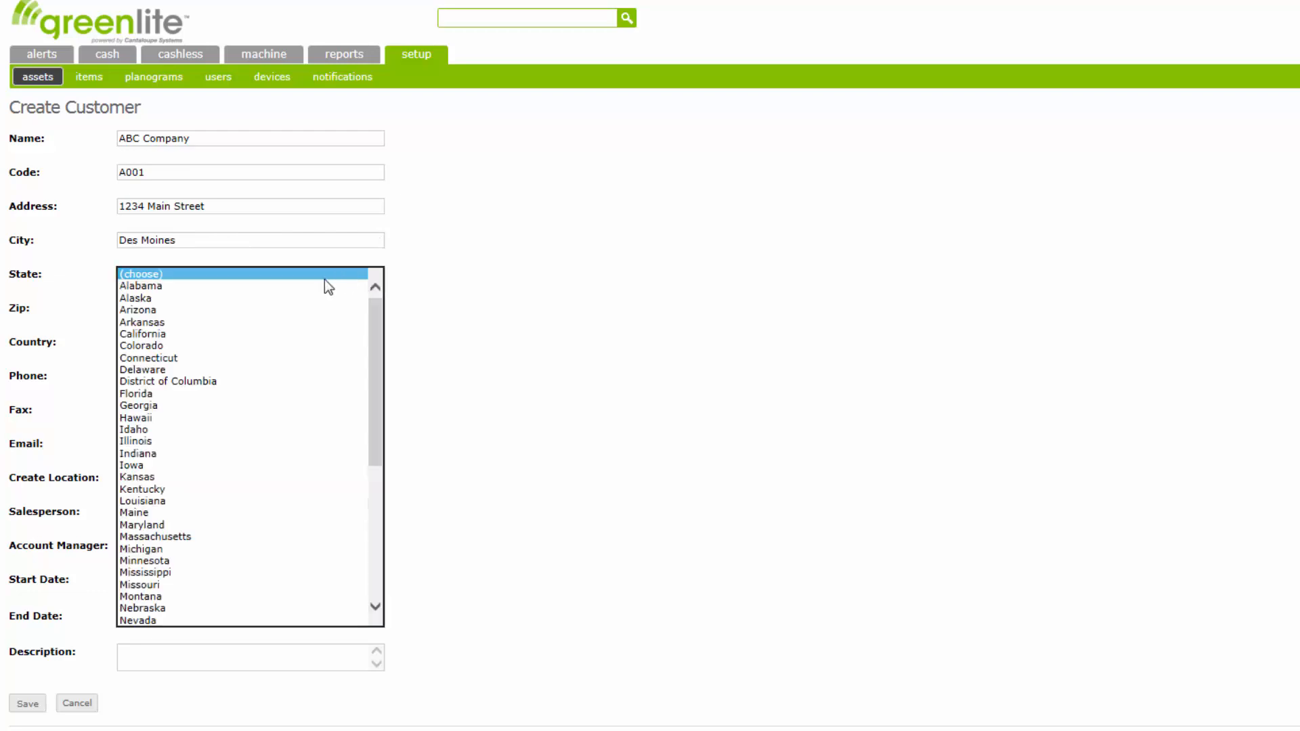
pyautogui.moveTo(149, 465)
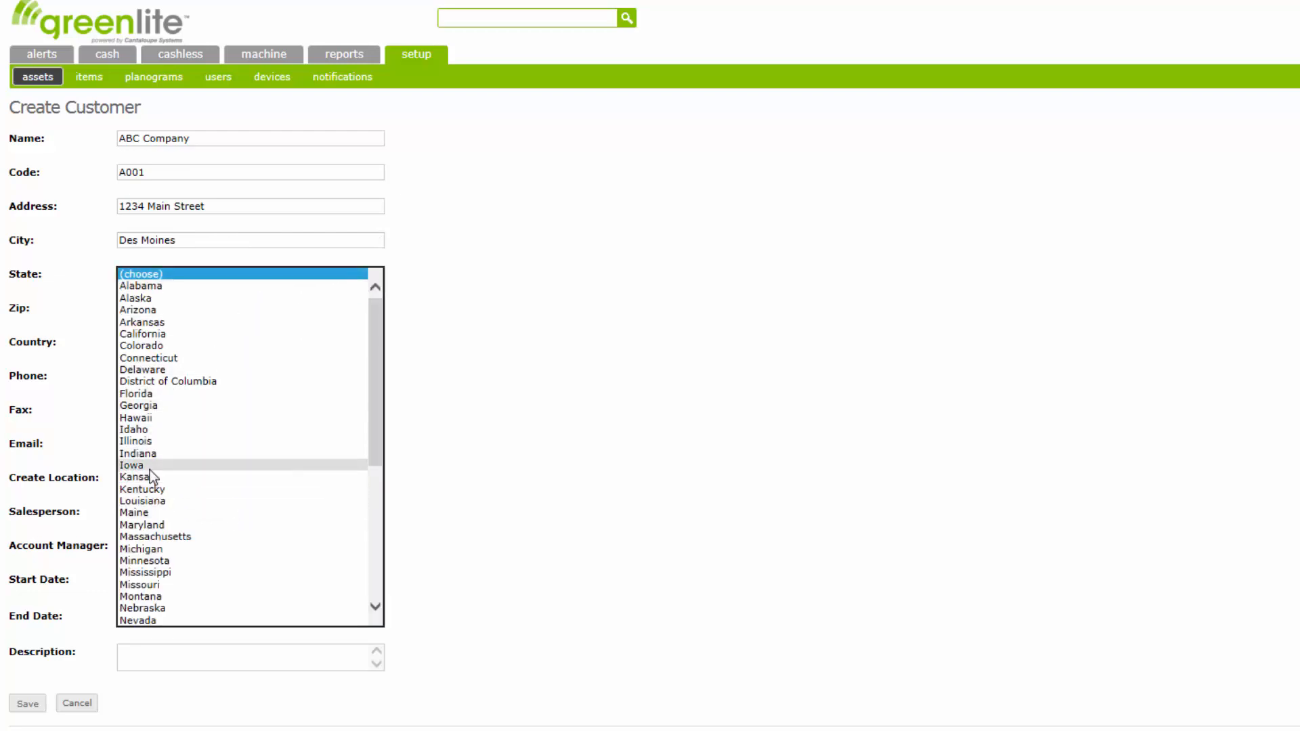
pyautogui.click(131, 465)
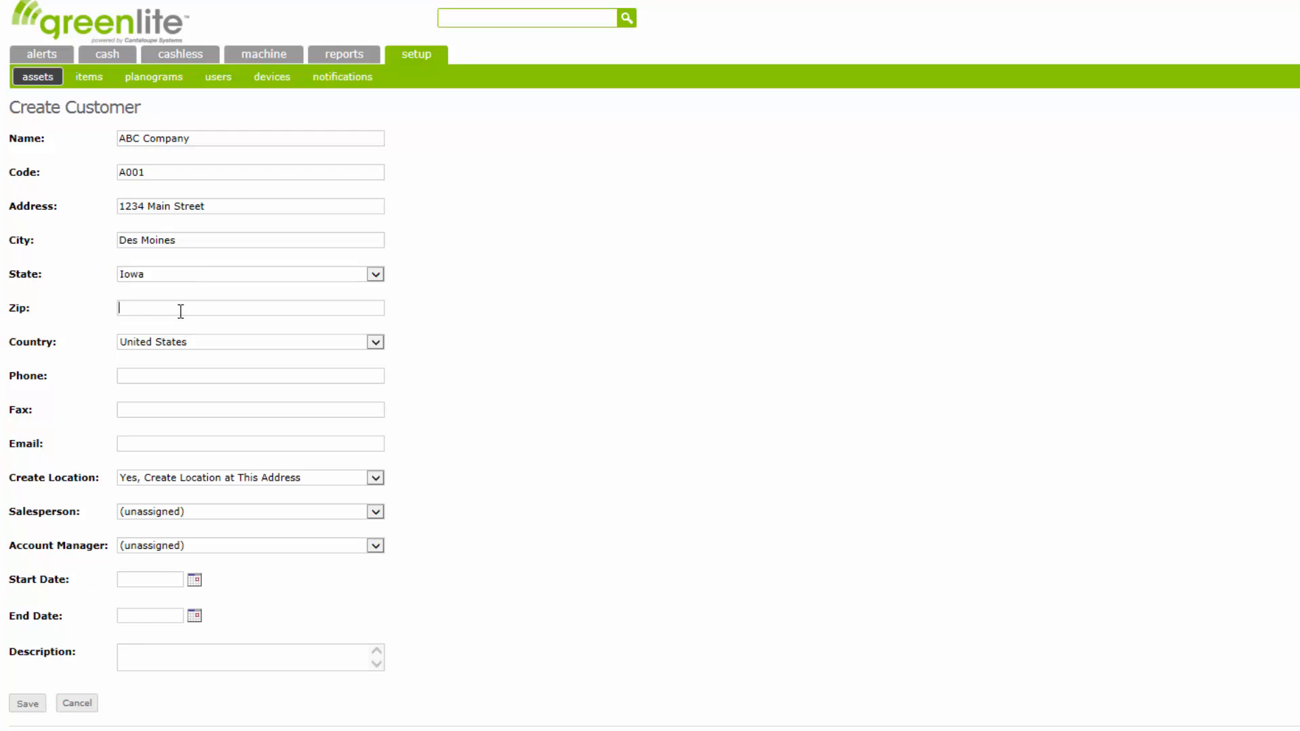
pyautogui.write('50325')
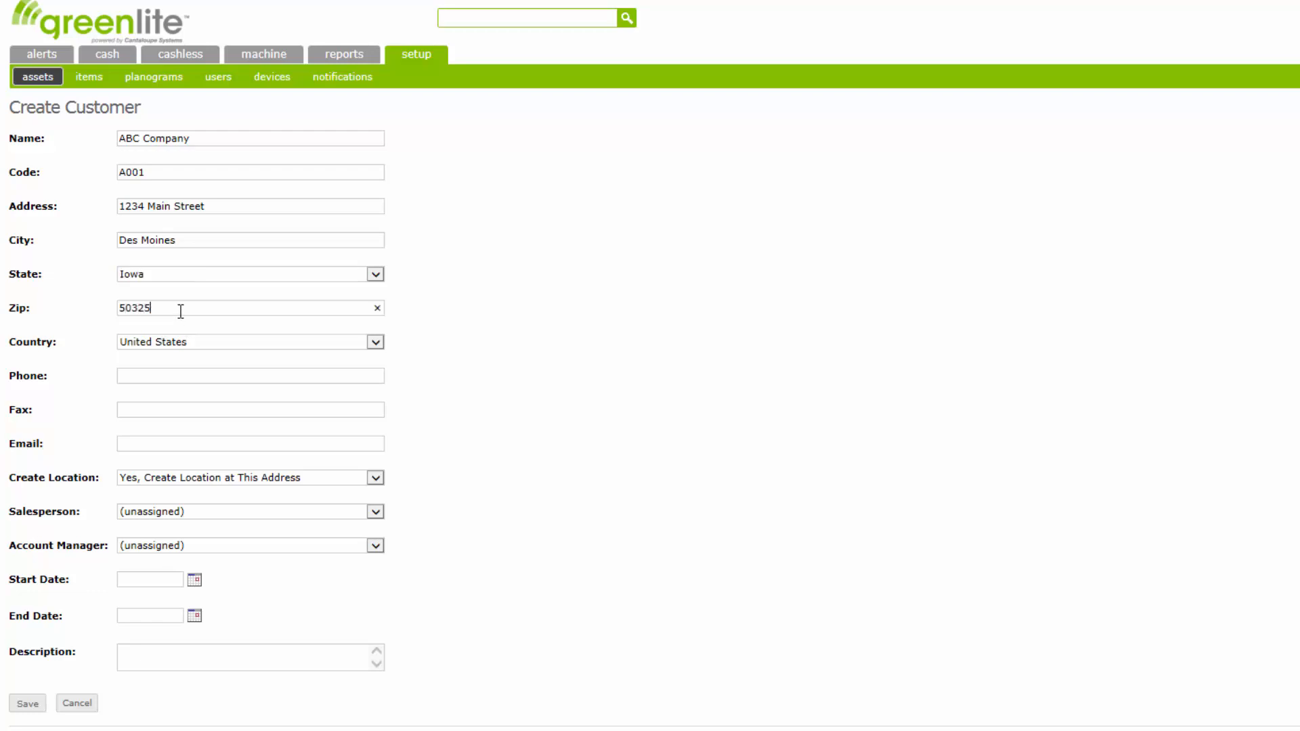
pyautogui.click(375, 341)
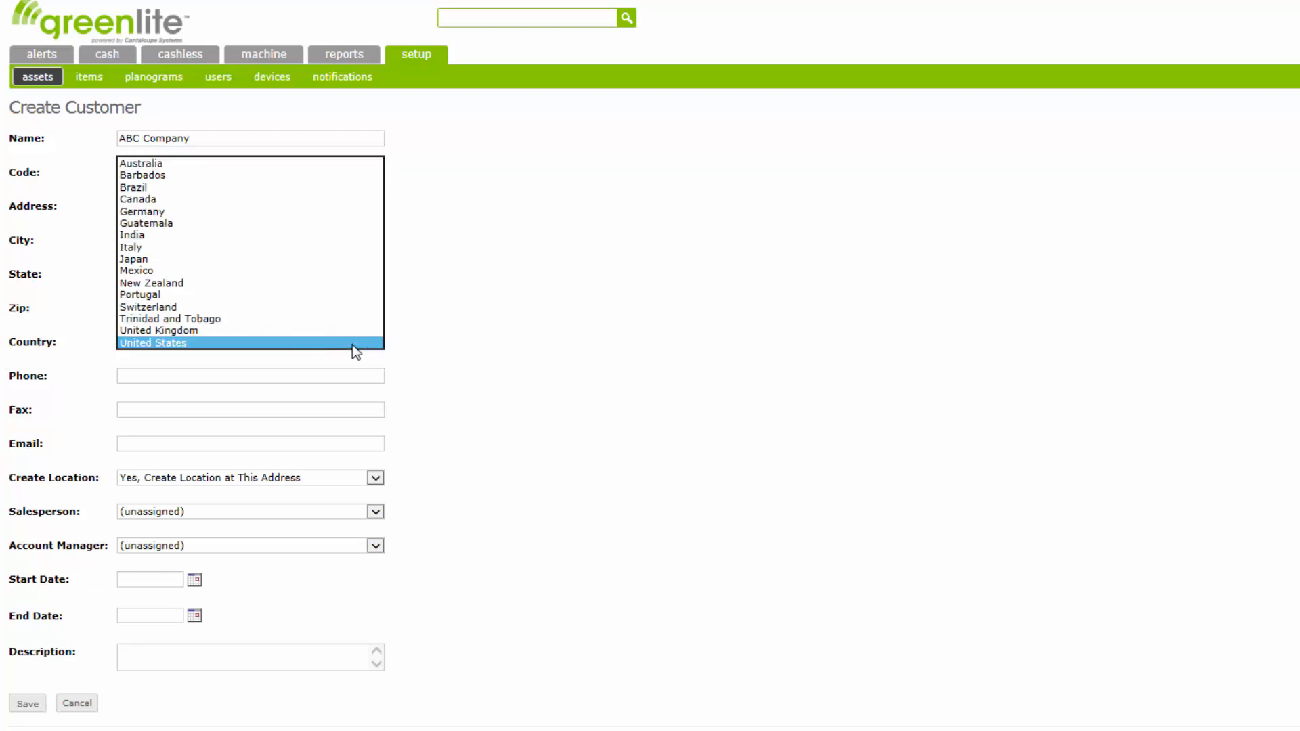
pyautogui.click(152, 343)
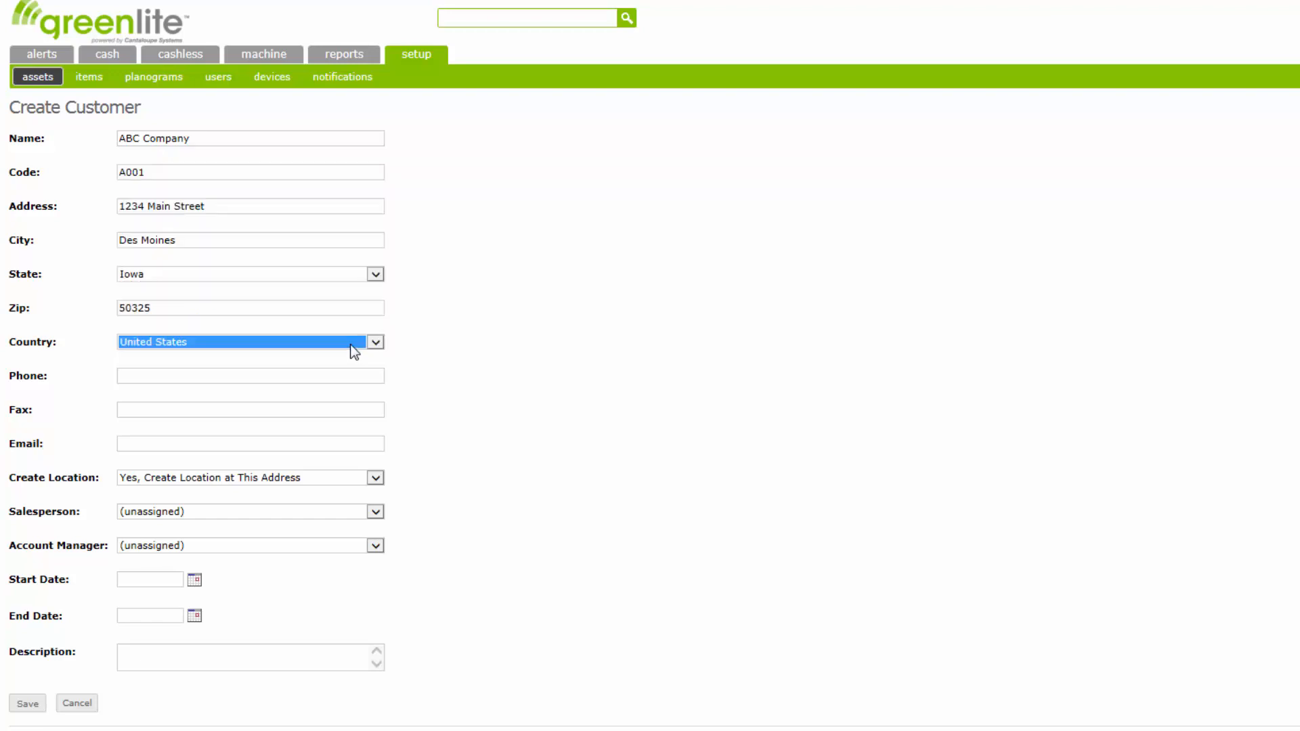
pyautogui.moveTo(431, 371)
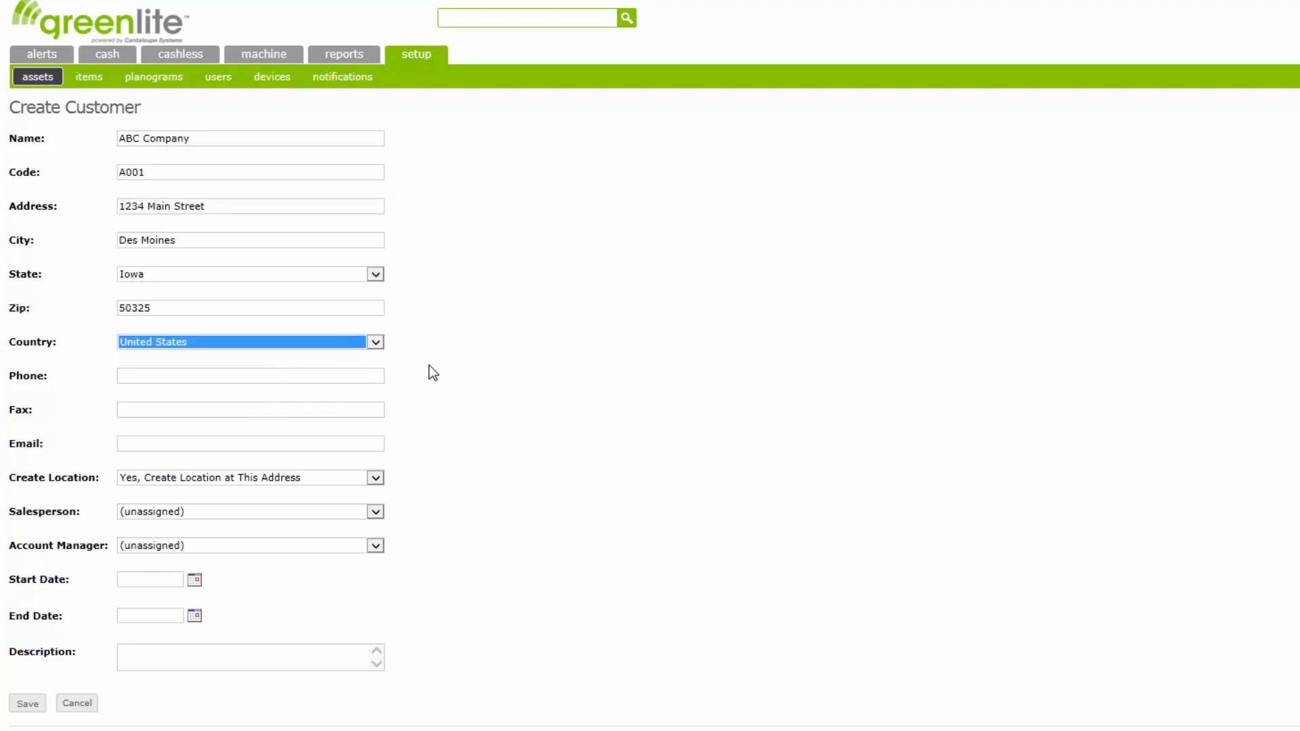
pyautogui.click(375, 341)
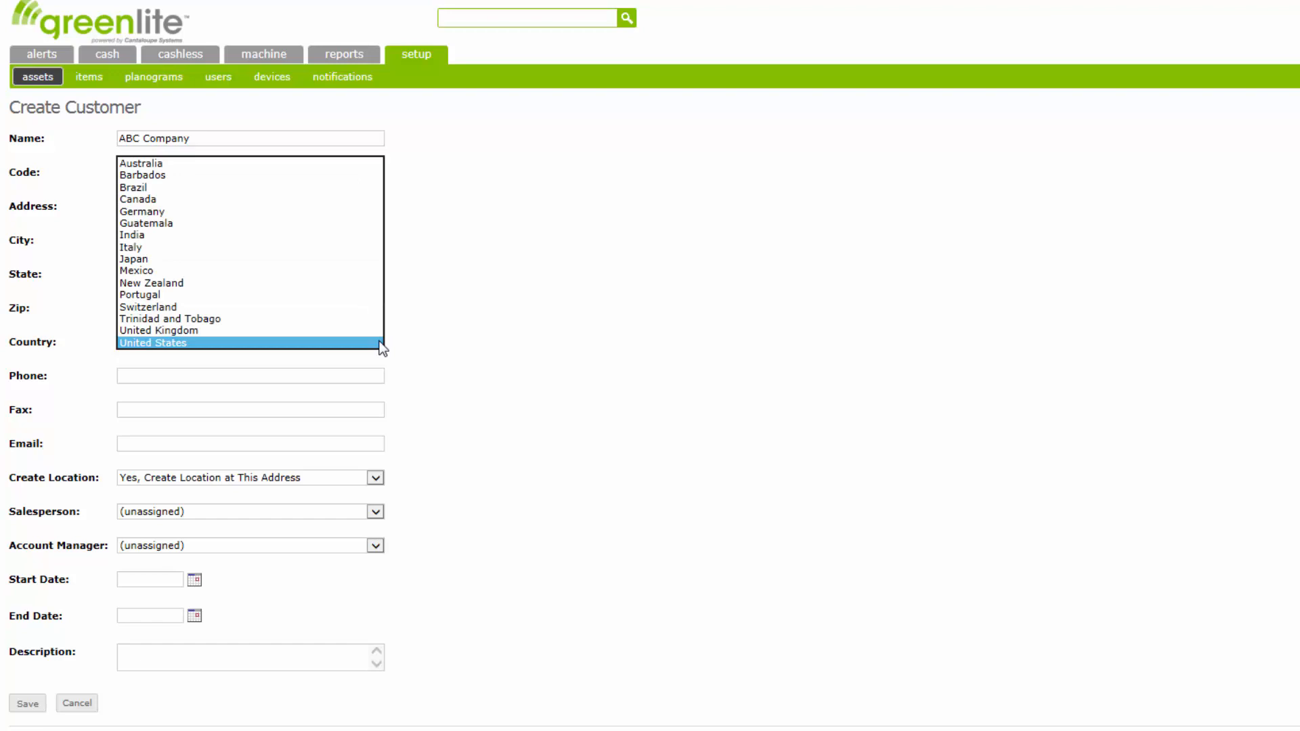
pyautogui.moveTo(348, 211)
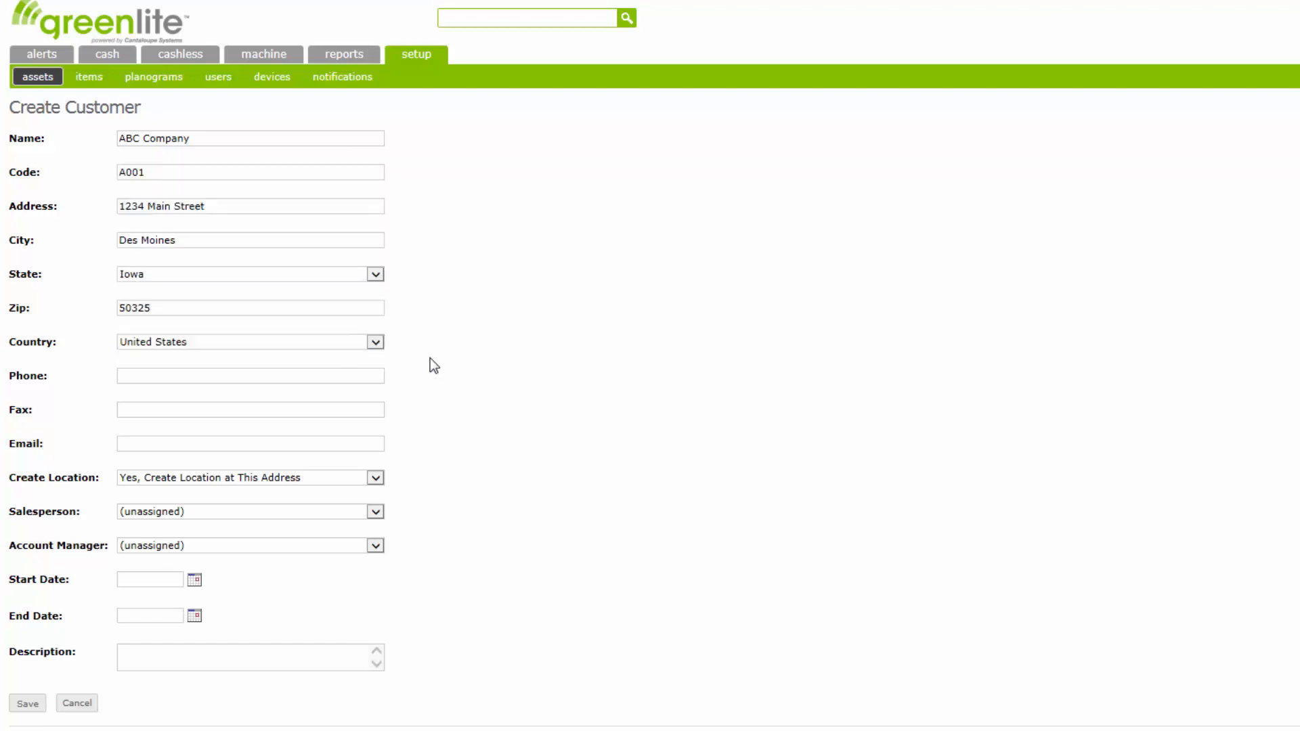
pyautogui.moveTo(17, 427)
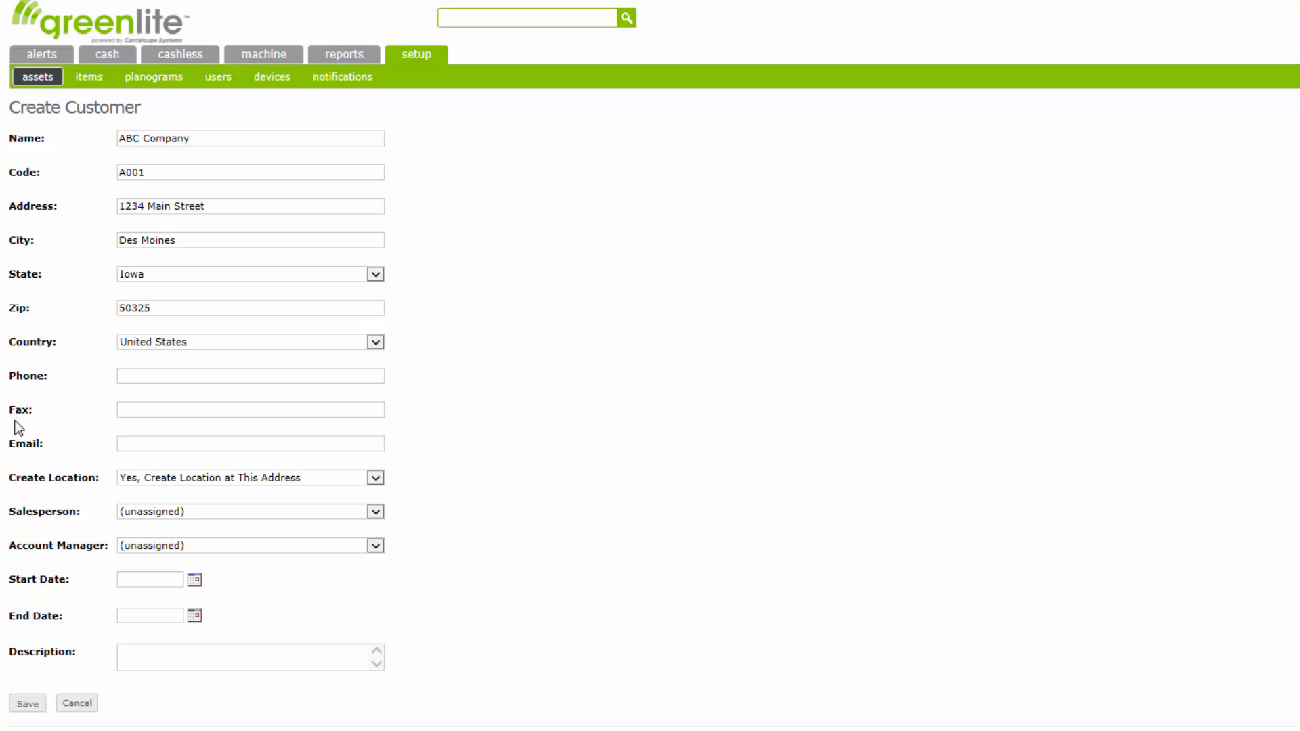
pyautogui.moveTo(409, 379)
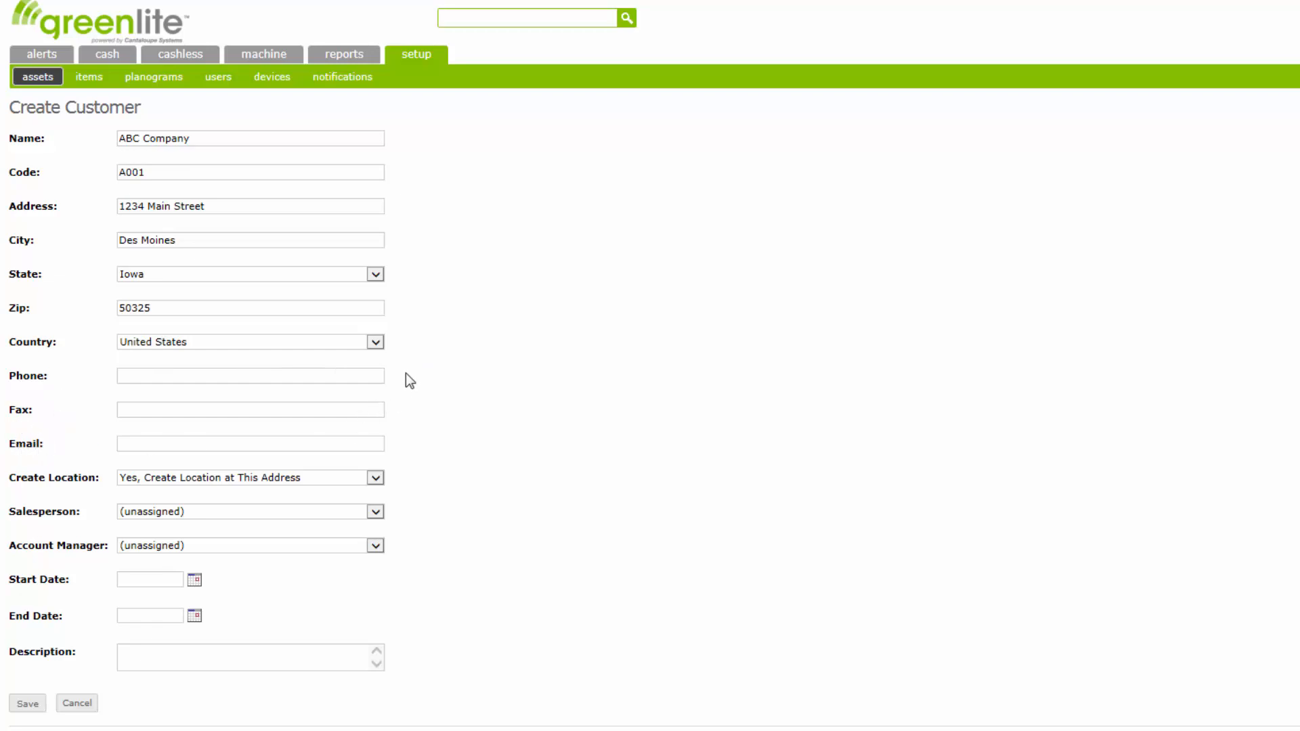
pyautogui.moveTo(171, 465)
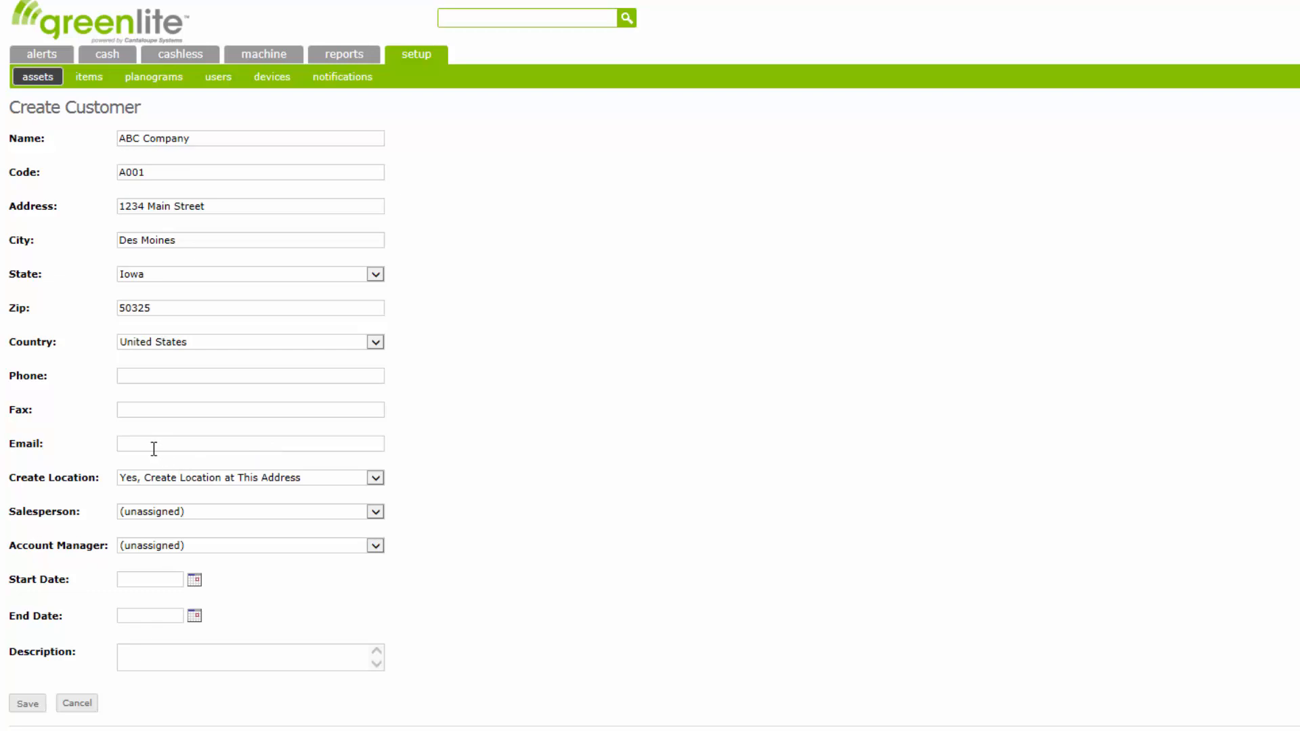
pyautogui.moveTo(254, 485)
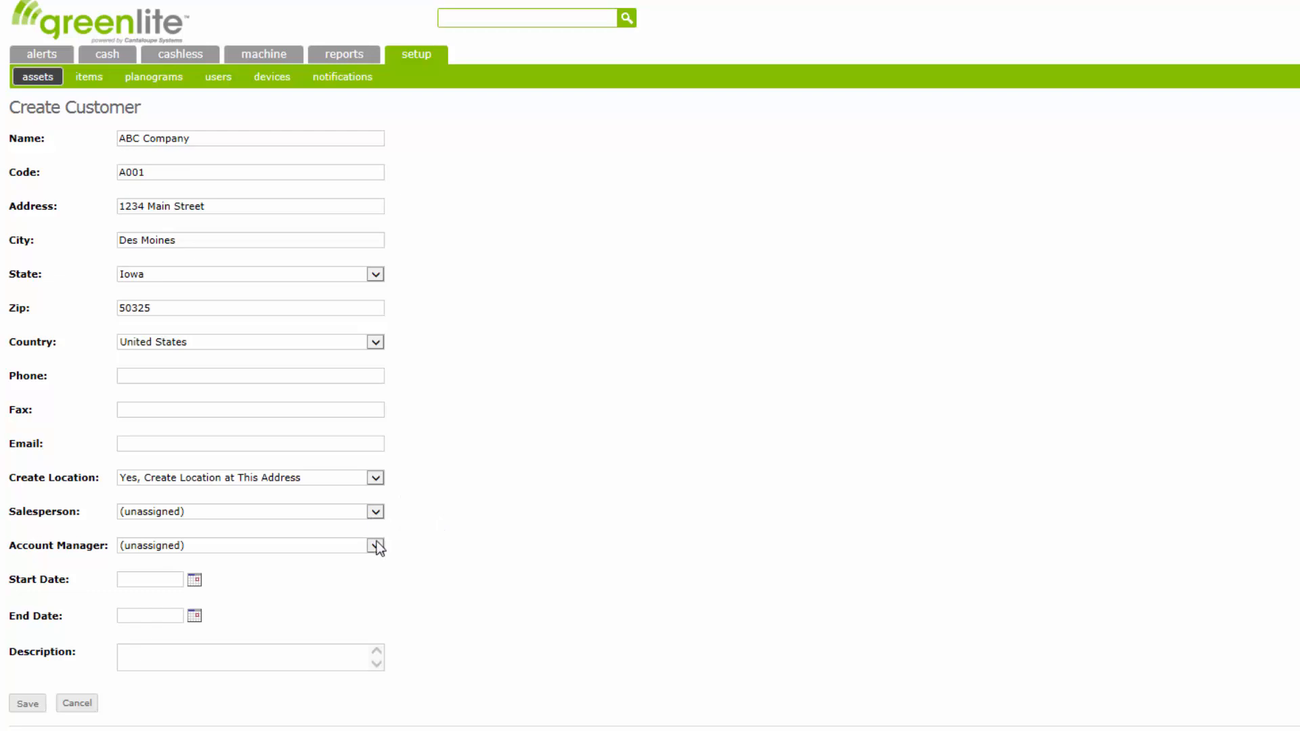
pyautogui.moveTo(68, 635)
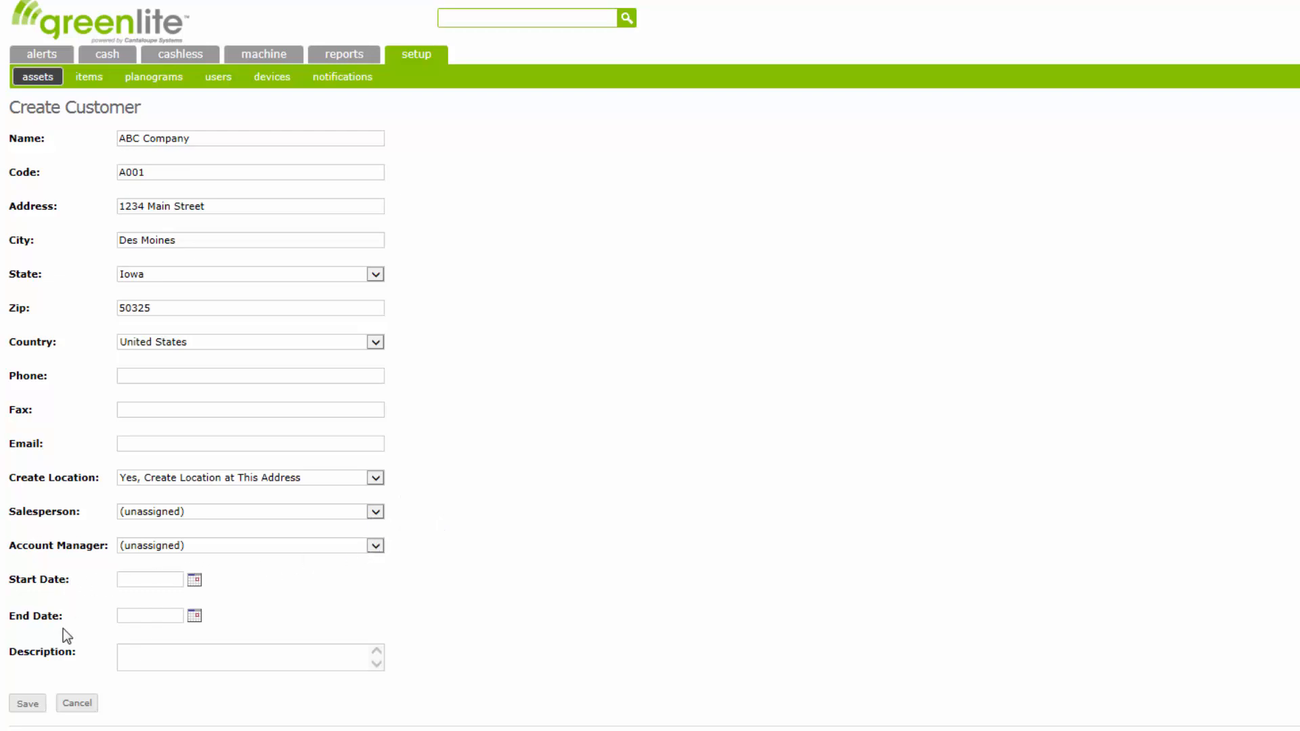
pyautogui.moveTo(58, 583)
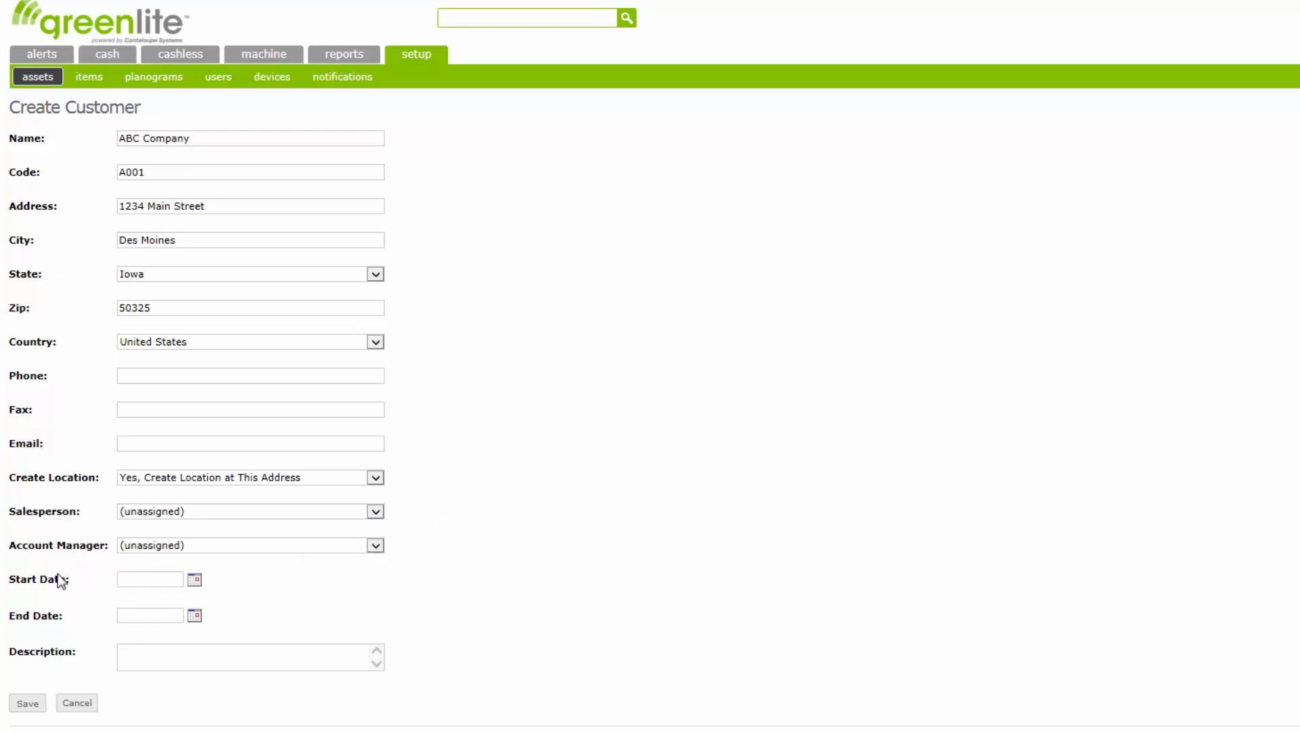
pyautogui.moveTo(293, 614)
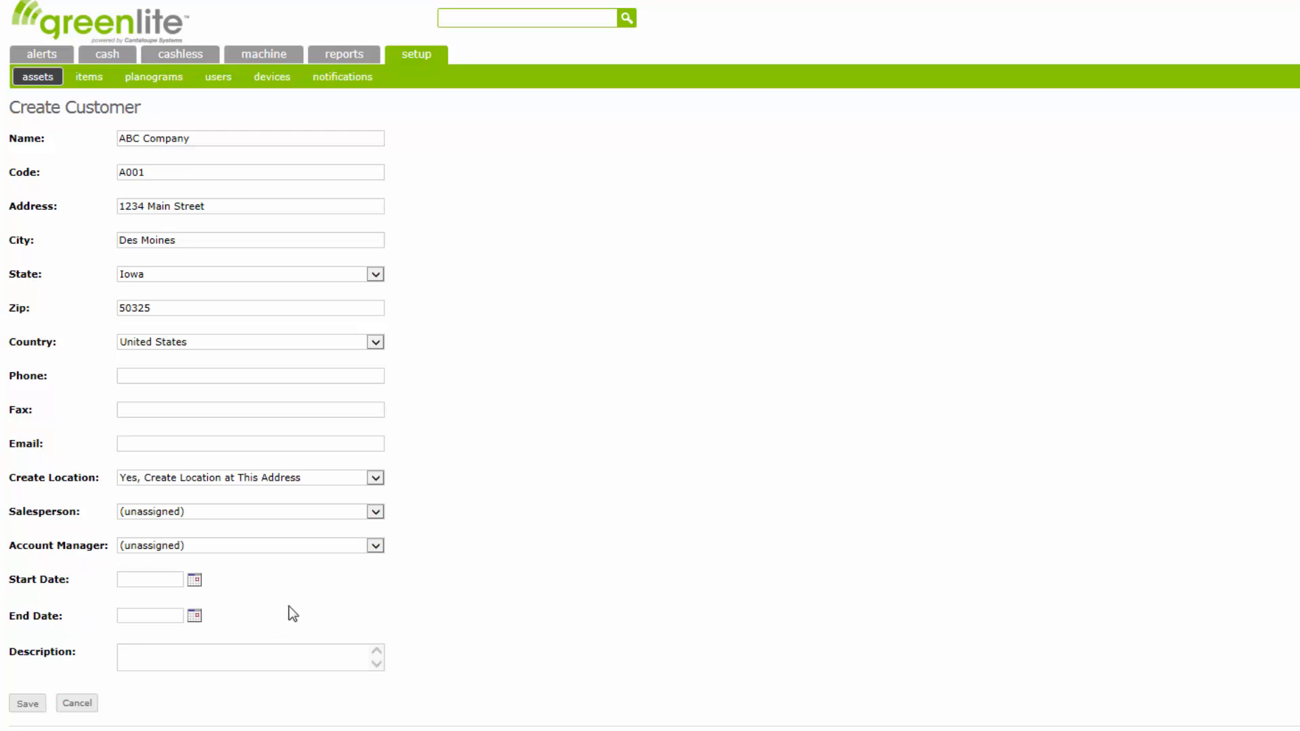
pyautogui.click(249, 657)
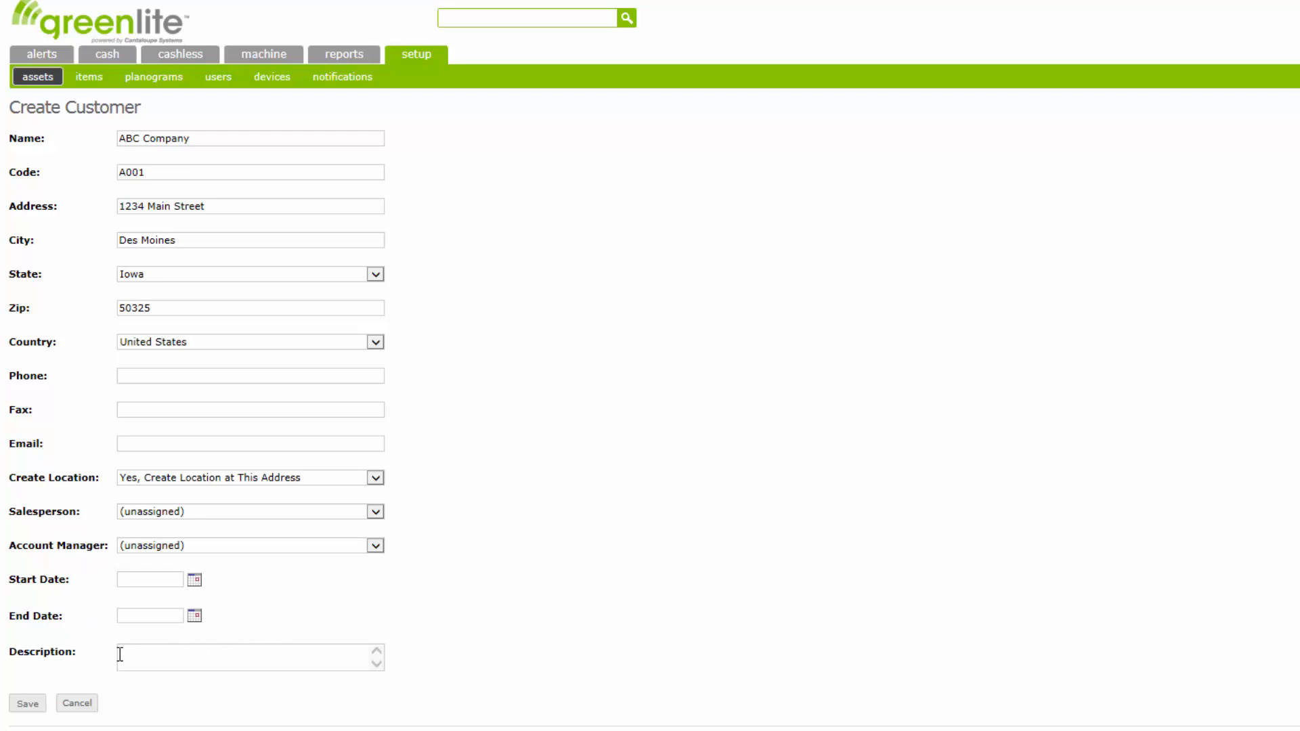
pyautogui.moveTo(326, 653)
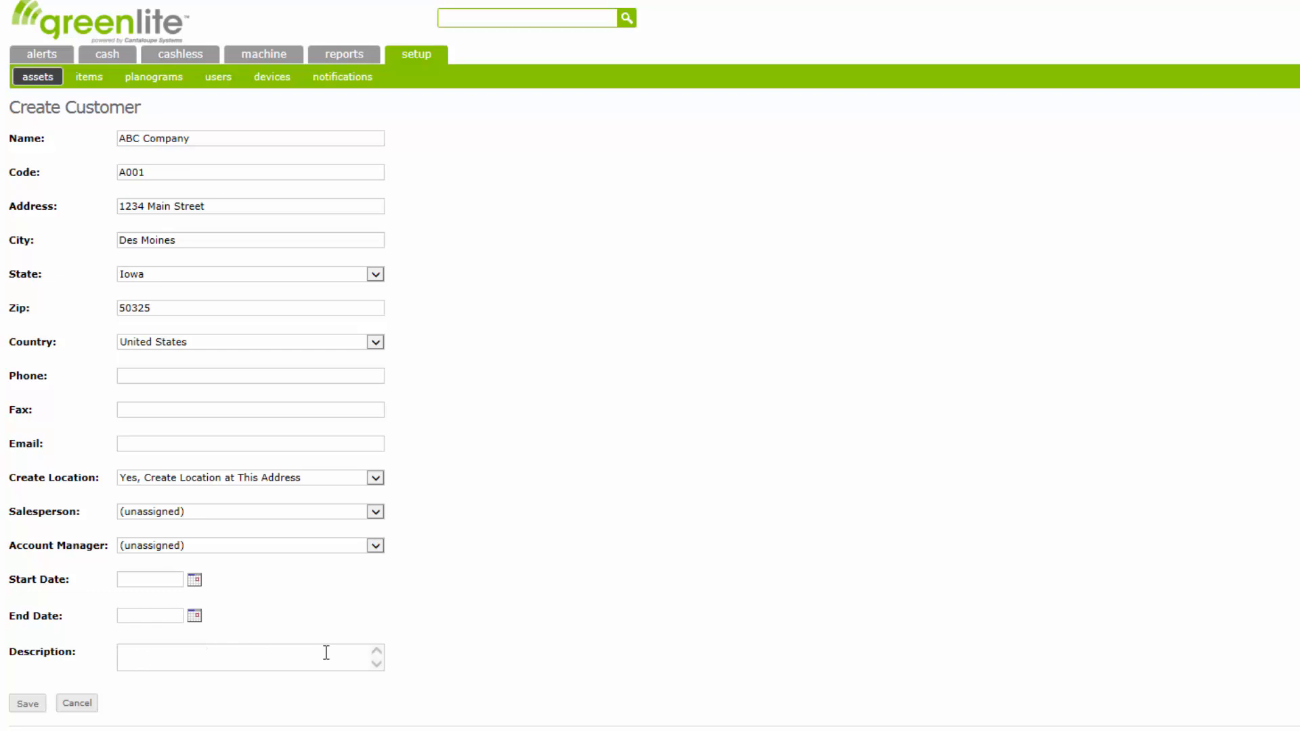
pyautogui.moveTo(396, 664)
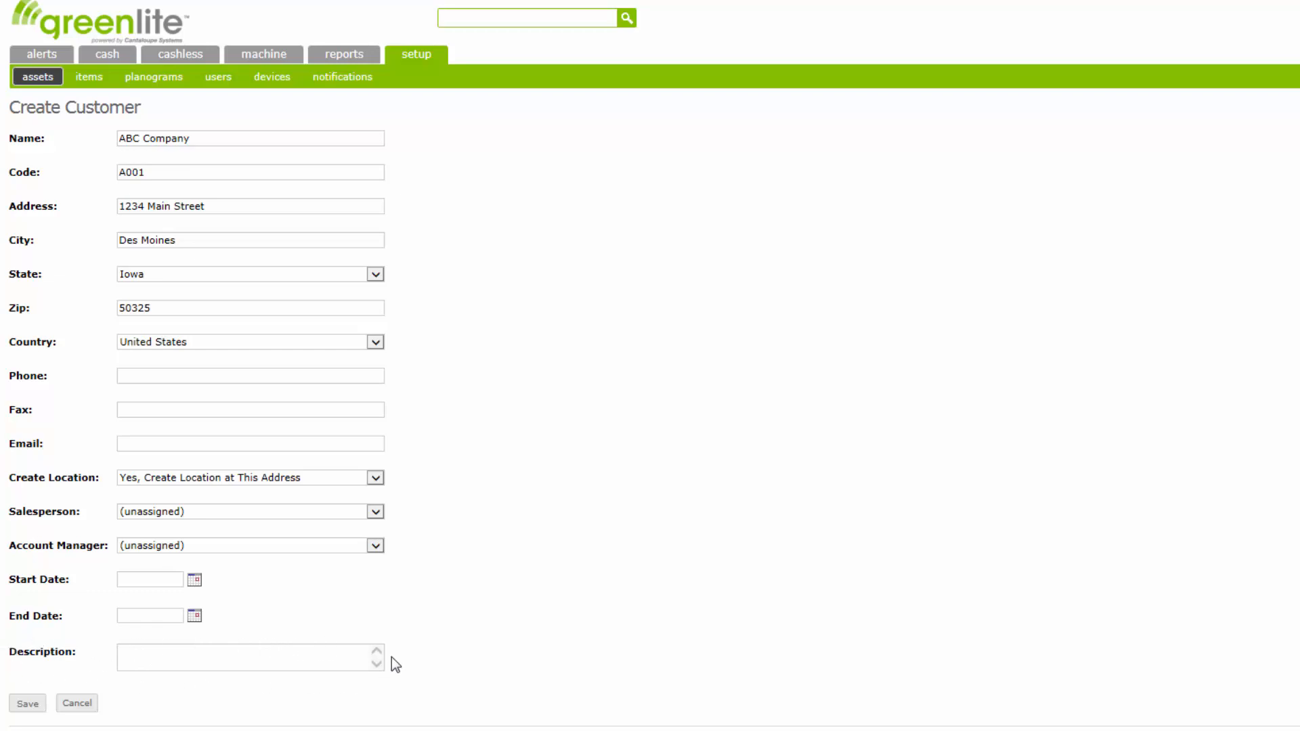
pyautogui.moveTo(111, 677)
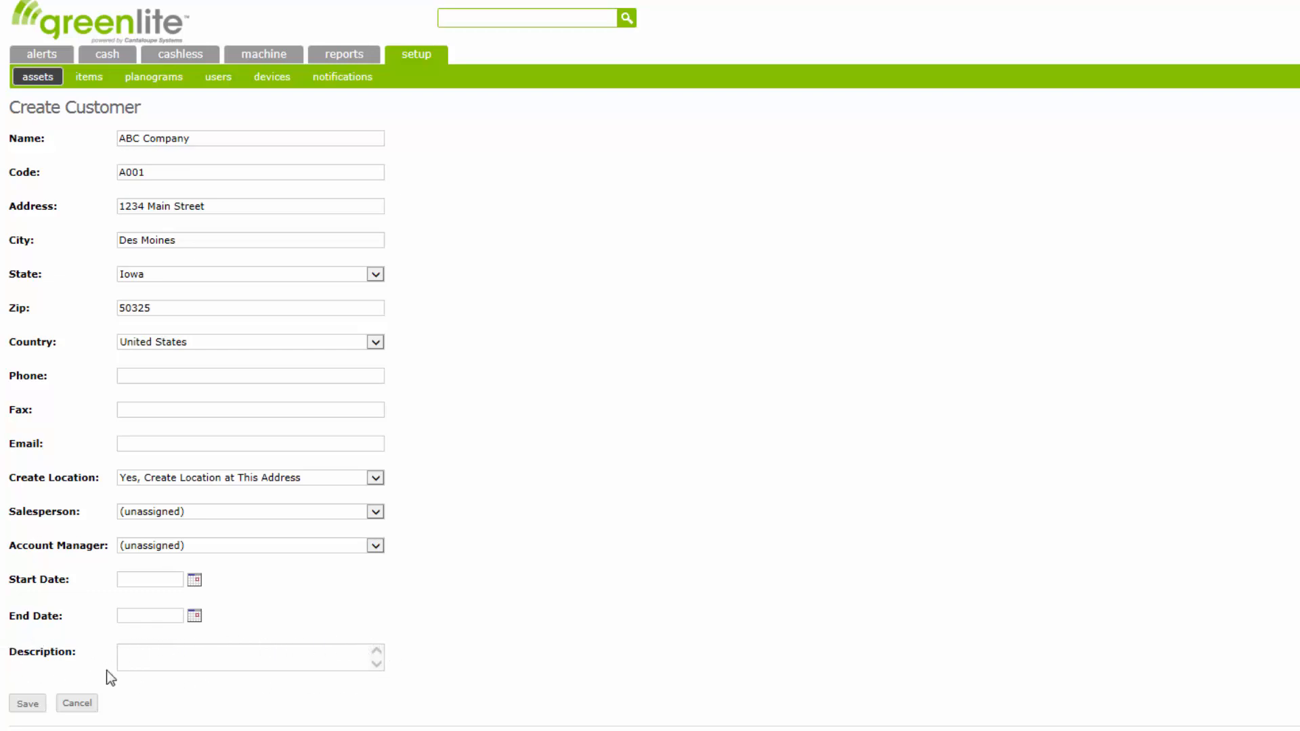
pyautogui.click(27, 703)
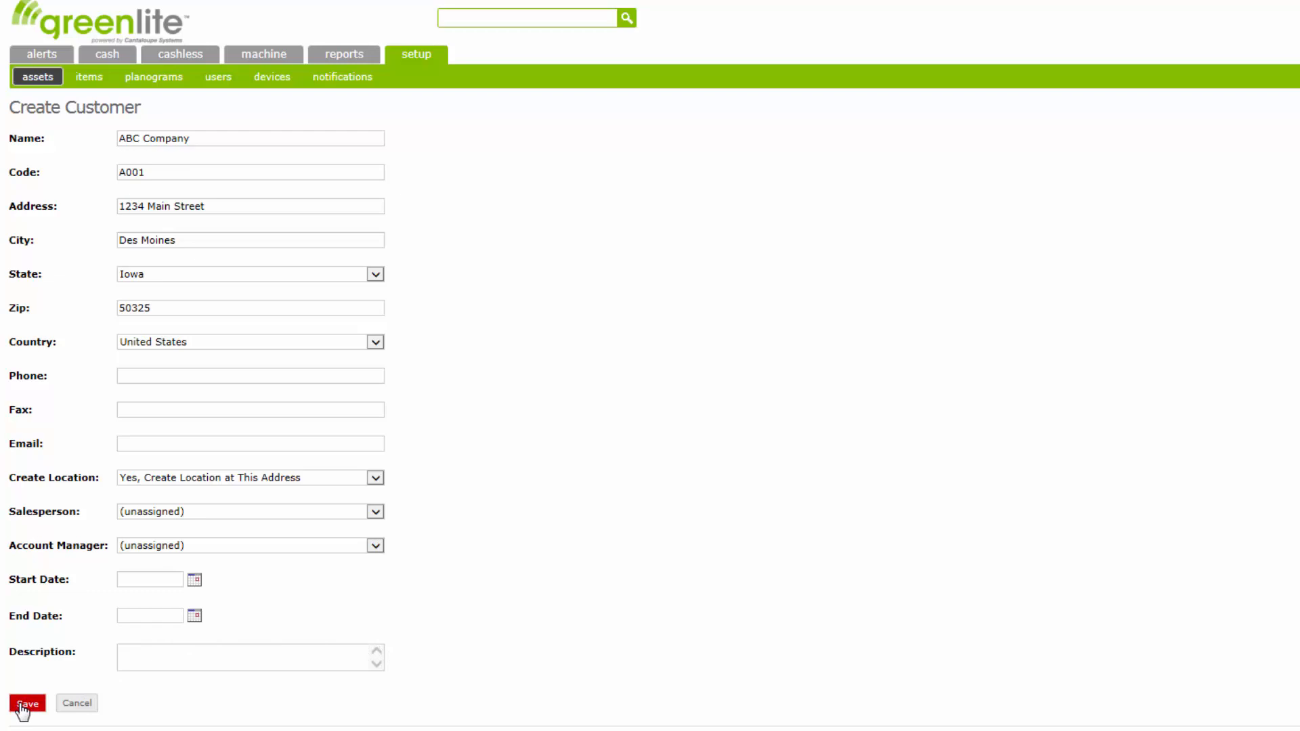
# - Save ABC Company as a new customer at 1234 Main Street, Des Moines, IA
pyautogui.click(27, 703)
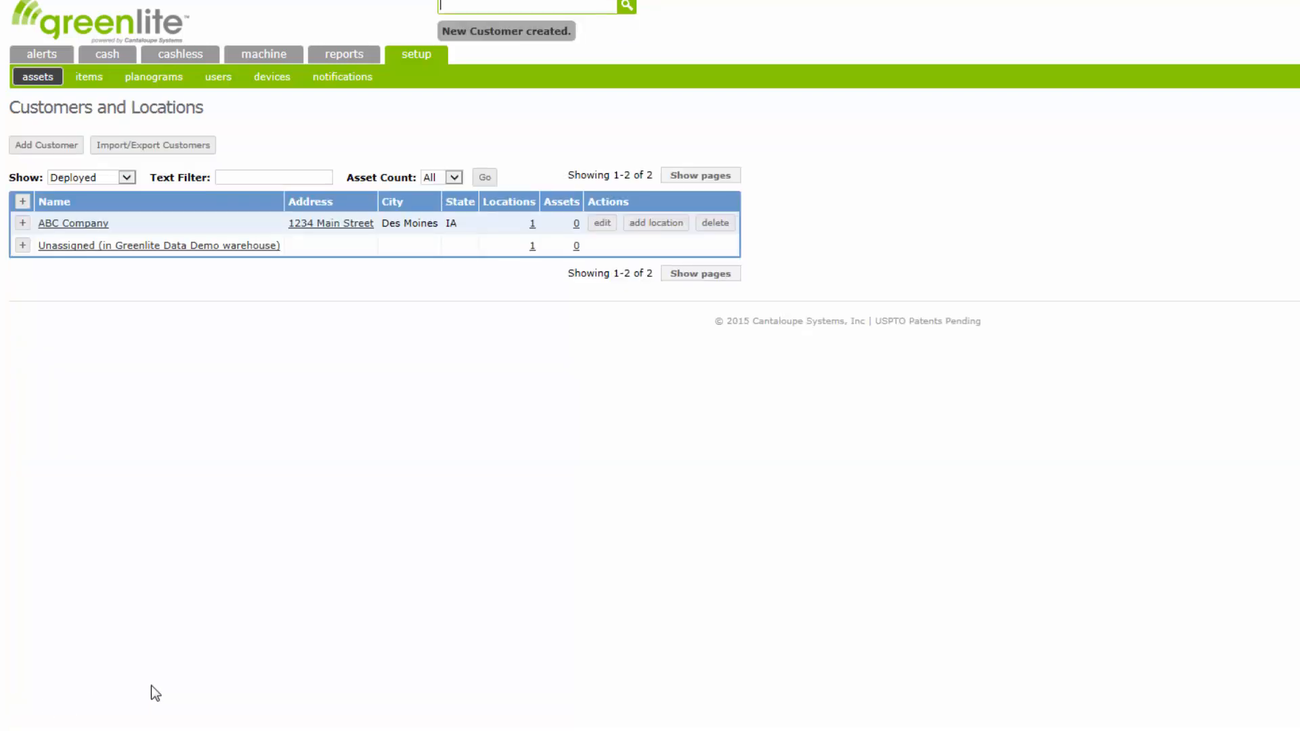
pyautogui.moveTo(275, 135)
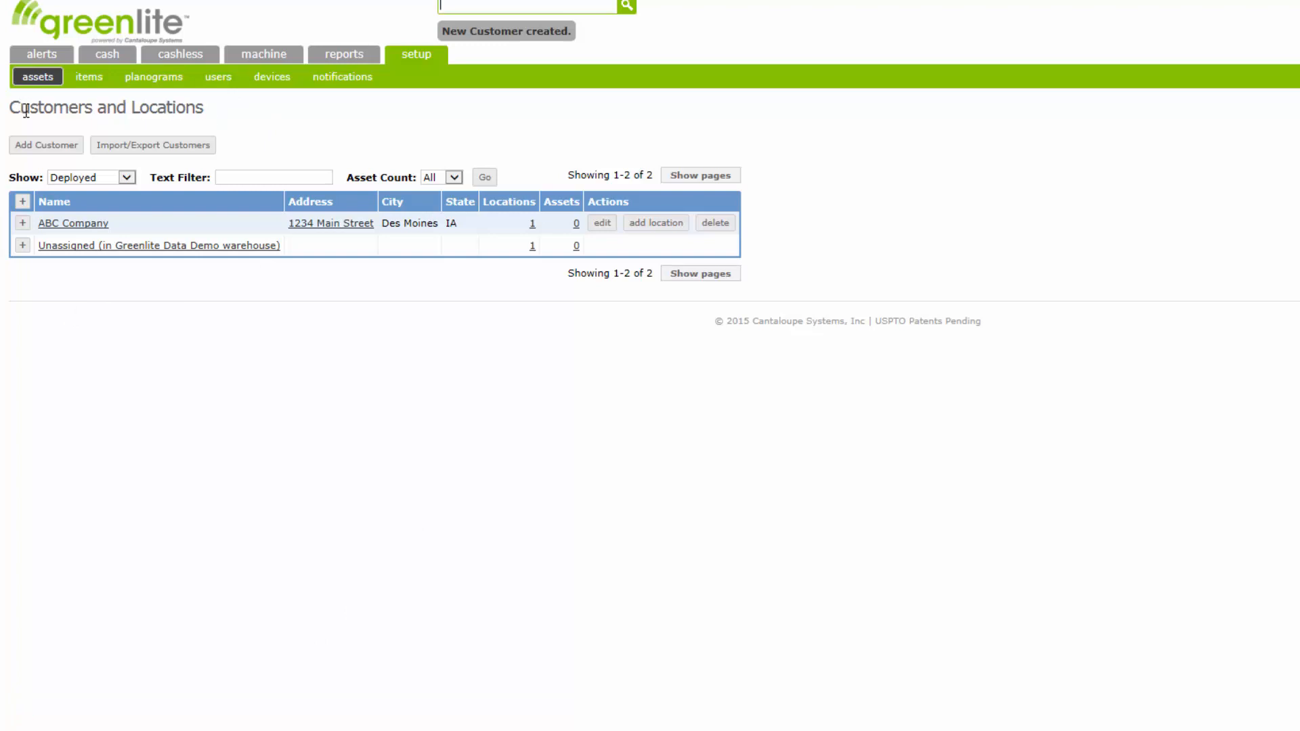
pyautogui.moveTo(355, 124)
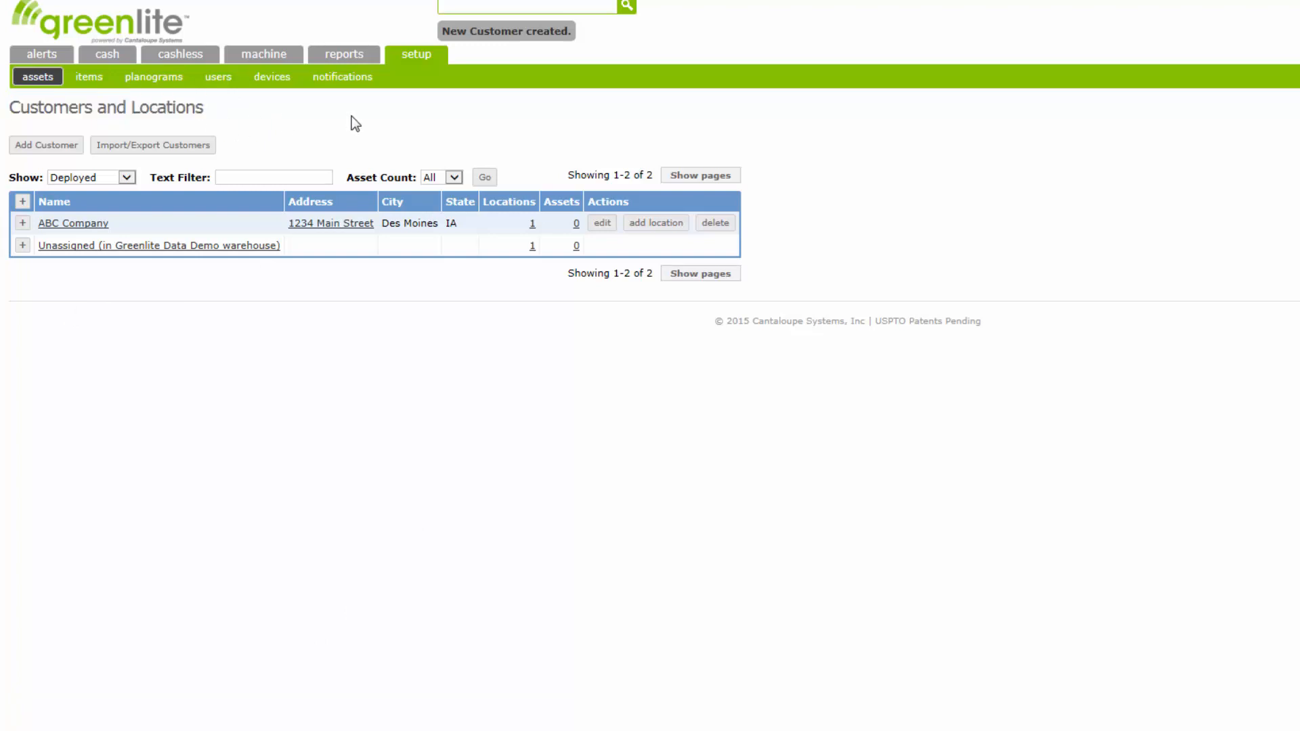
pyautogui.moveTo(73, 223)
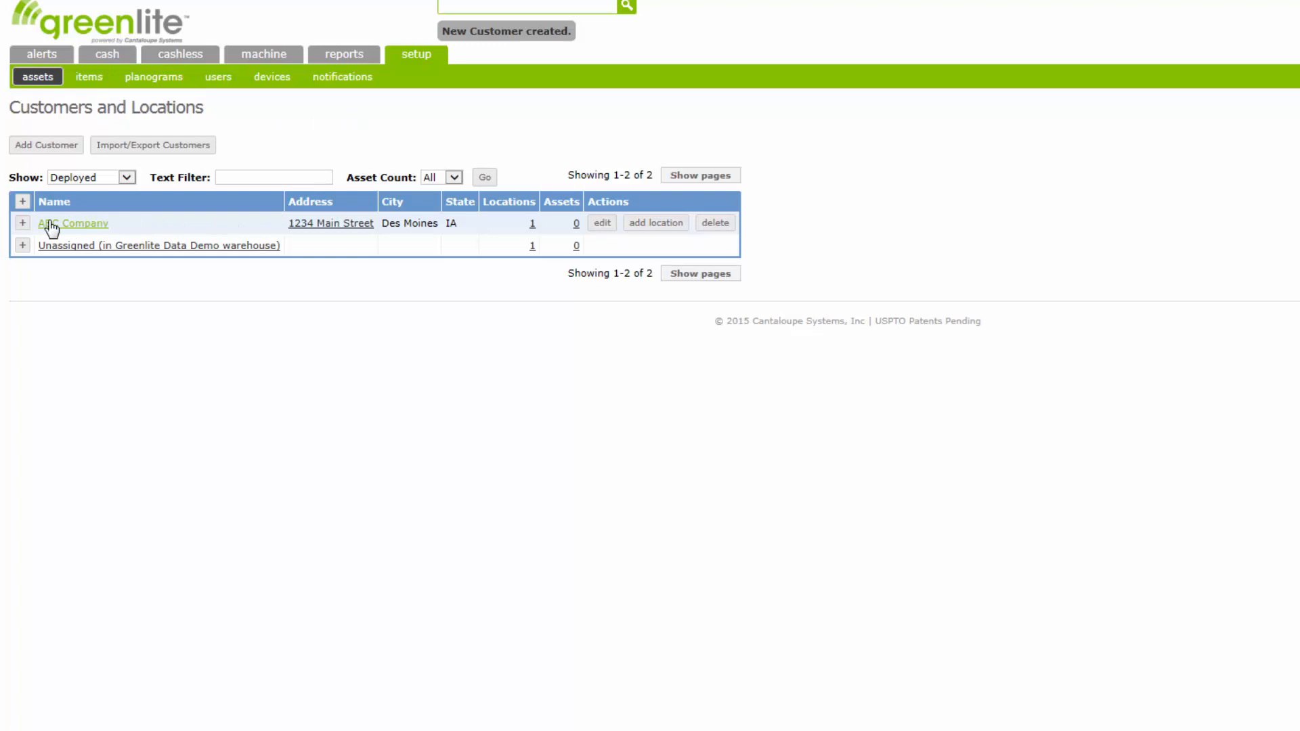
pyautogui.moveTo(255, 230)
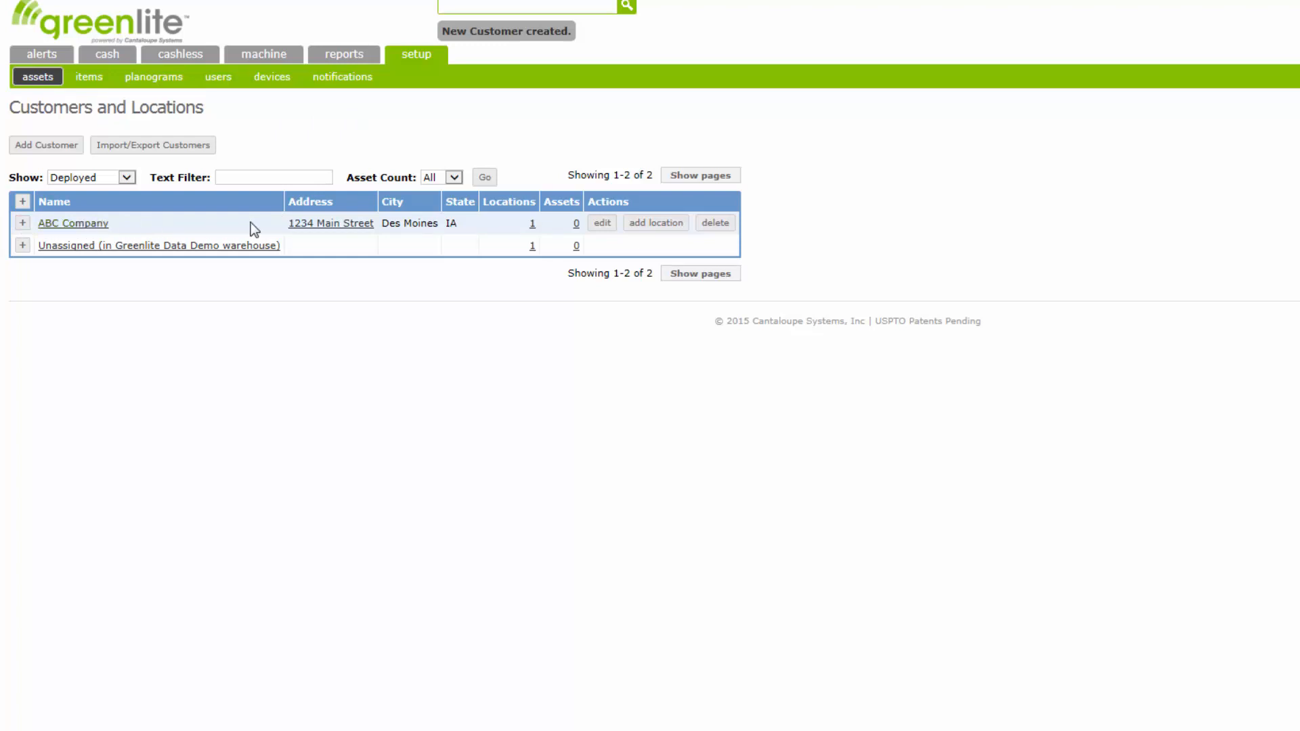
pyautogui.moveTo(347, 333)
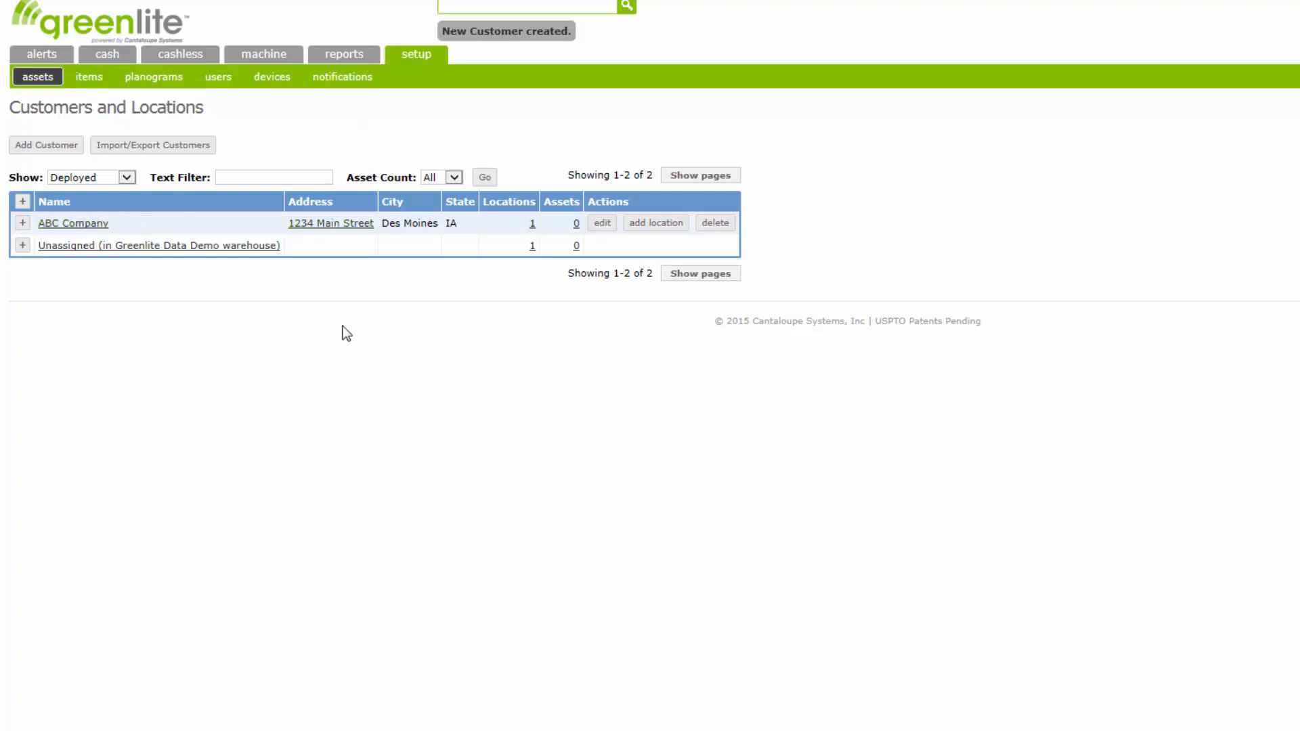
pyautogui.moveTo(412, 348)
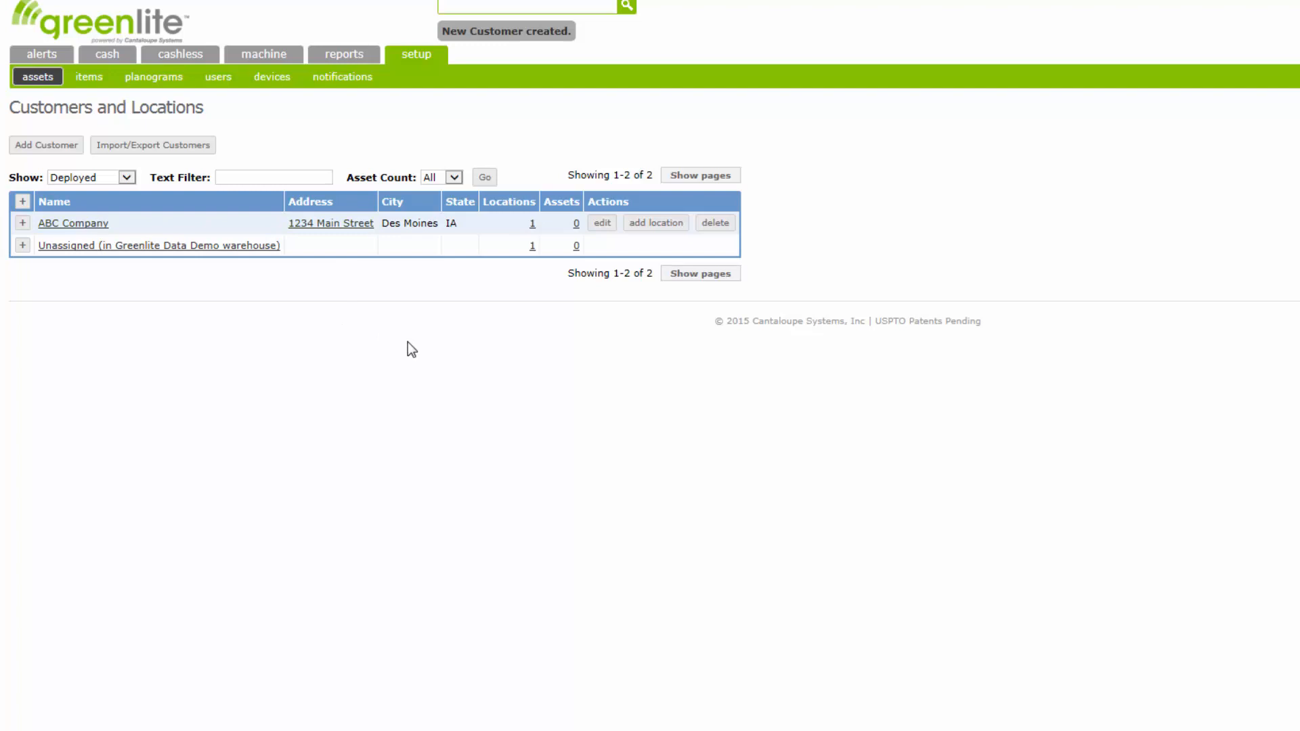
pyautogui.moveTo(437, 350)
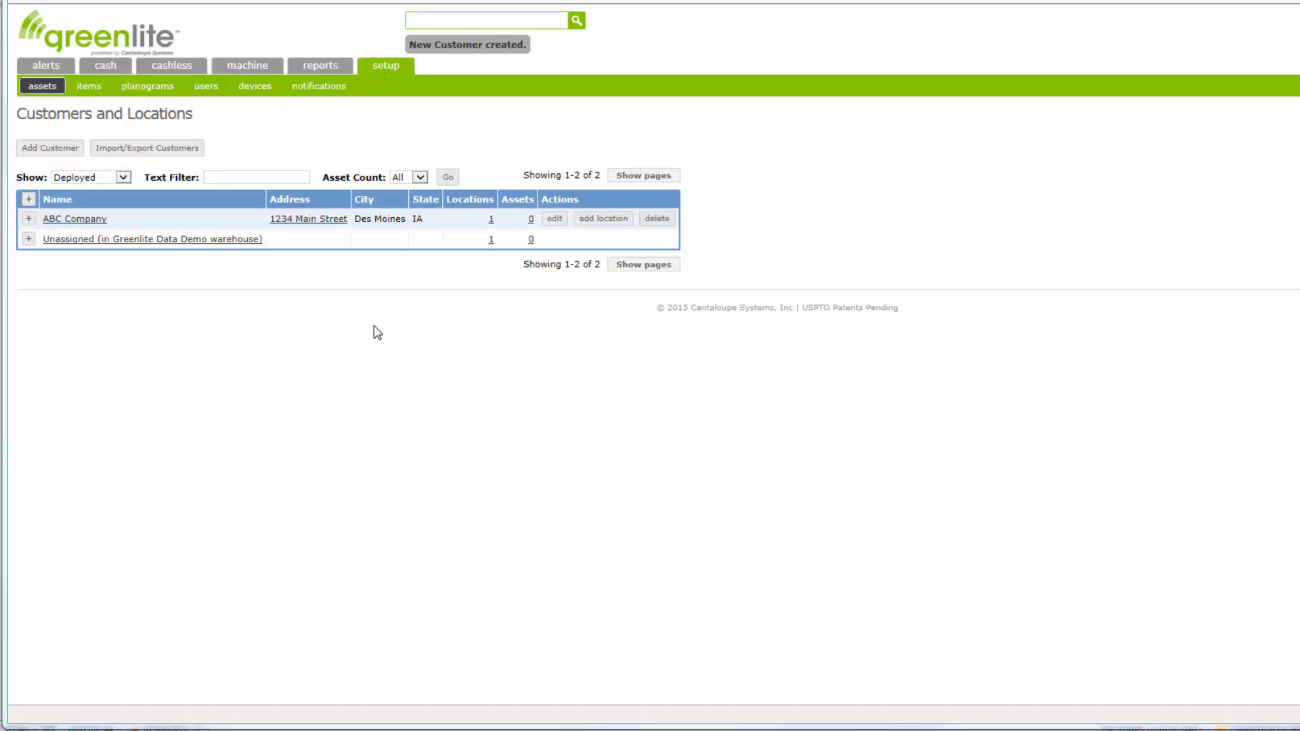
pyautogui.moveTo(531, 304)
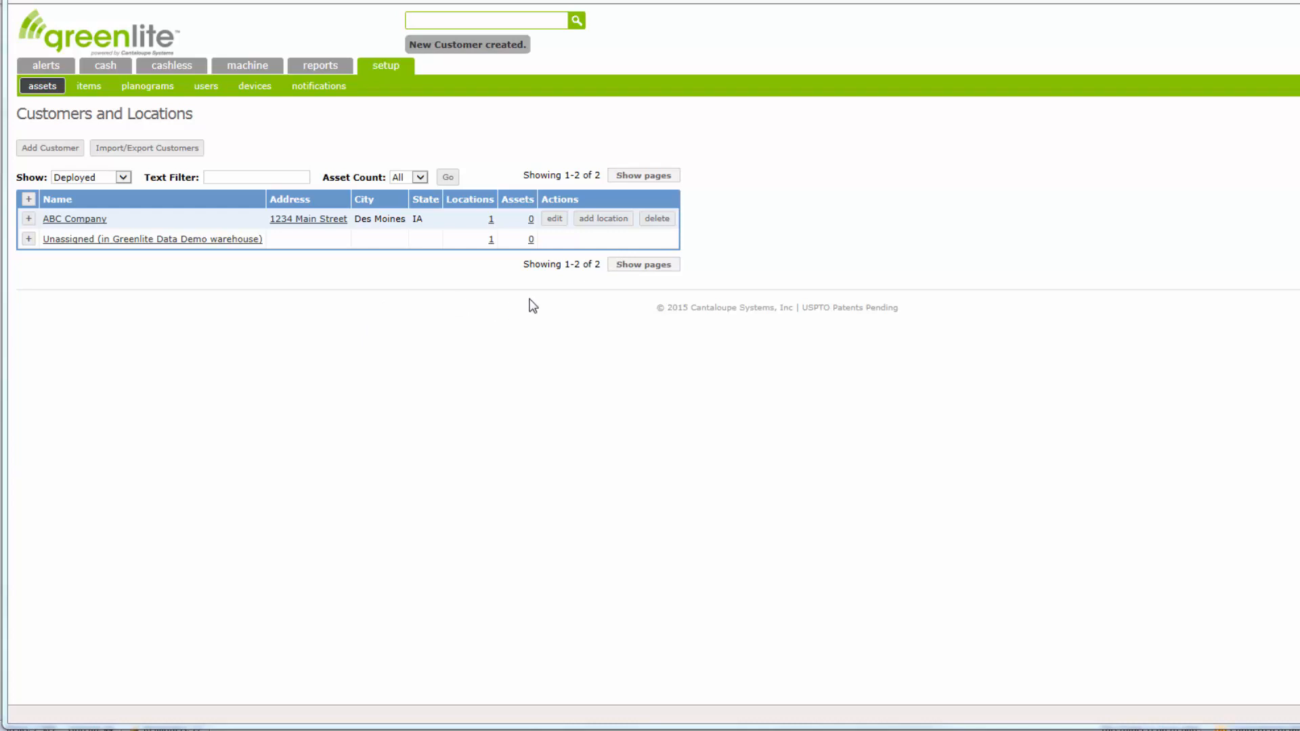
pyautogui.moveTo(604, 216)
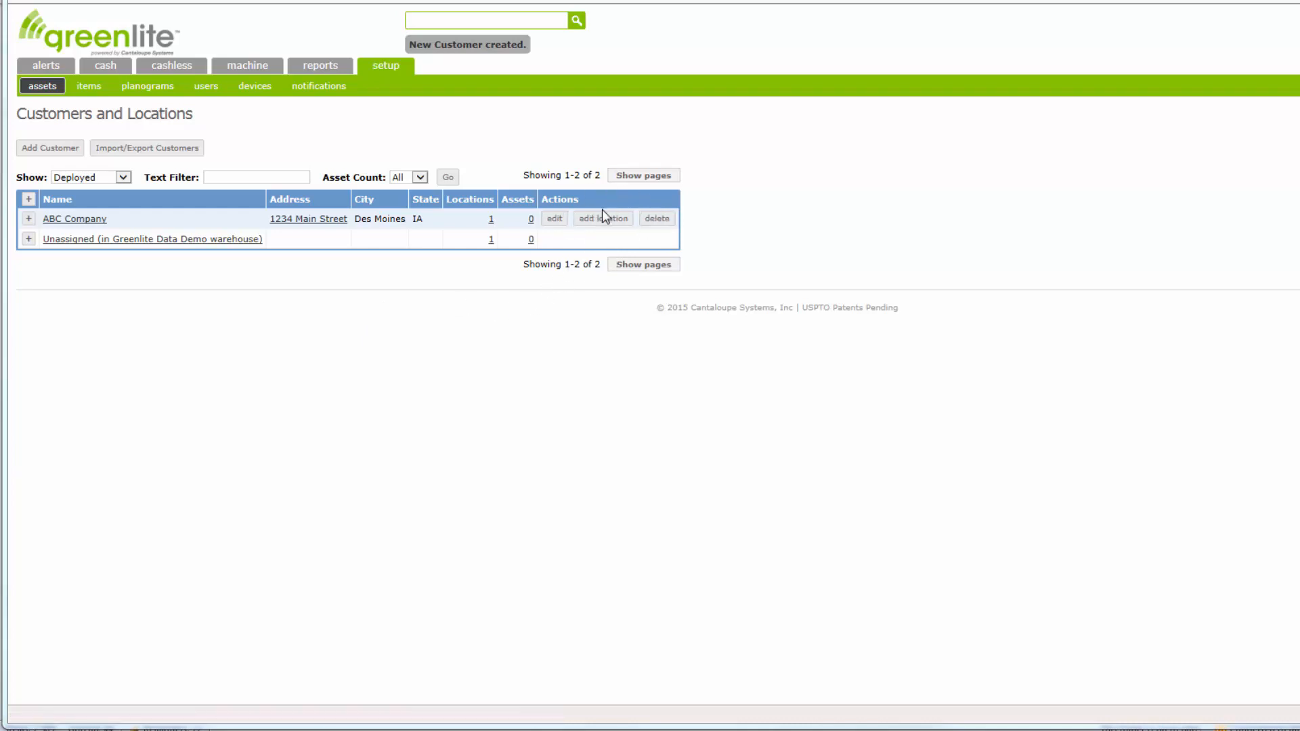
# - Add a new location under ABC Company named Second Floor Lunch Room
pyautogui.click(602, 218)
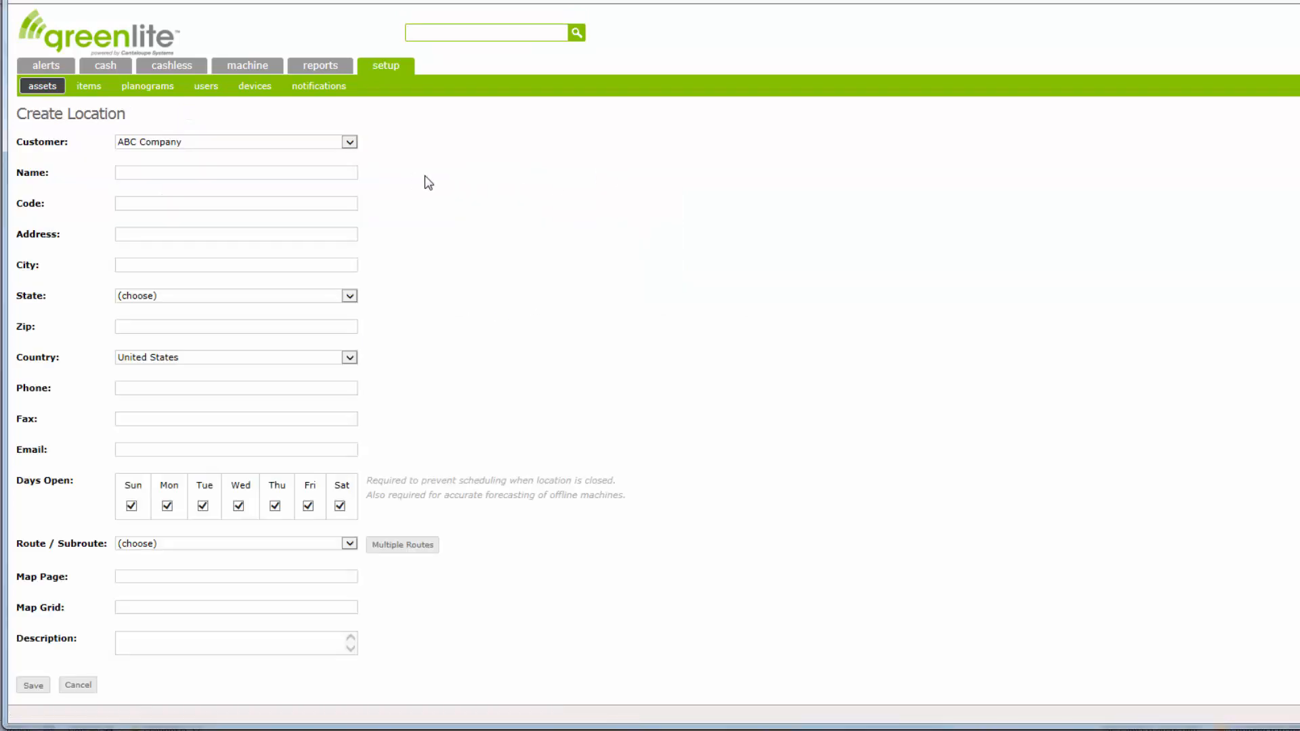
pyautogui.moveTo(475, 175)
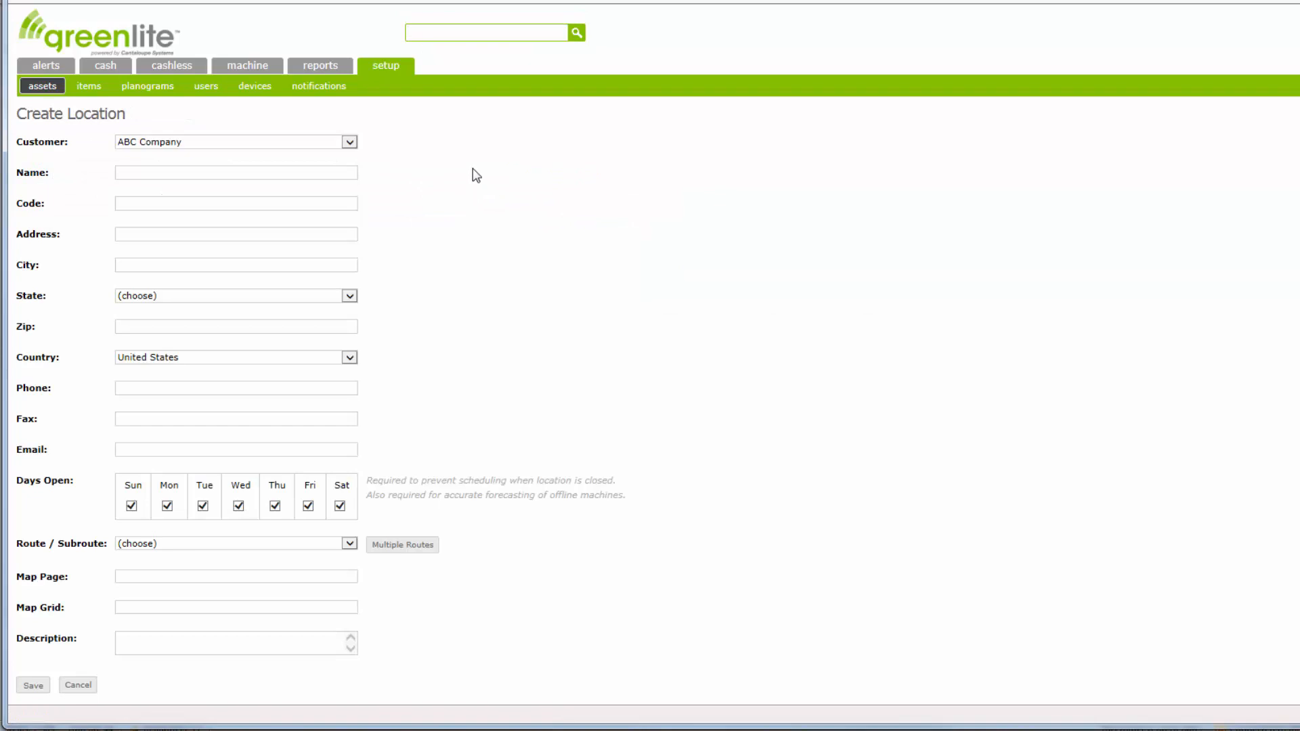
pyautogui.doubleClick(70, 113)
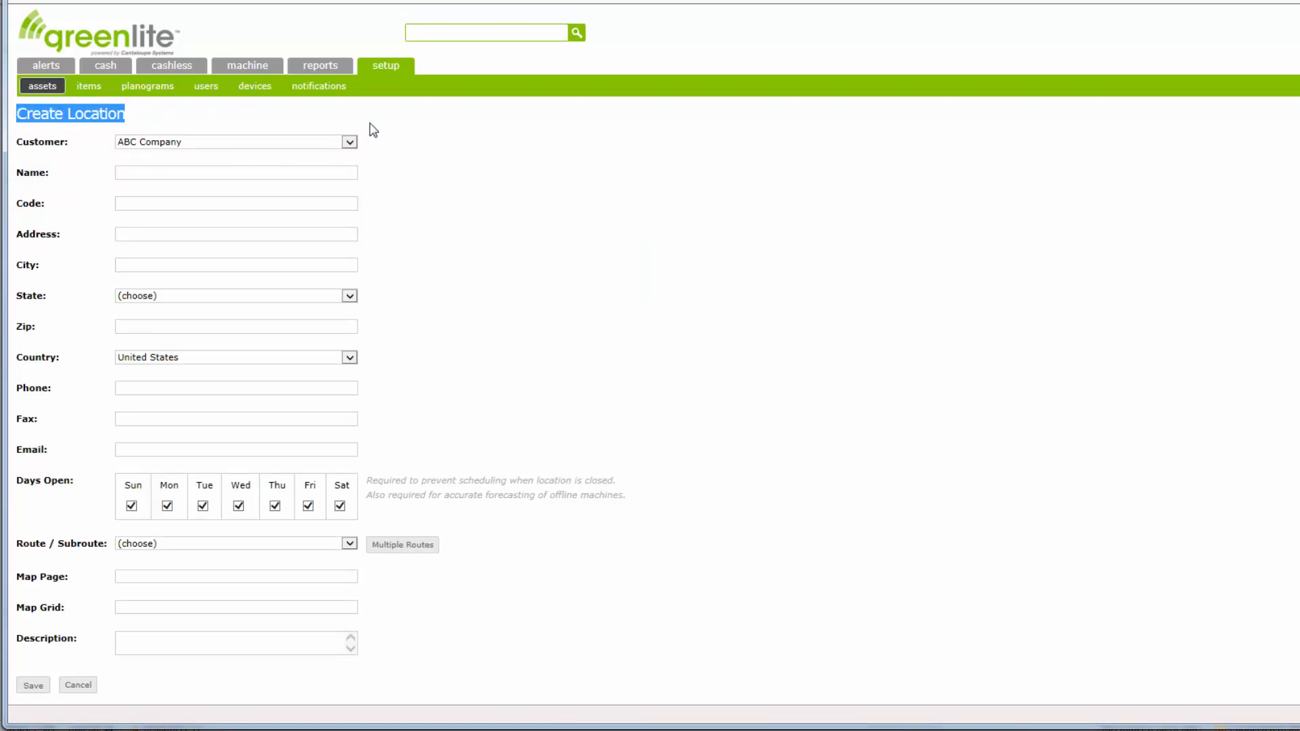
pyautogui.click(235, 141)
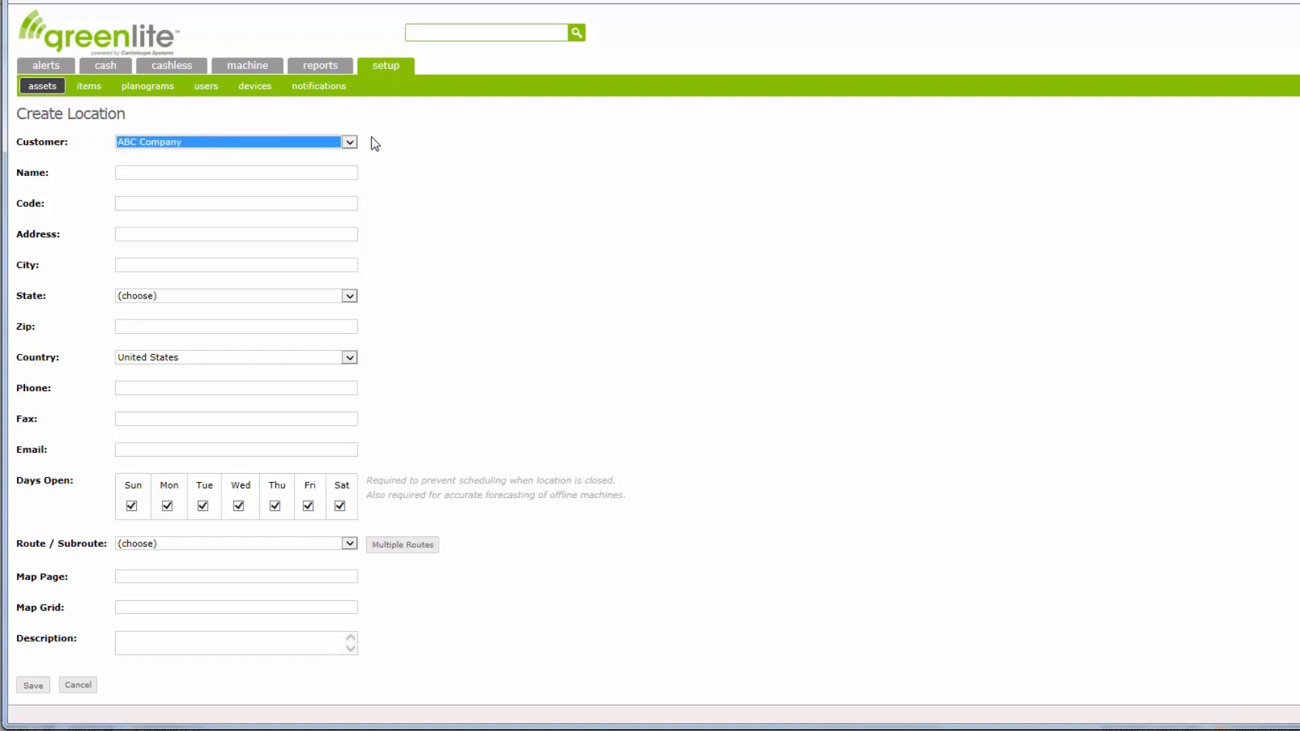
pyautogui.moveTo(95, 203)
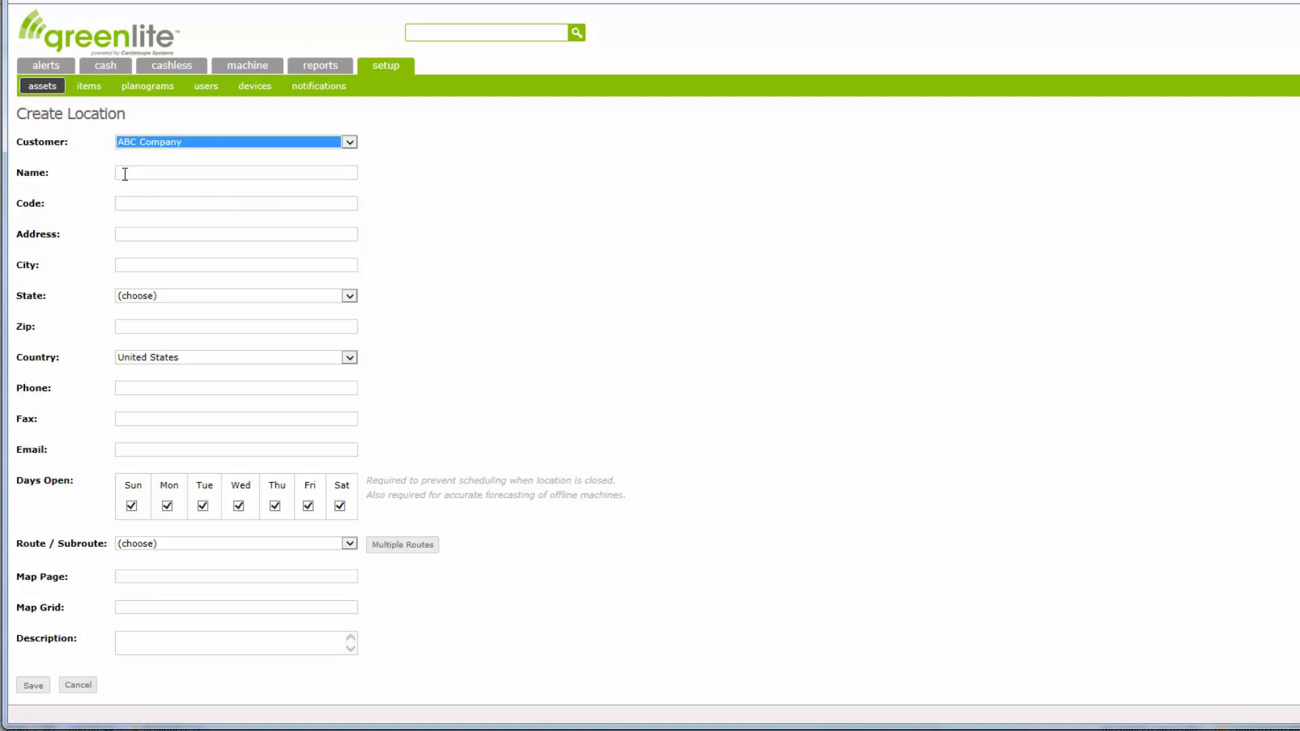
pyautogui.click(236, 172)
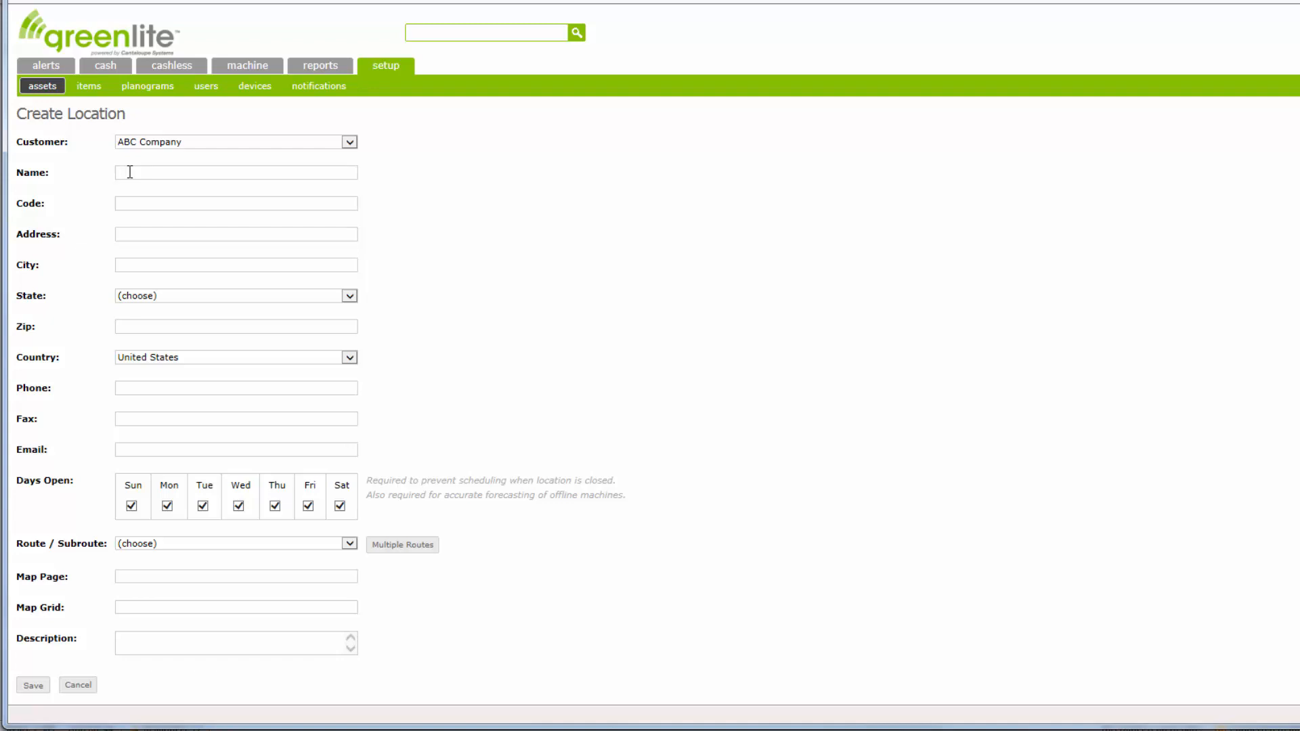
pyautogui.write('Second Floor')
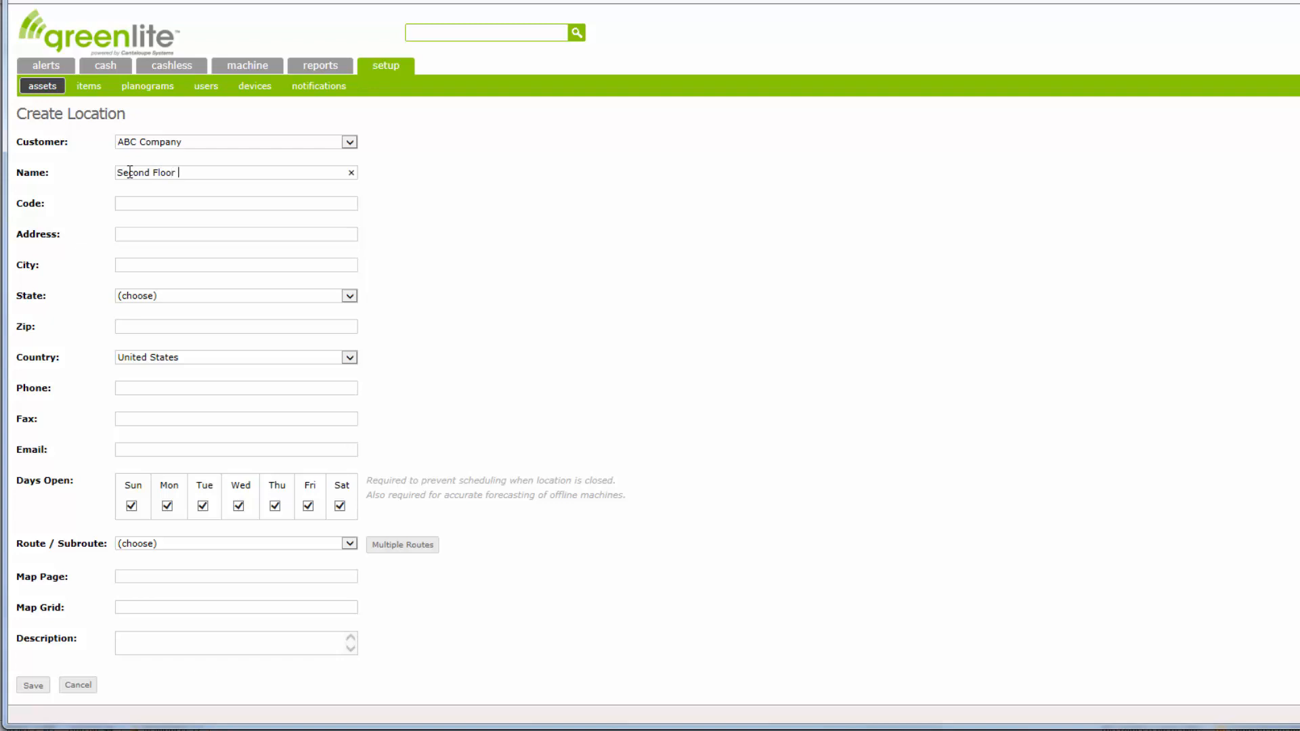
pyautogui.write('Lunch')
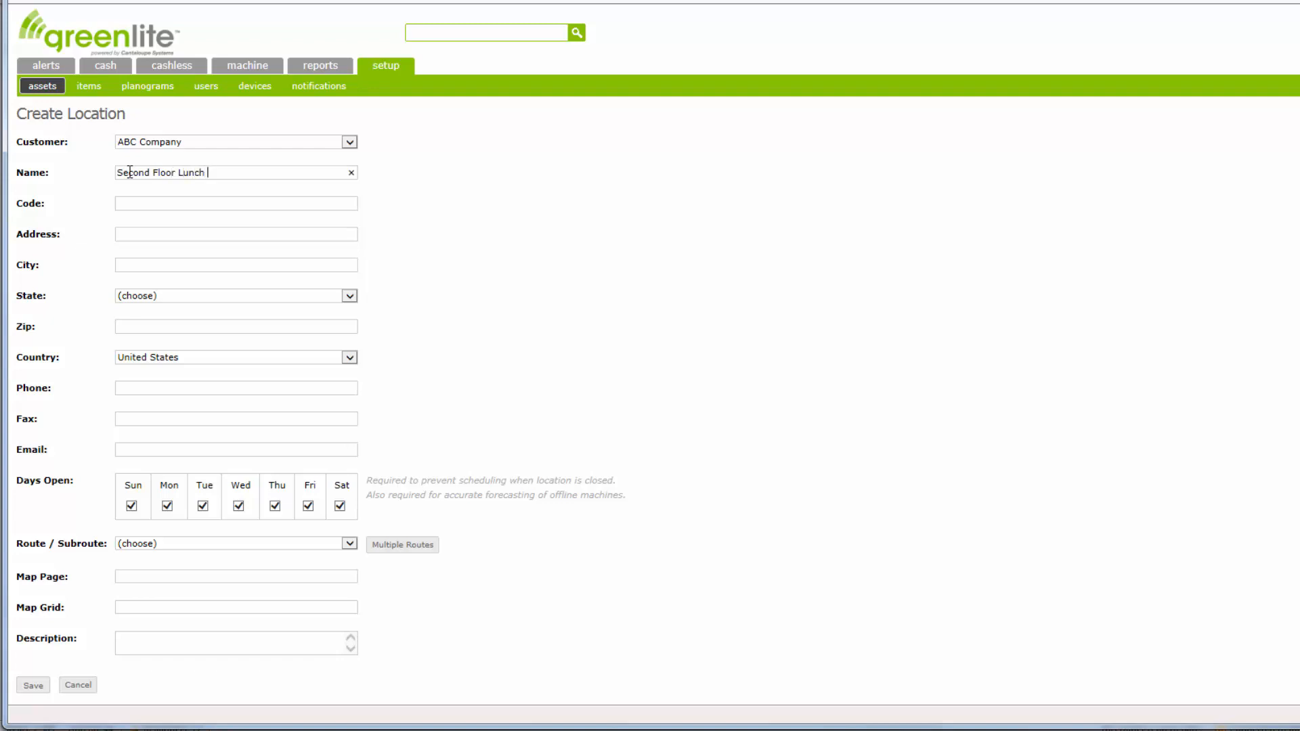
pyautogui.write('Room')
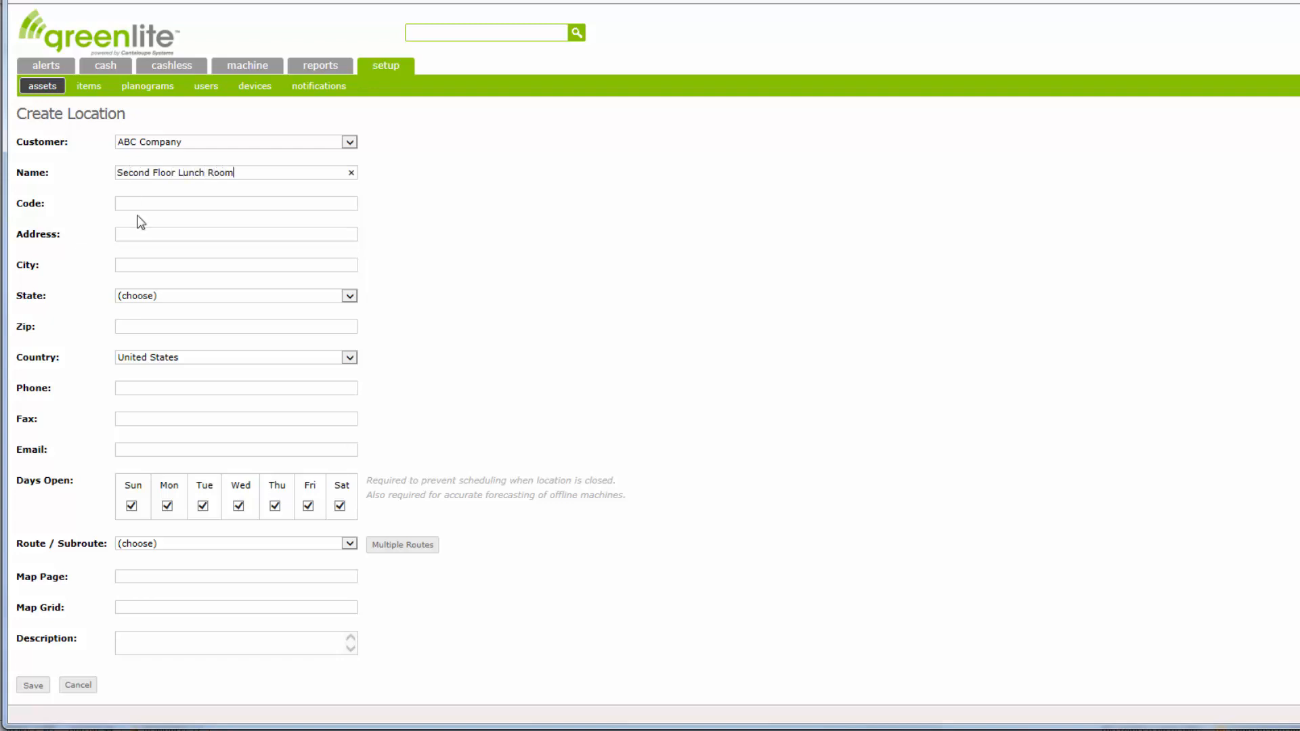
# - Give the location the address 1234 Main Street, Des Moines, Iowa 50325
pyautogui.click(235, 203)
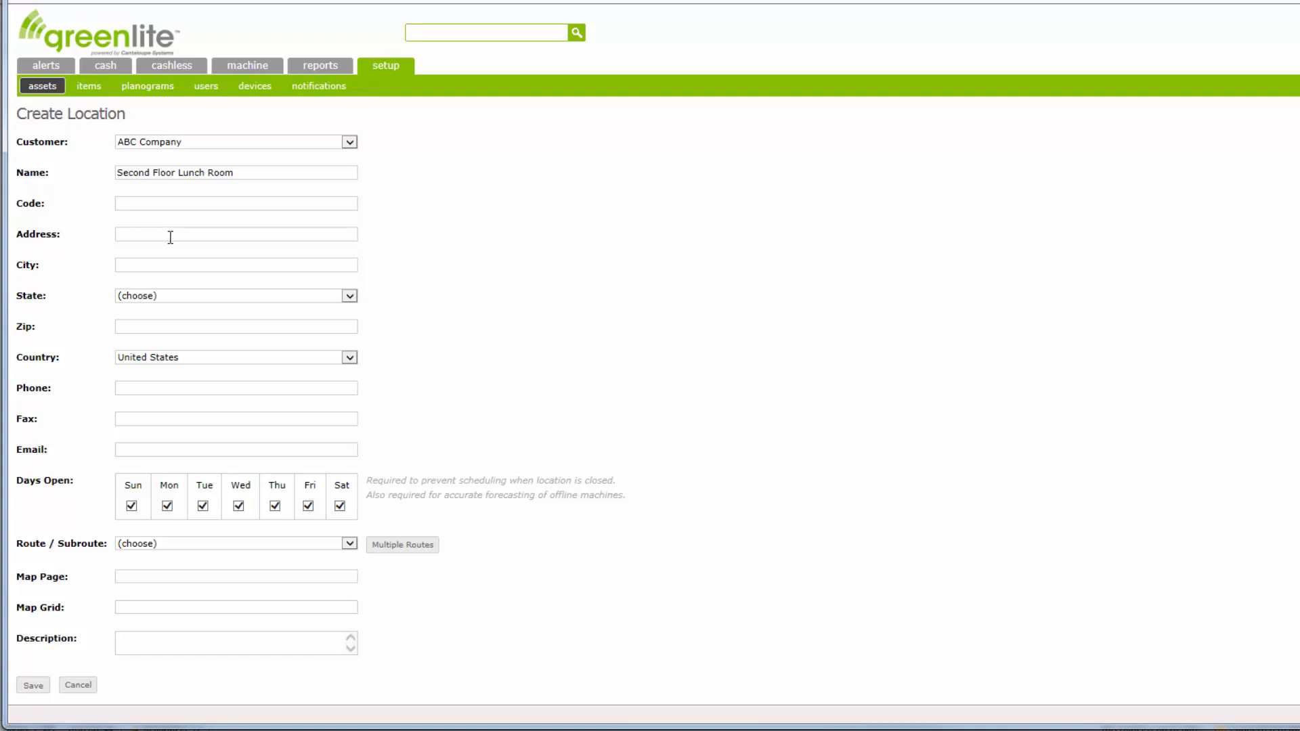
pyautogui.moveTo(126, 230)
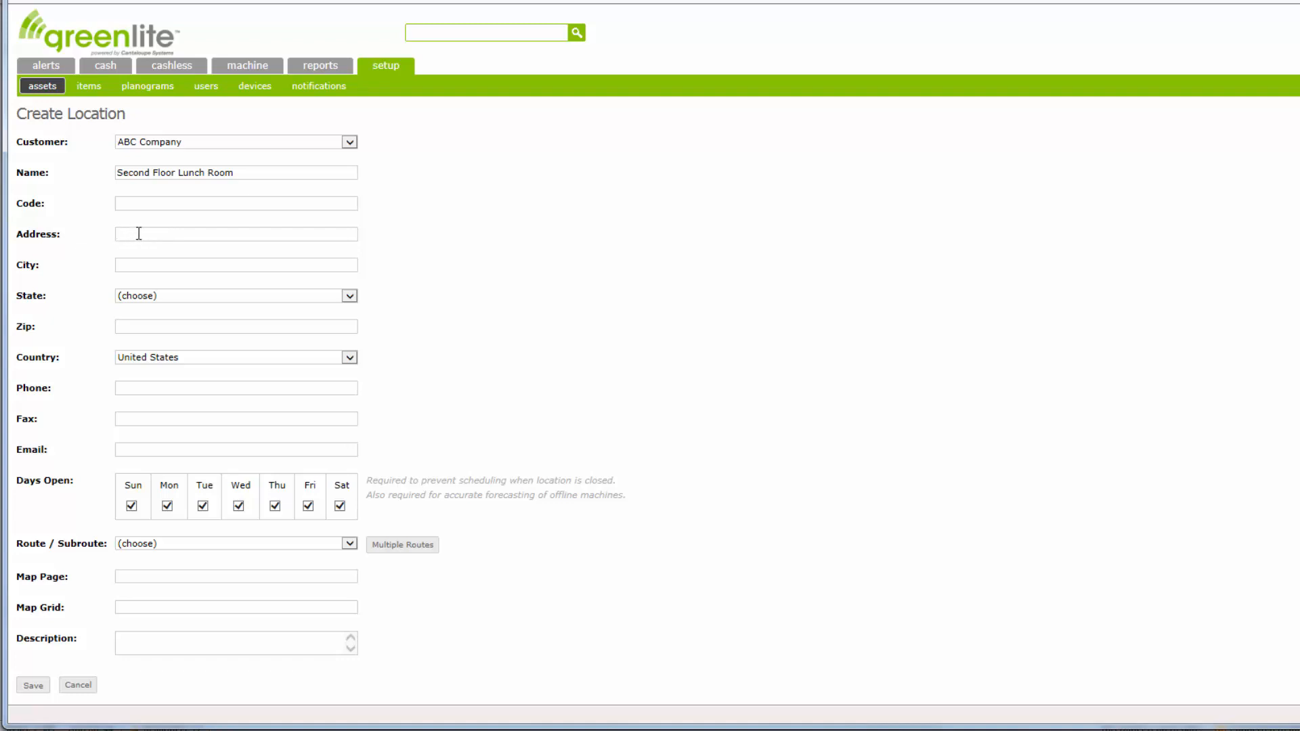
pyautogui.write('12')
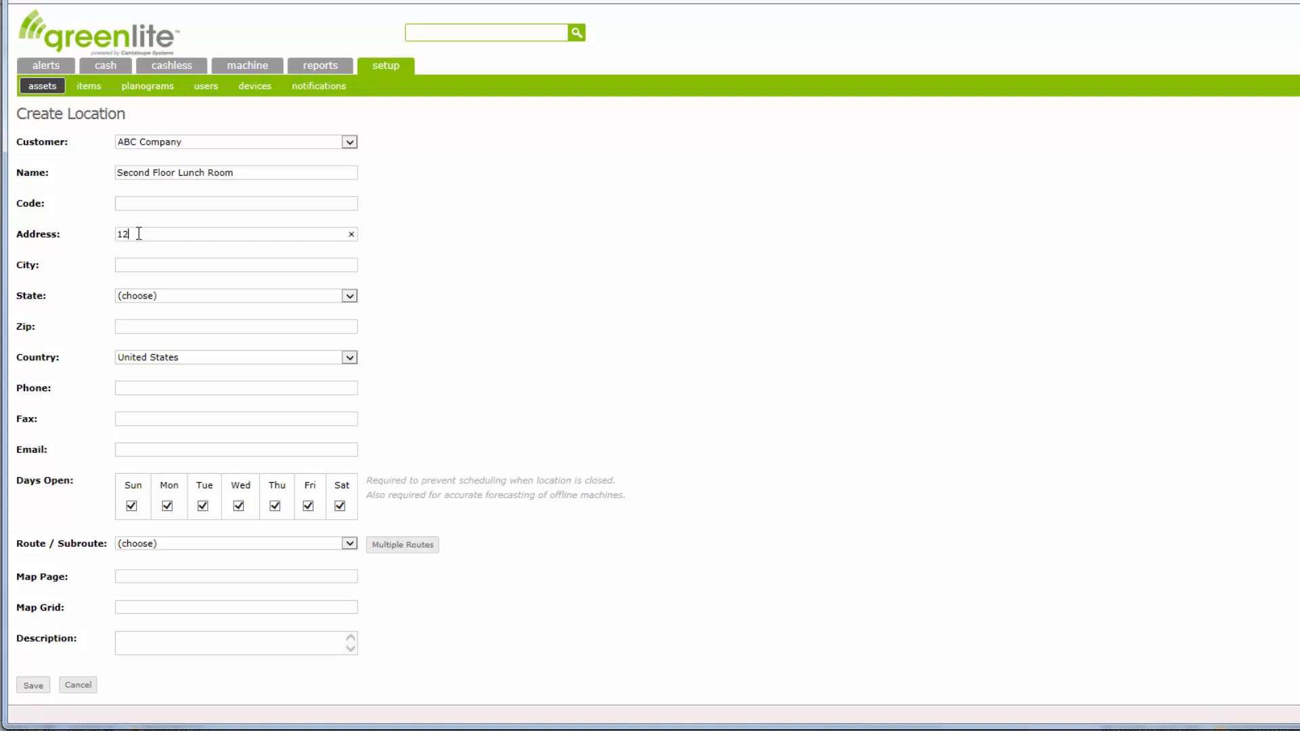
pyautogui.write('34 Mai')
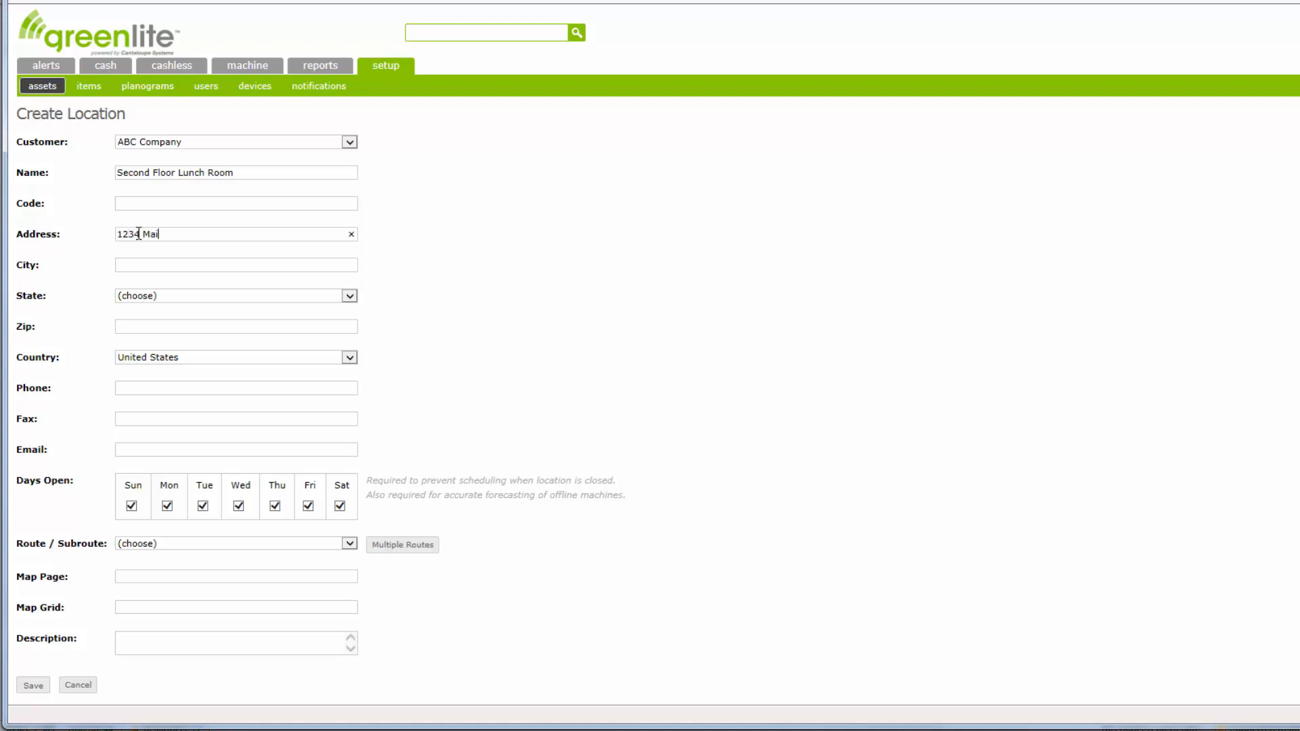
pyautogui.write('n Street')
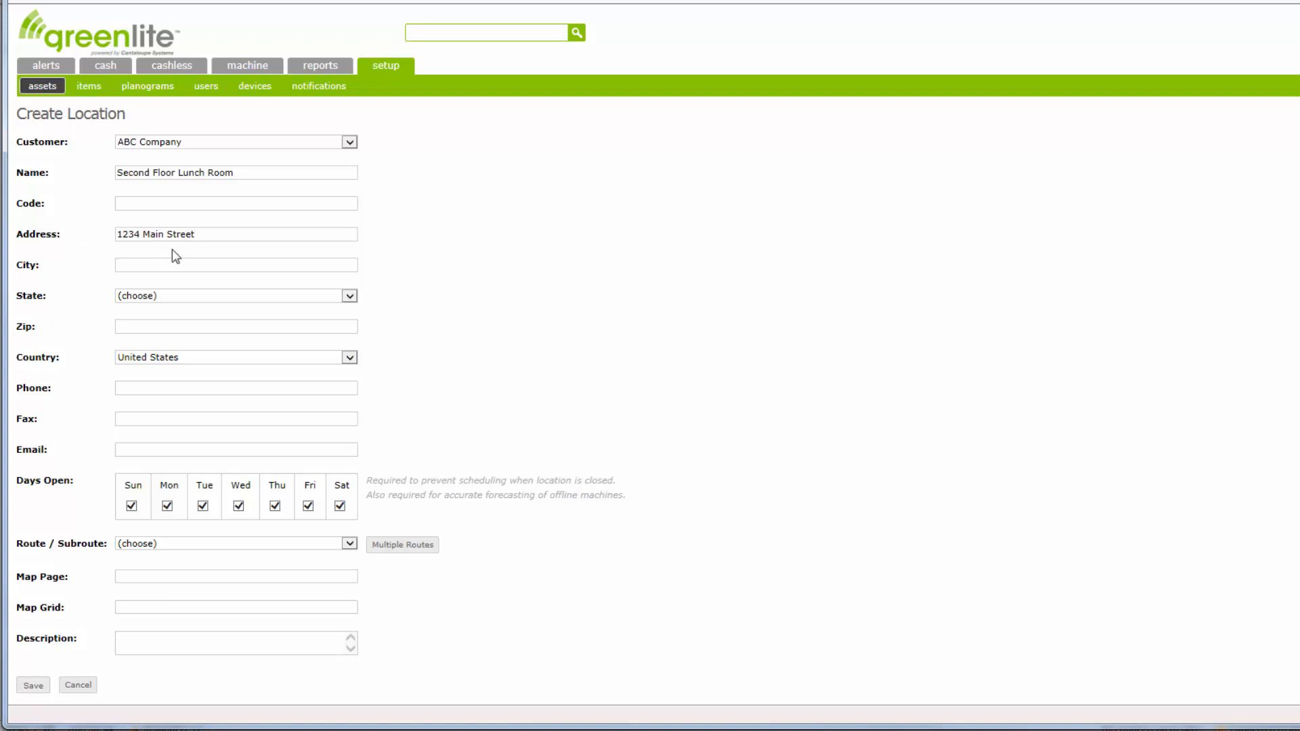
pyautogui.write('Des Moines')
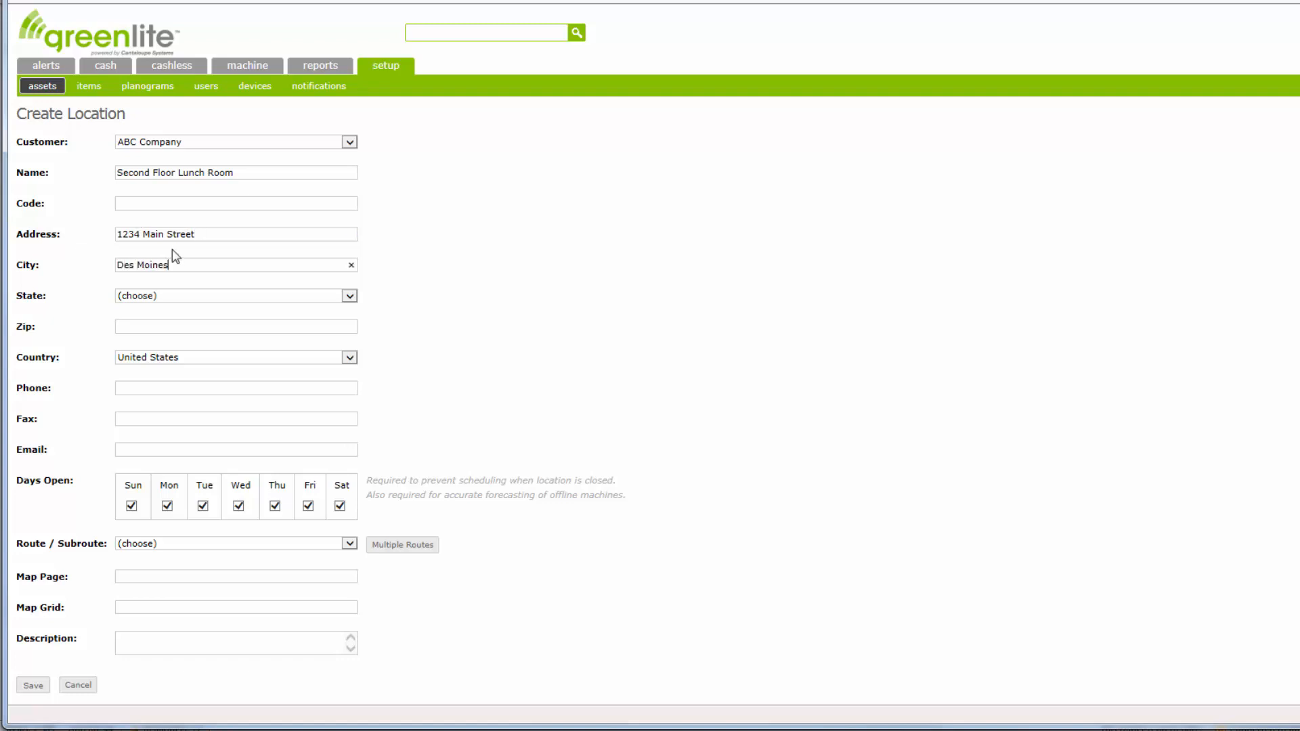
pyautogui.click(350, 296)
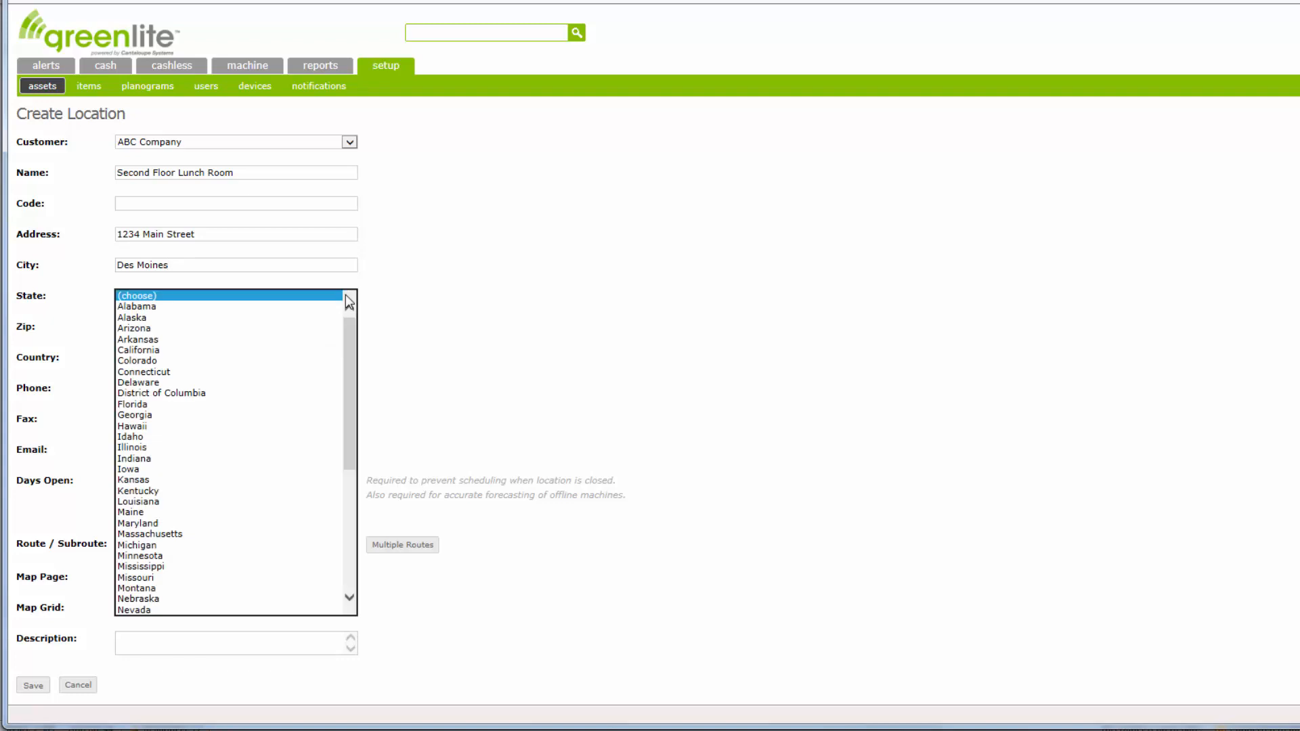
pyautogui.click(128, 469)
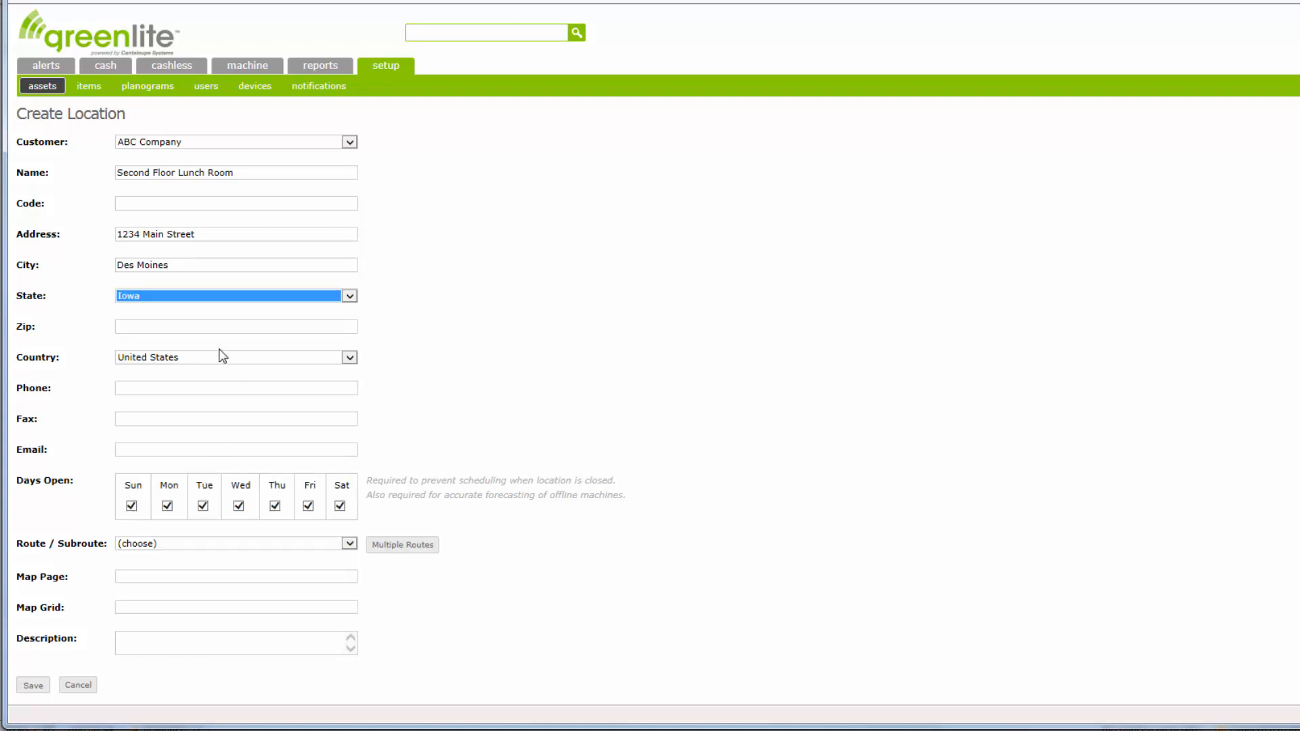
pyautogui.write('503')
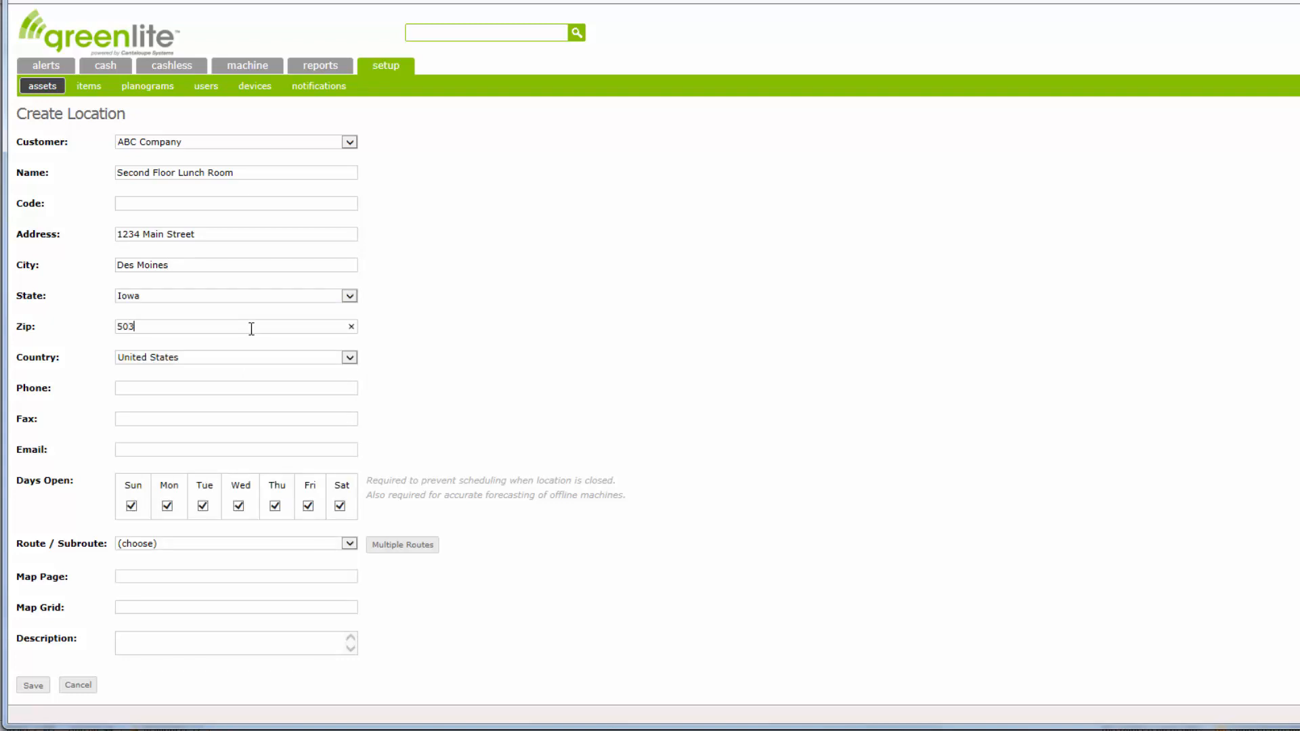
pyautogui.click(350, 358)
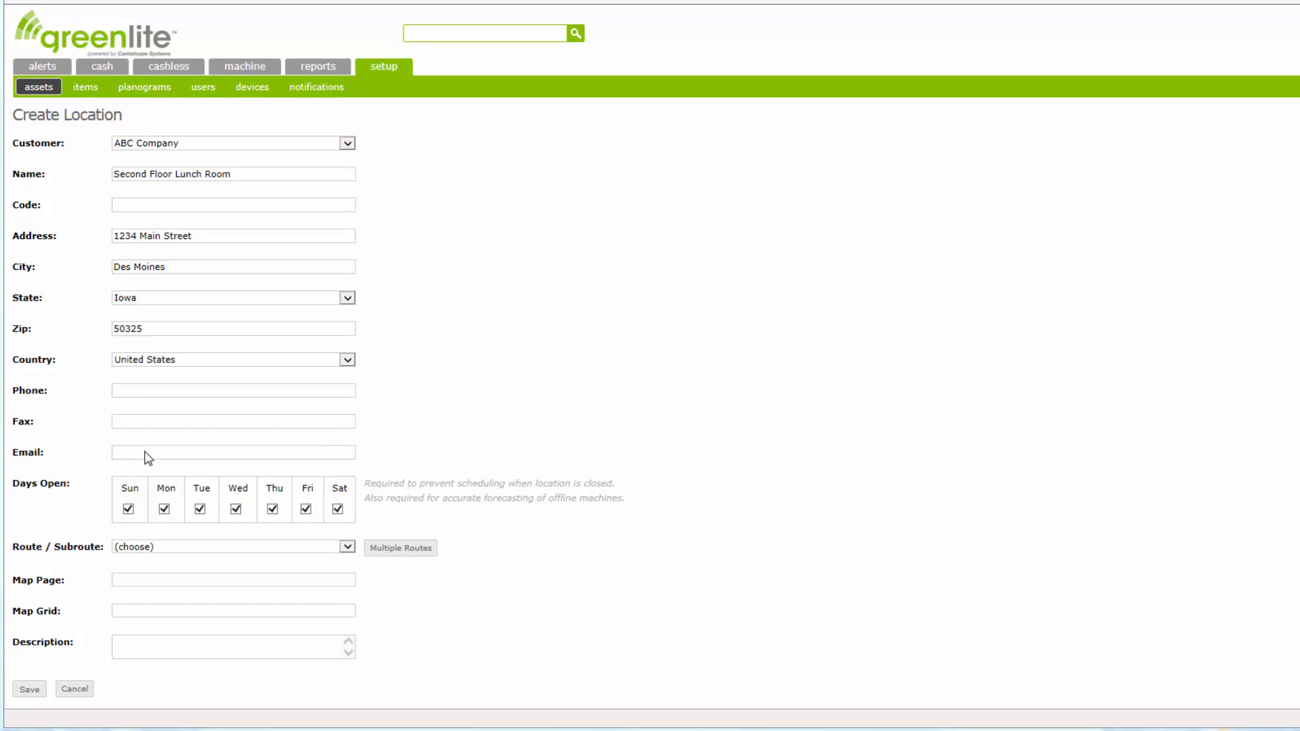
pyautogui.moveTo(406, 531)
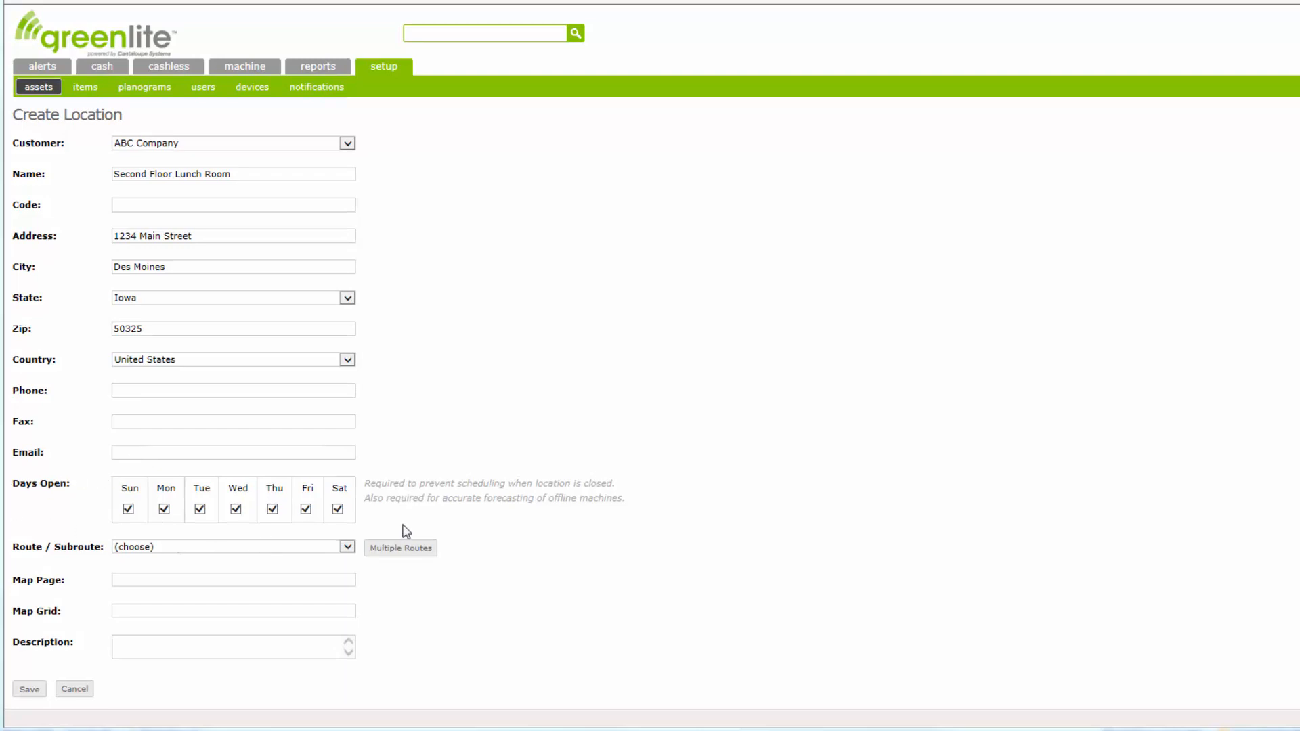
pyautogui.moveTo(51, 520)
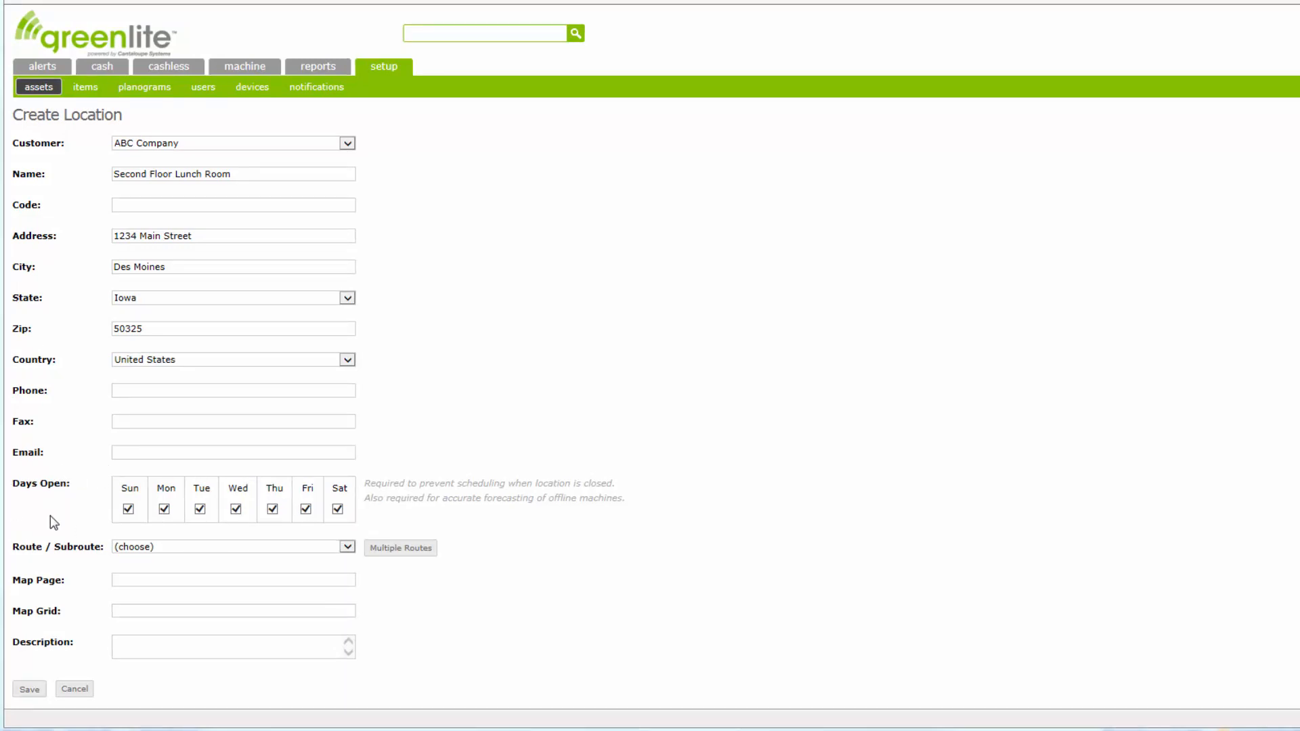
pyautogui.moveTo(105, 561)
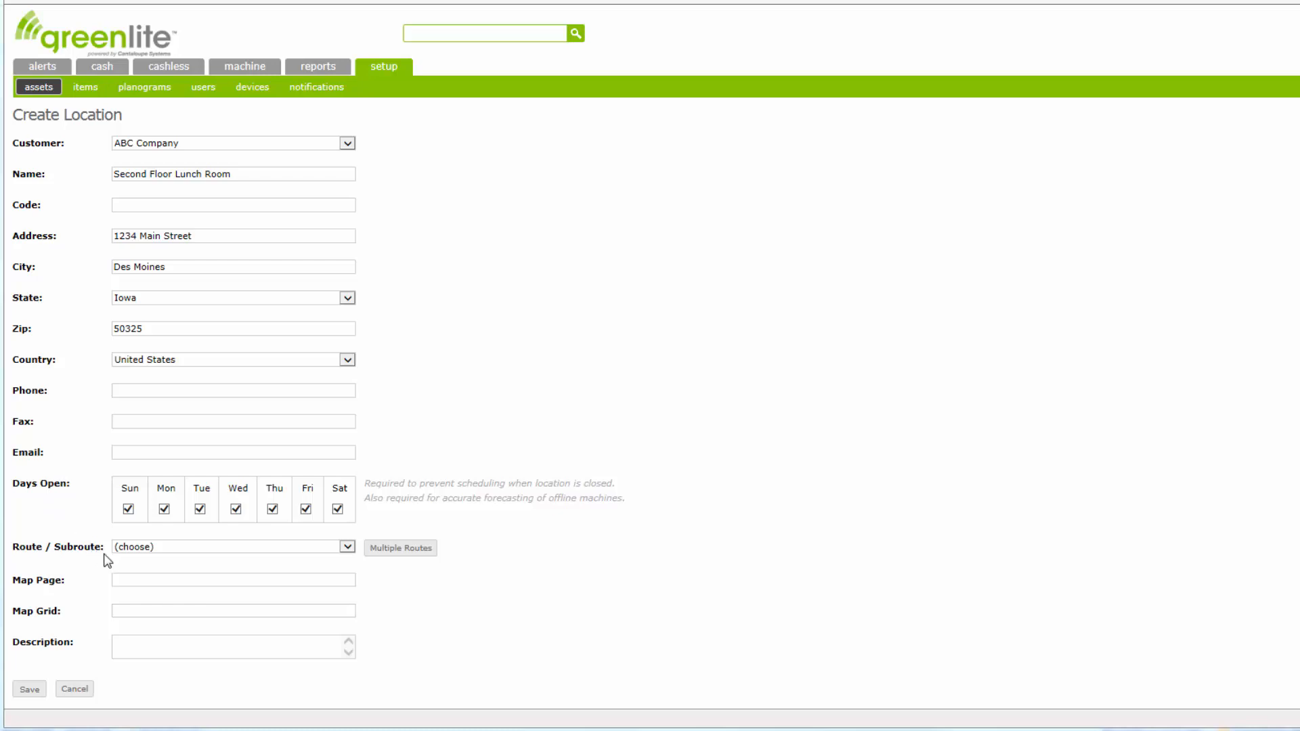
pyautogui.moveTo(325, 544)
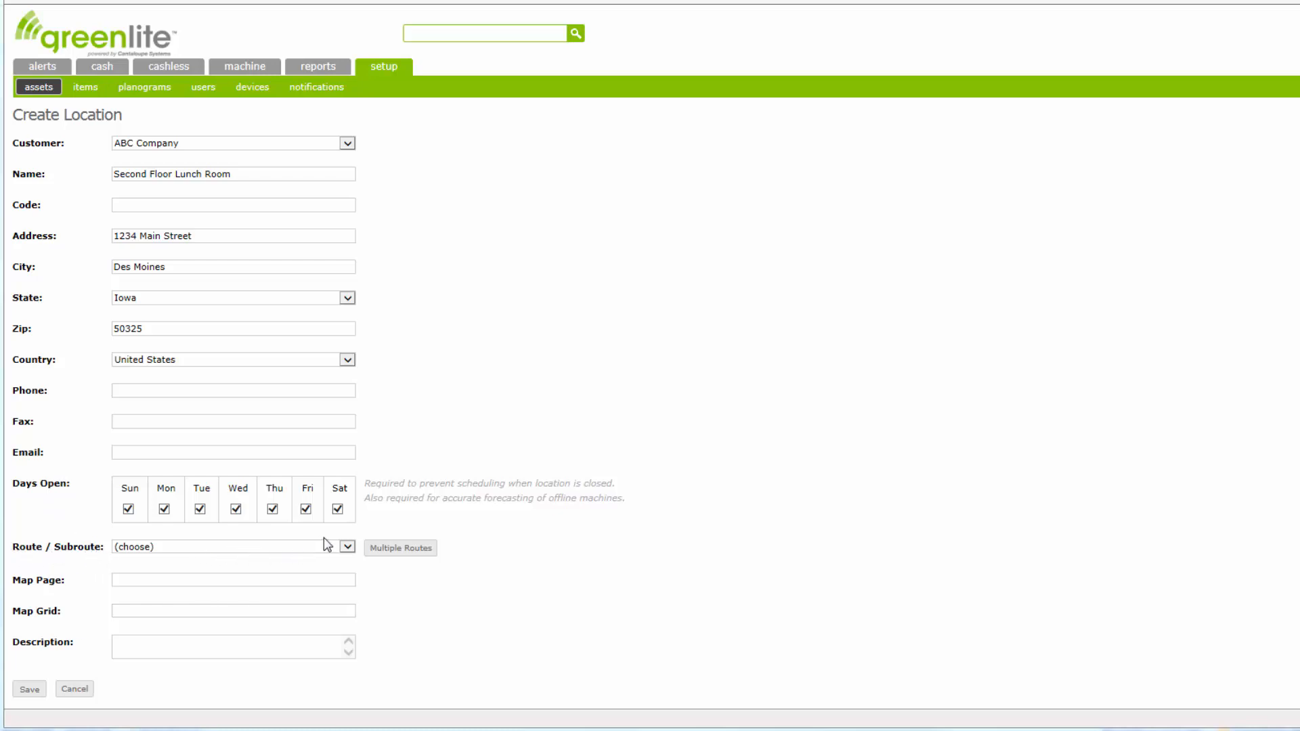
# - Assign the Greenlite Data Demo warehouse (0) route to the lunch room location
pyautogui.click(348, 547)
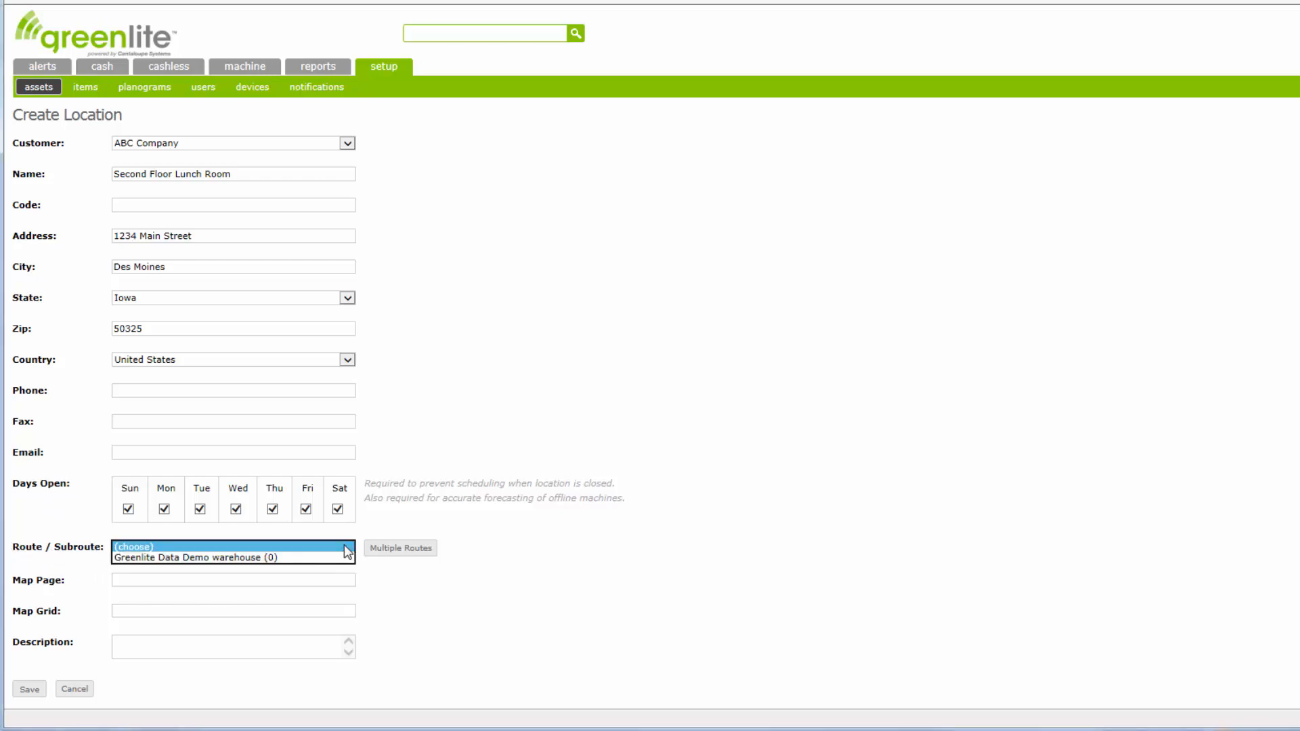
pyautogui.moveTo(232, 566)
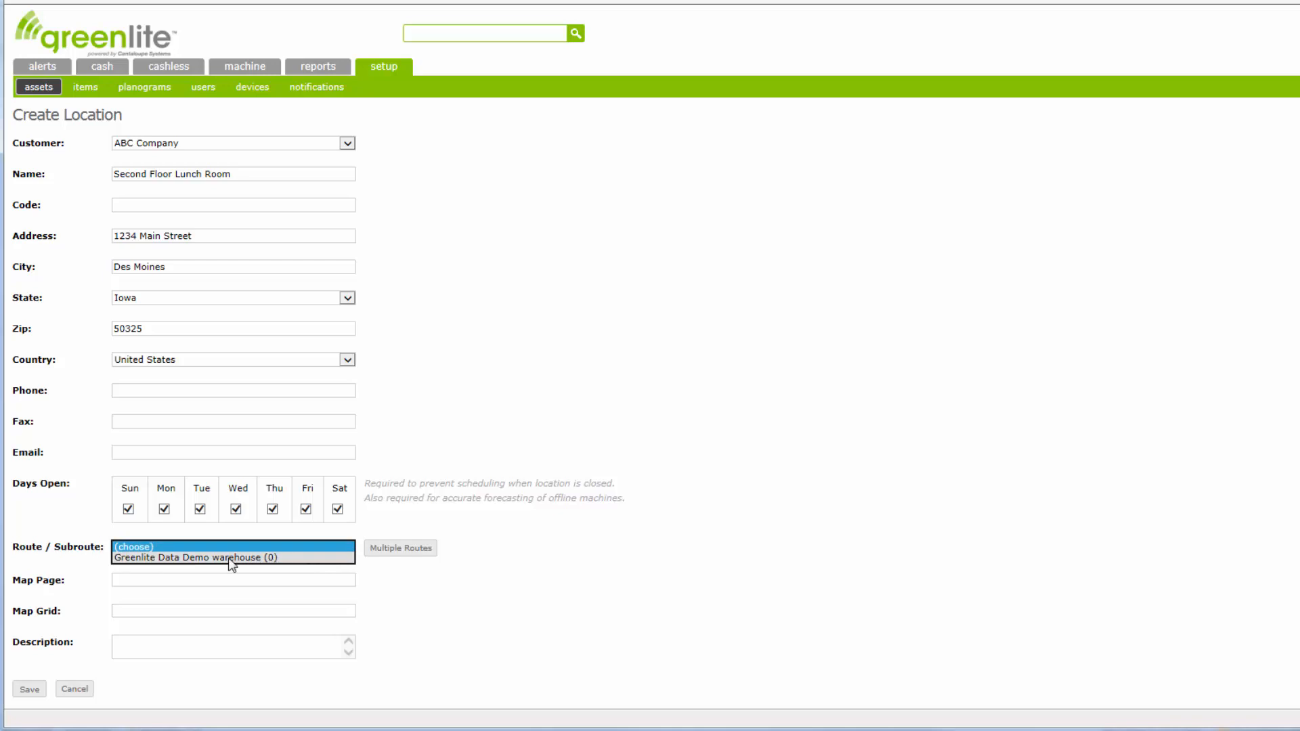
pyautogui.click(202, 557)
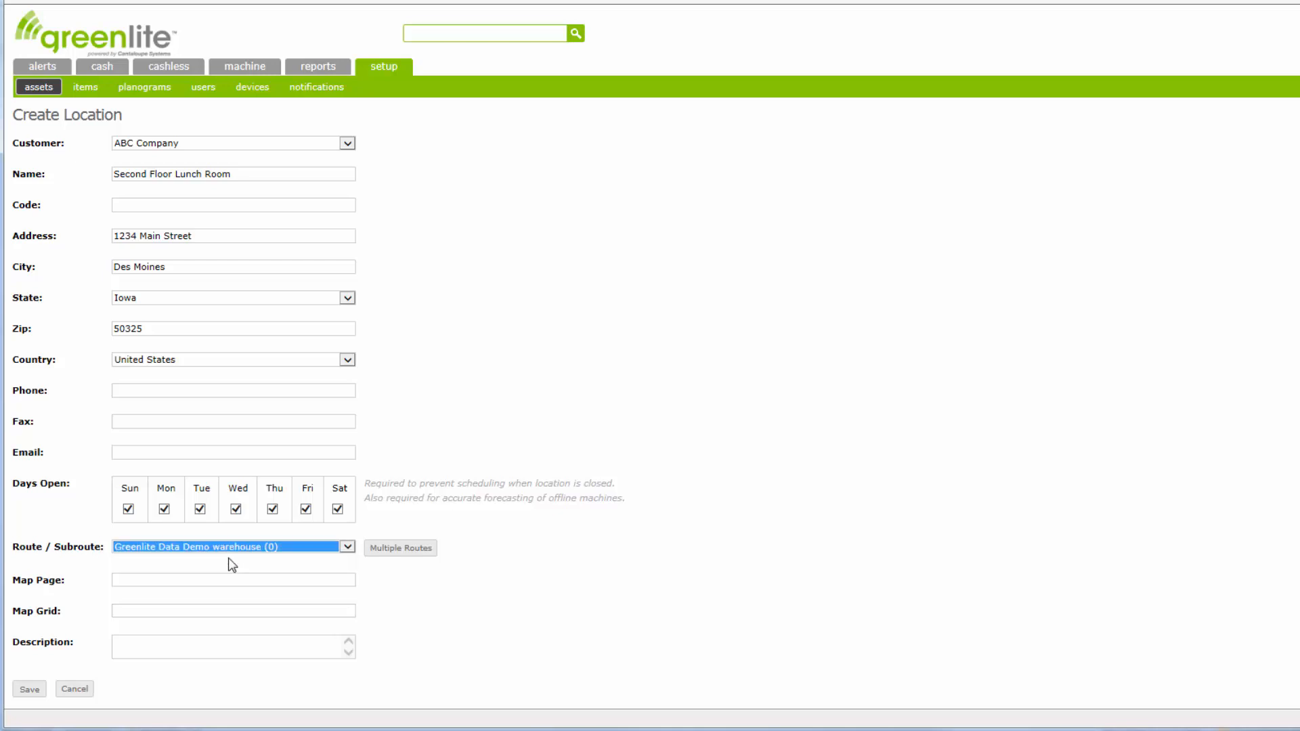
pyautogui.moveTo(234, 641)
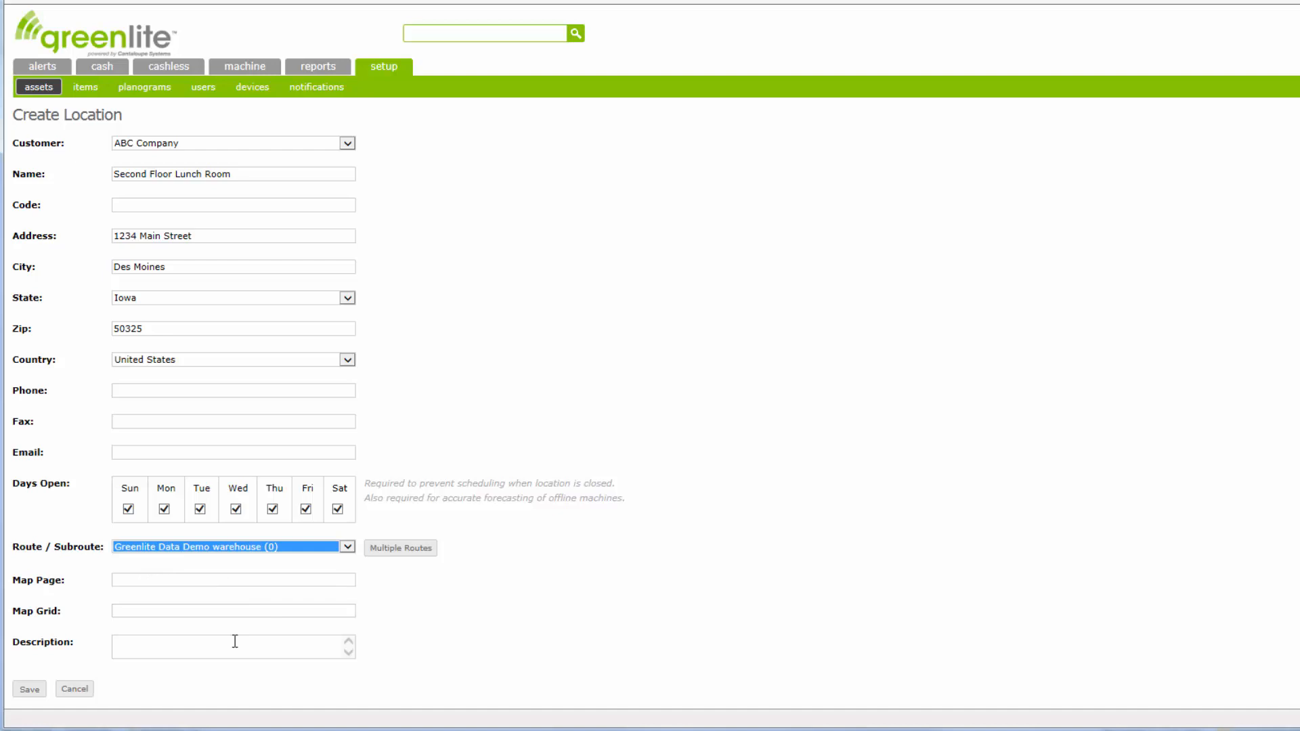
pyautogui.moveTo(151, 645)
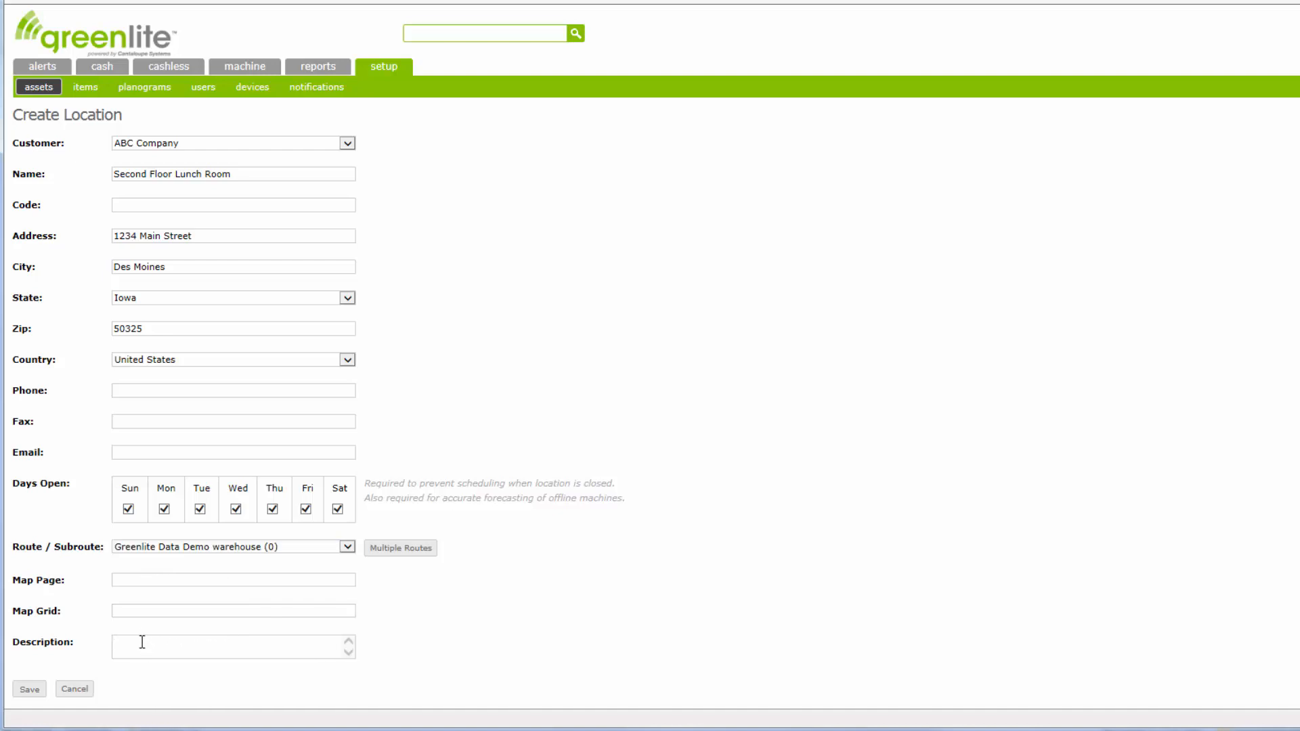
# - Describe the location as only accessible 8am-10am Mon, Tues, Thurs and save it
pyautogui.write('Only')
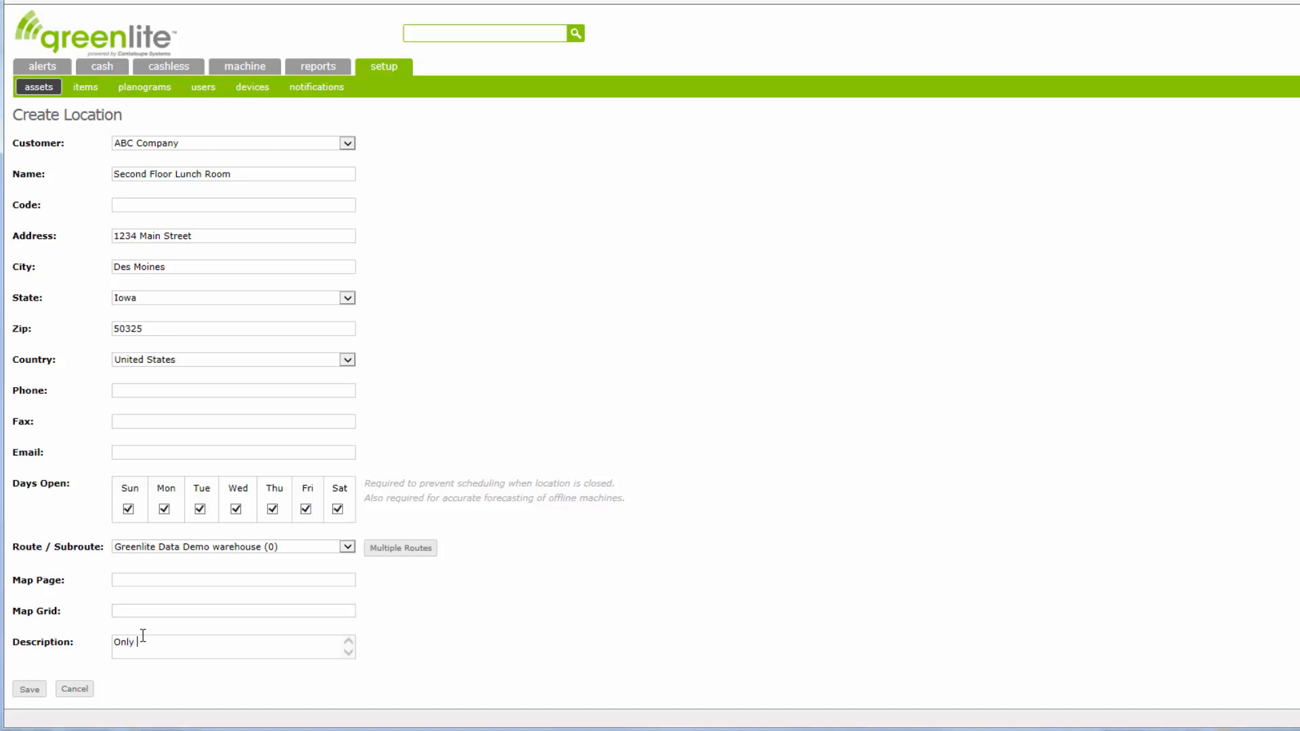
pyautogui.write('a')
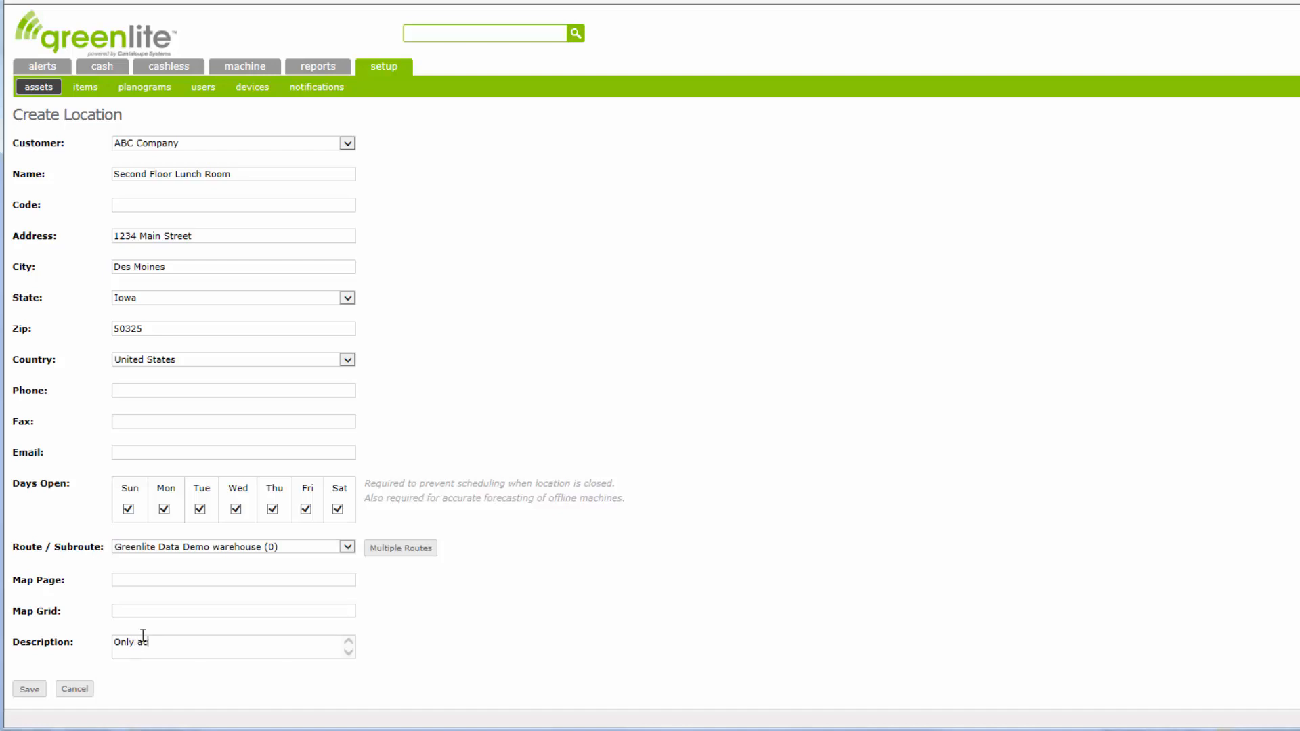
pyautogui.write('cessibl')
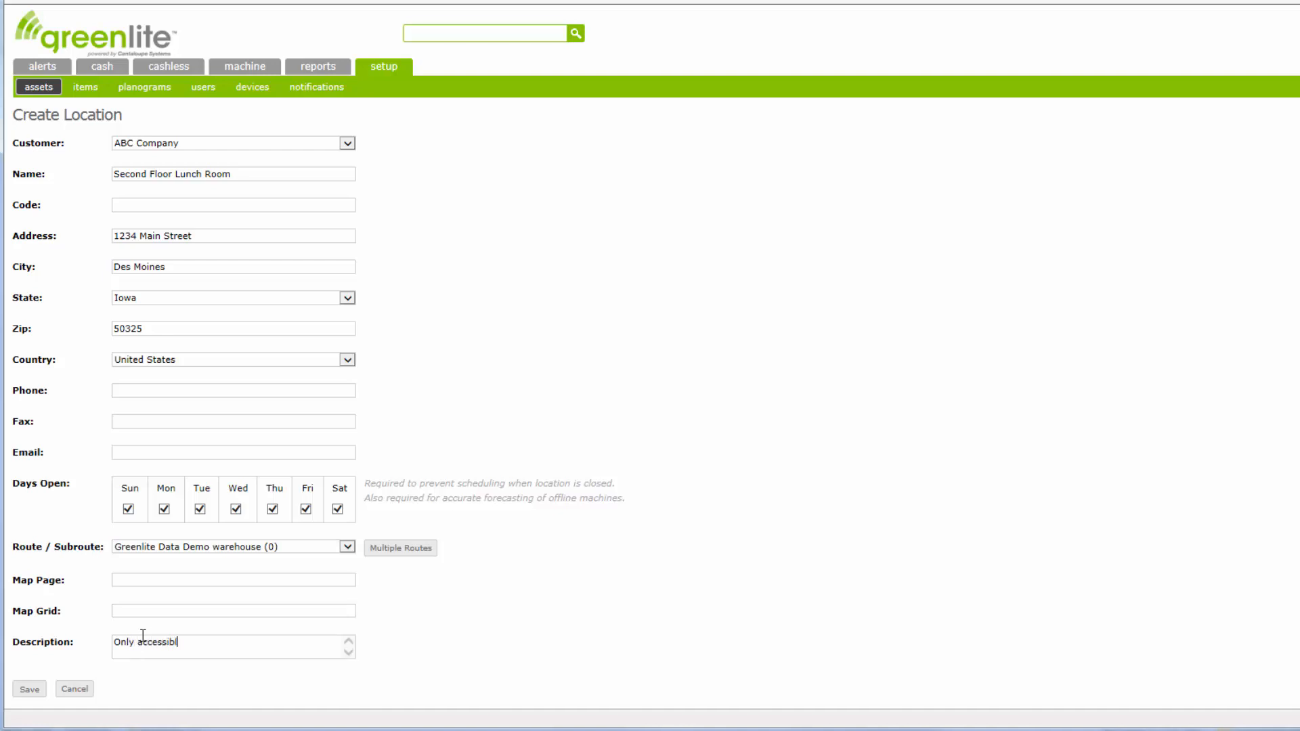
pyautogui.write('e from')
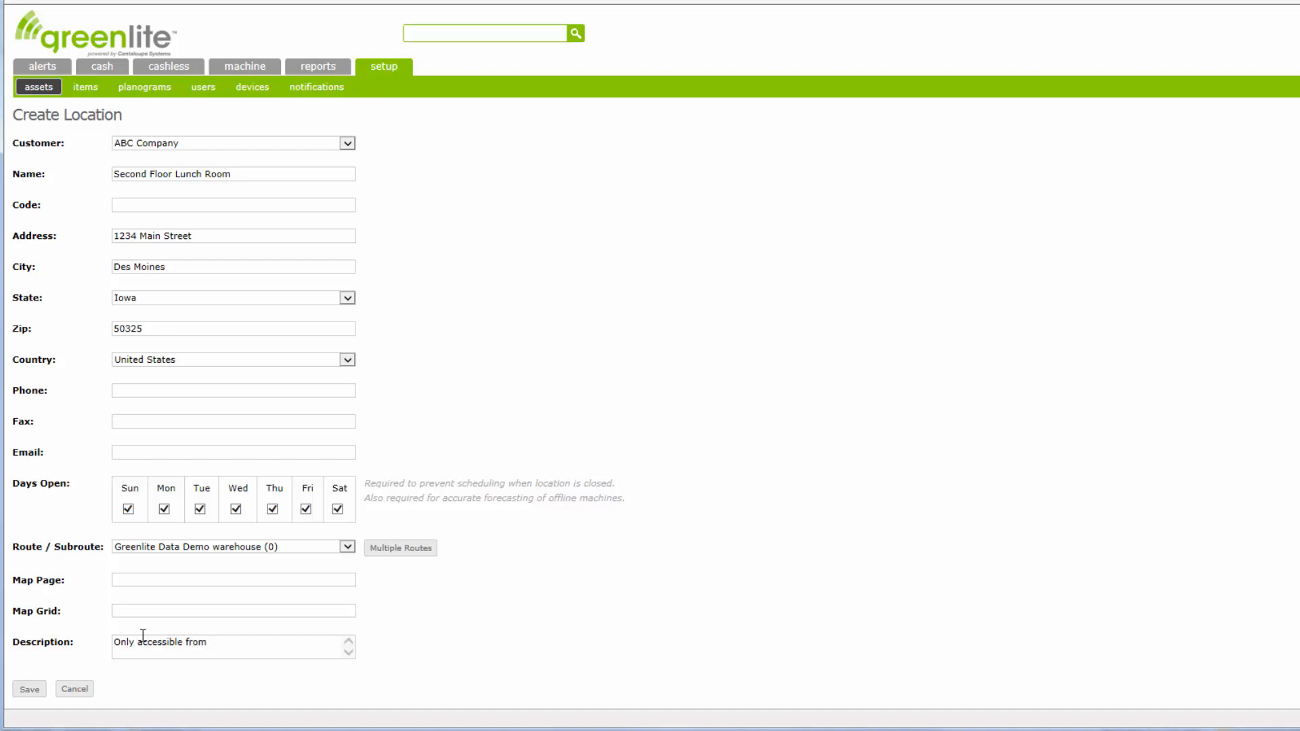
pyautogui.write('8am-')
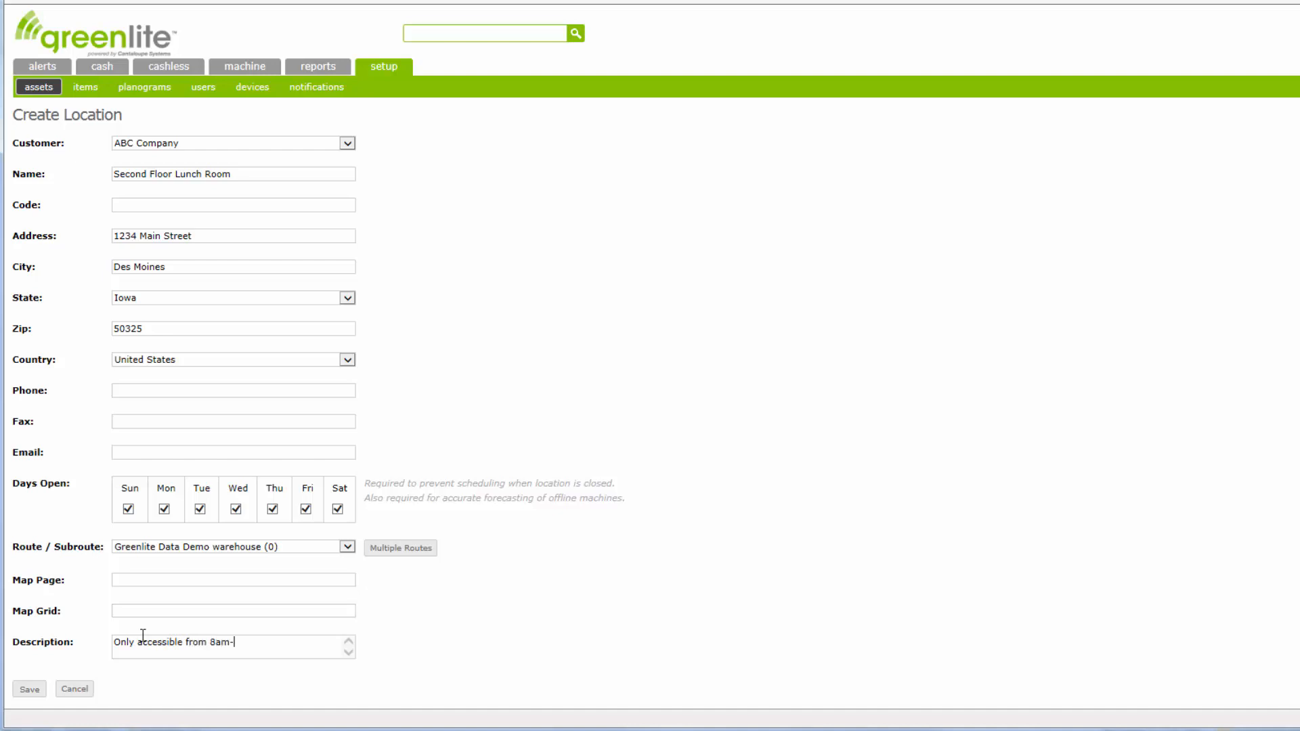
pyautogui.write('10am')
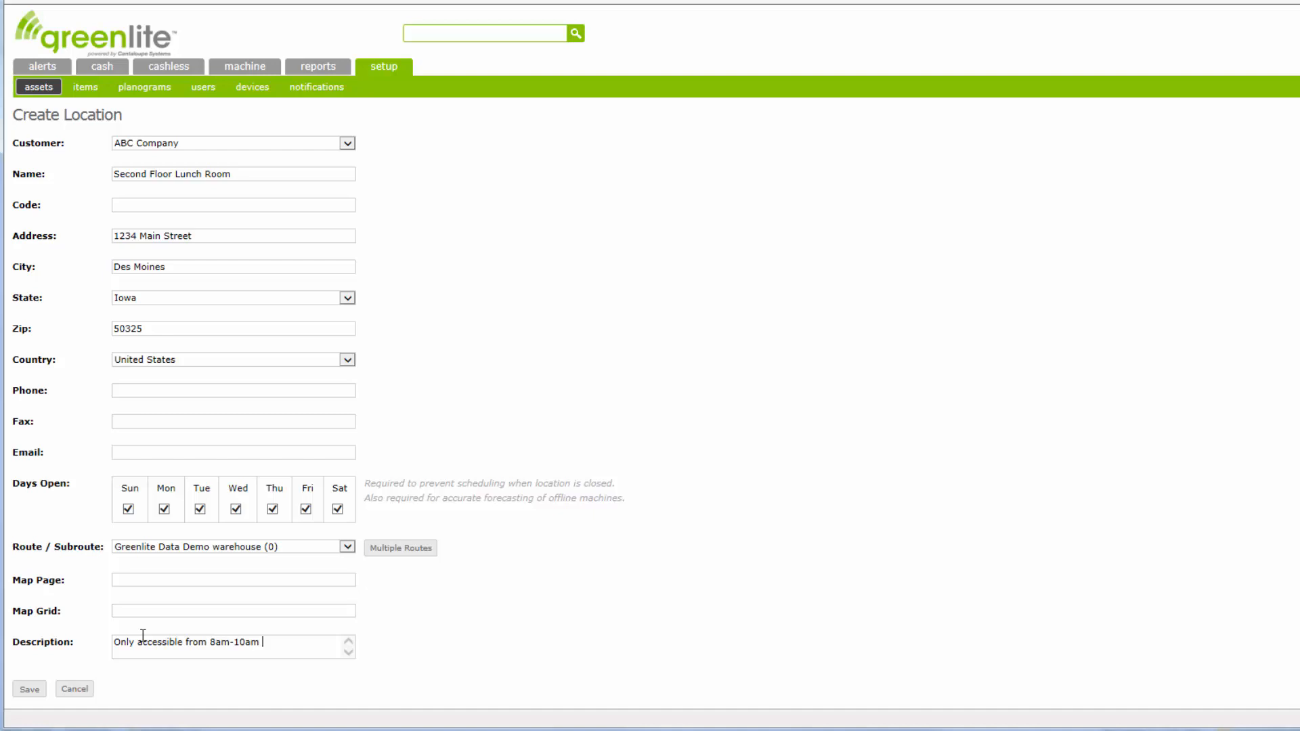
pyautogui.write('Mon, Tu')
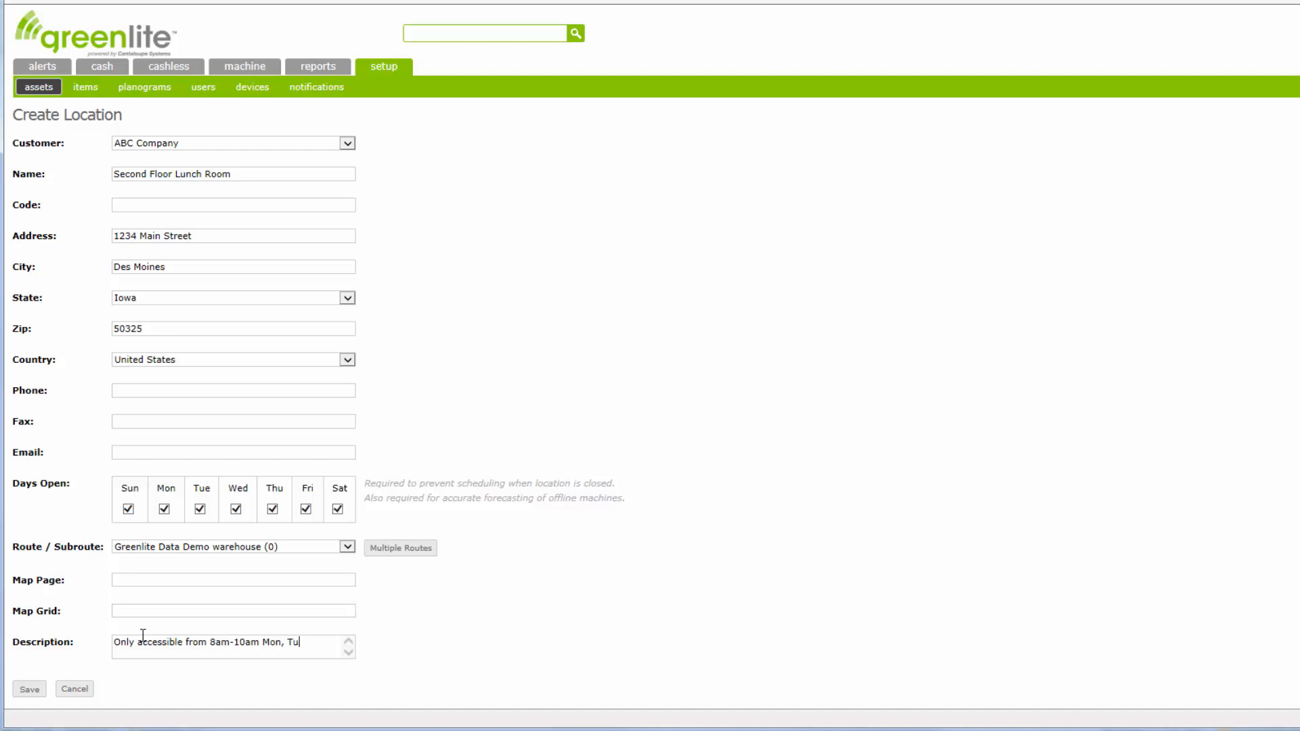
pyautogui.write('es, Turh')
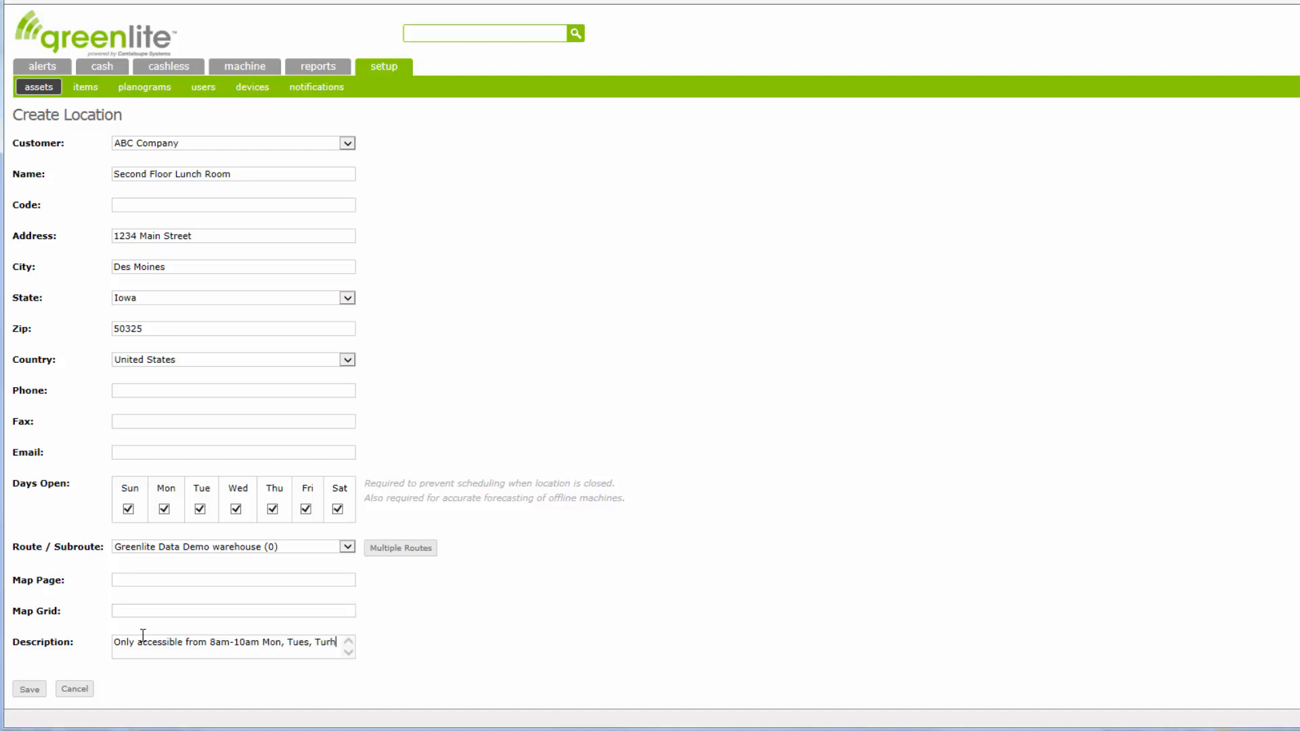
pyautogui.write('Thurs.')
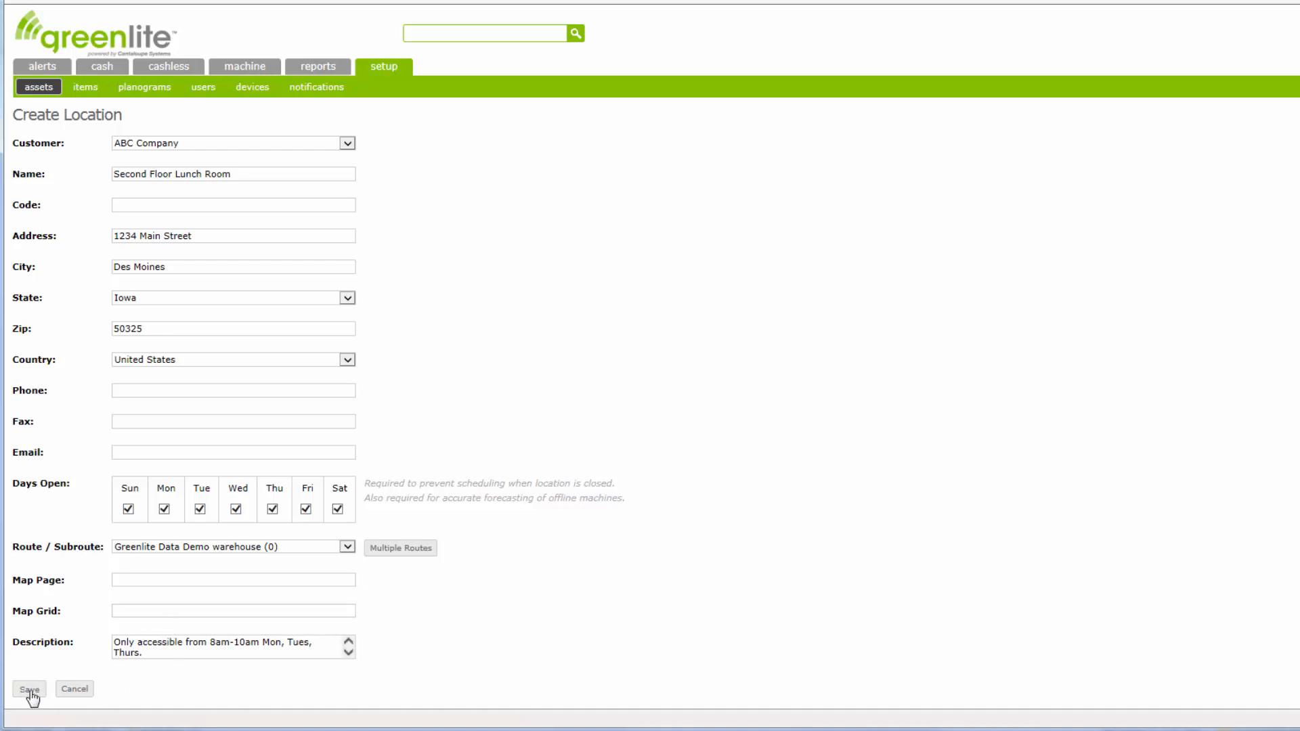
pyautogui.click(28, 690)
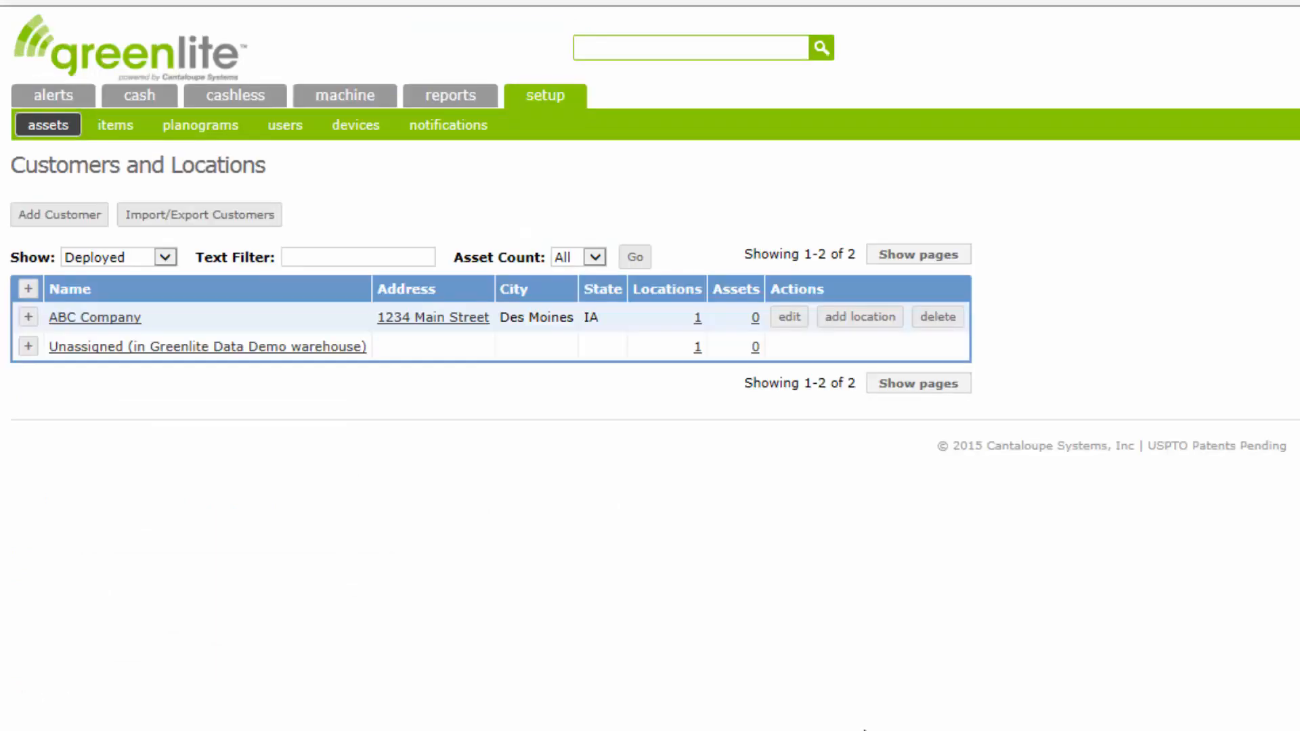
# - Expand ABC Company in the customers list to show the Second Floor Lunch Room location
pyautogui.click(29, 317)
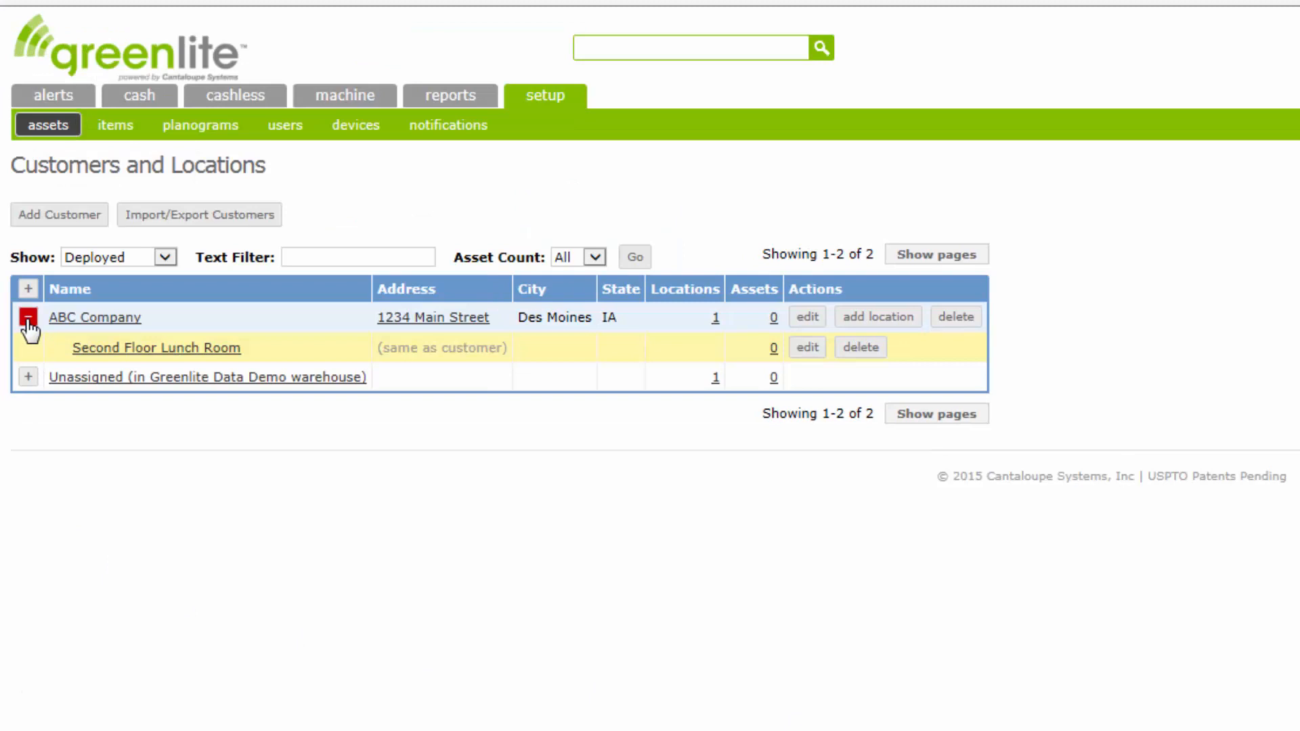
pyautogui.click(29, 317)
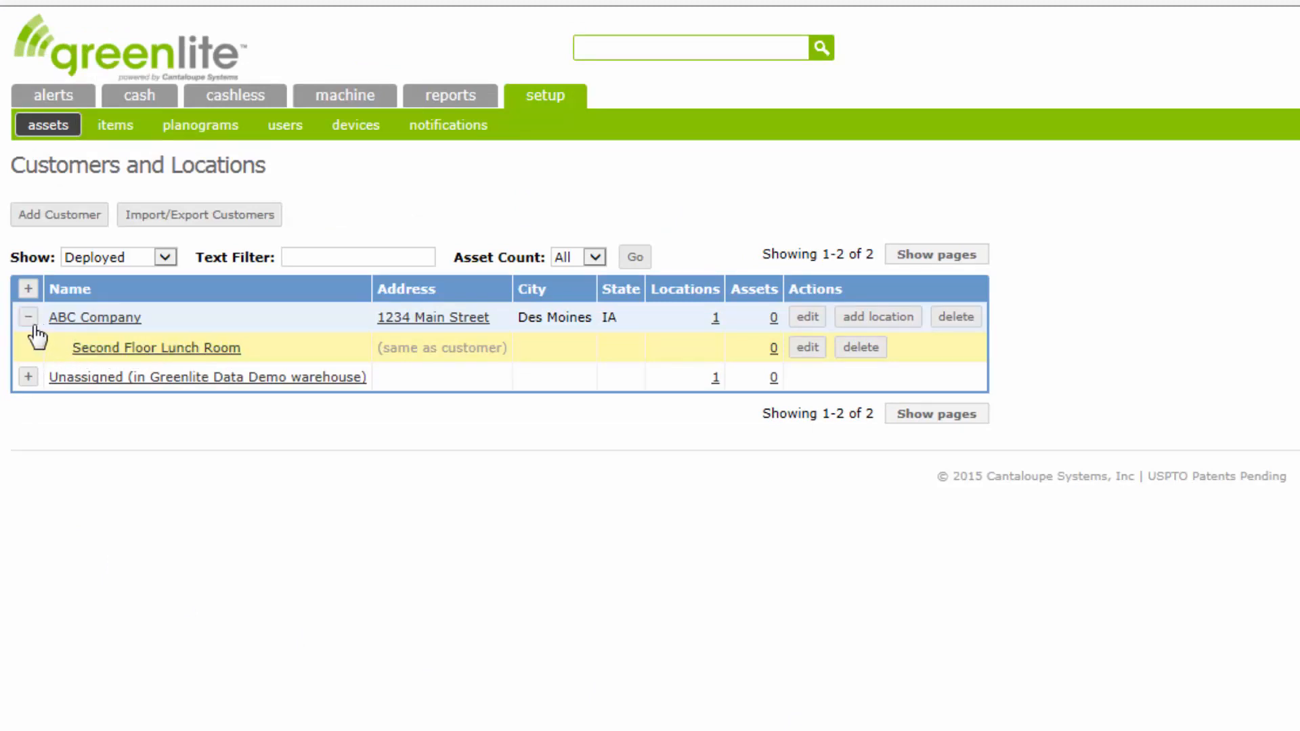
pyautogui.click(29, 317)
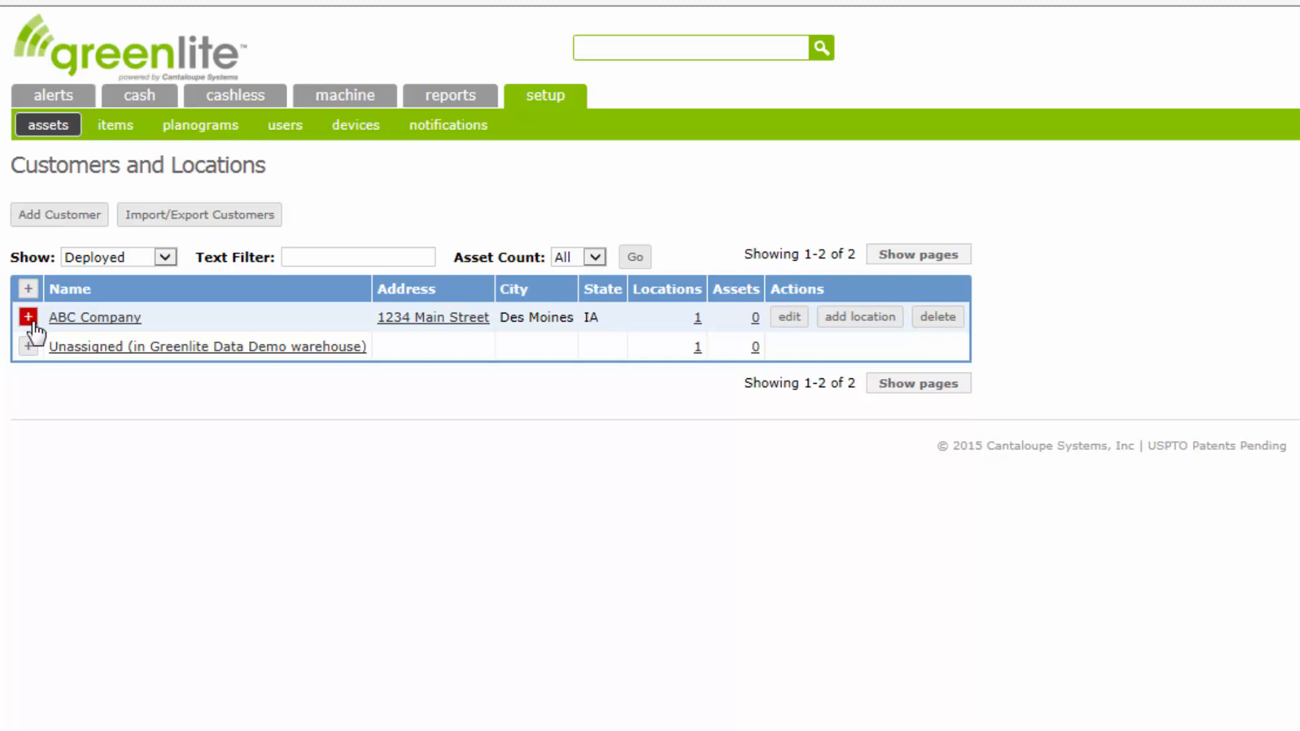
pyautogui.click(28, 317)
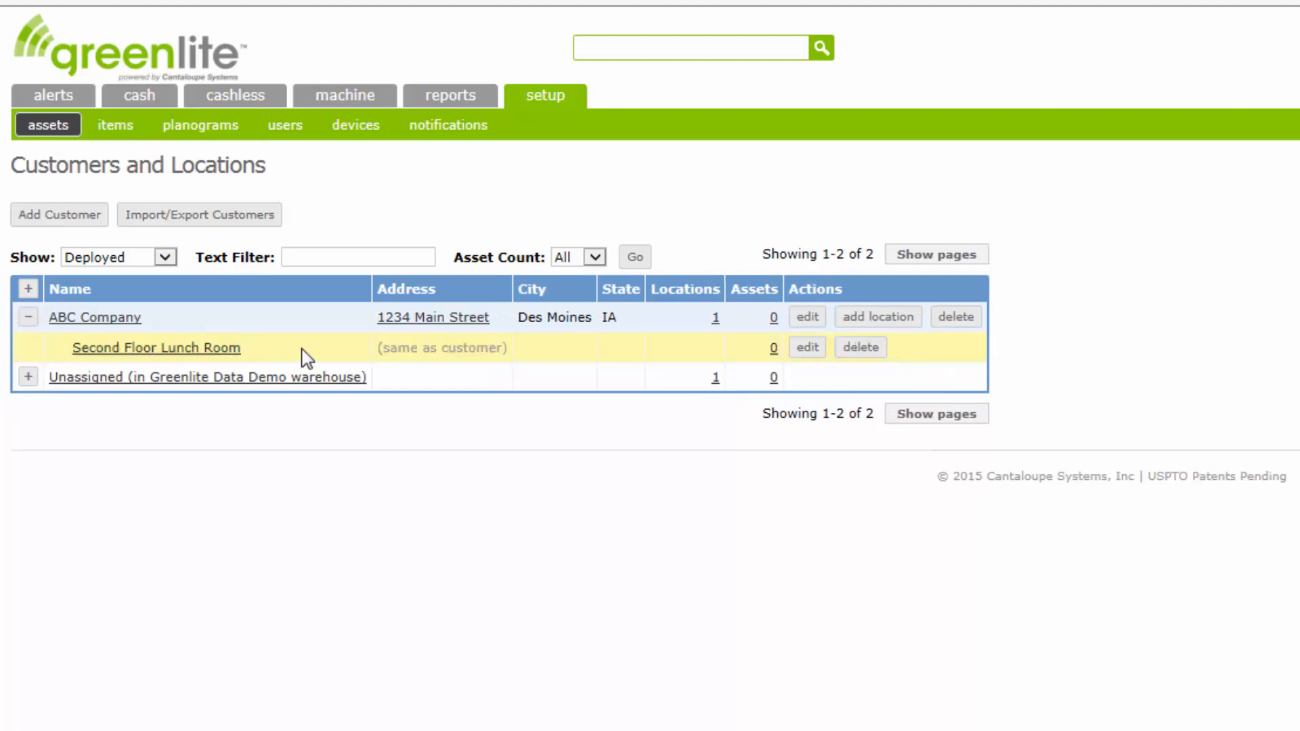
pyautogui.moveTo(470, 354)
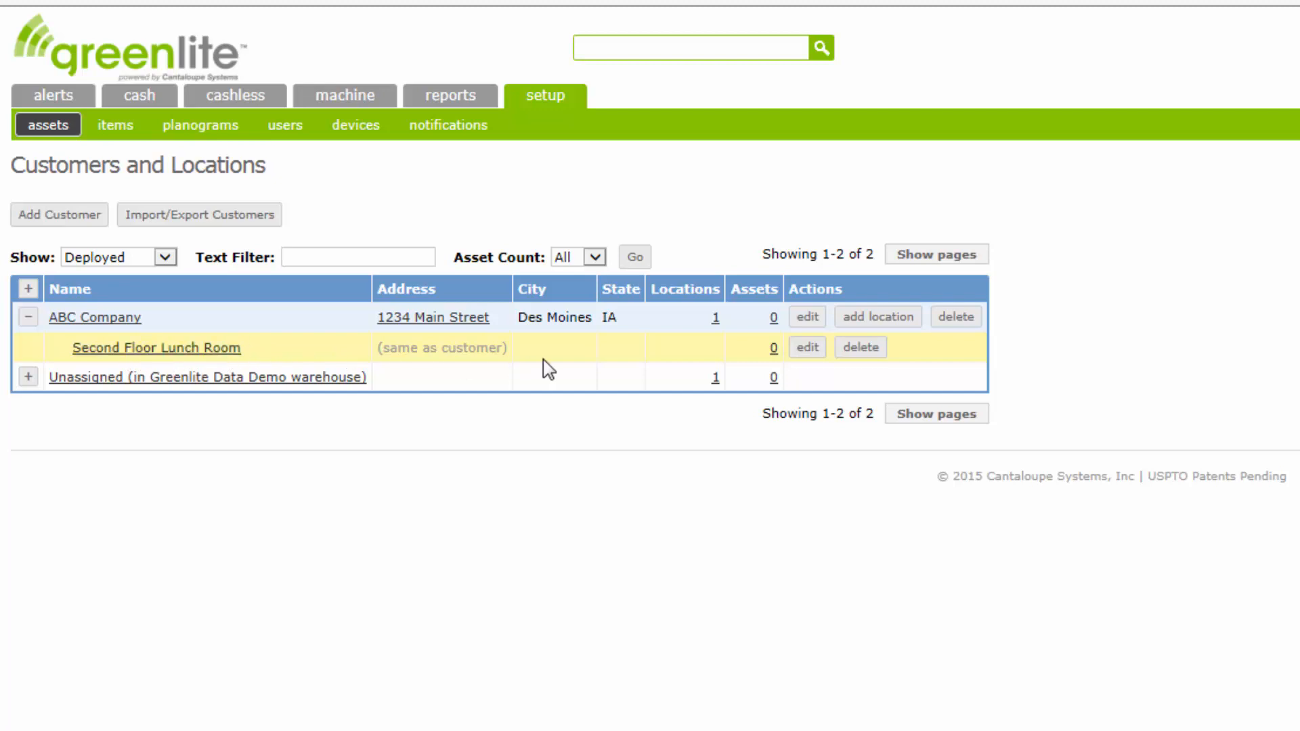
pyautogui.moveTo(708, 454)
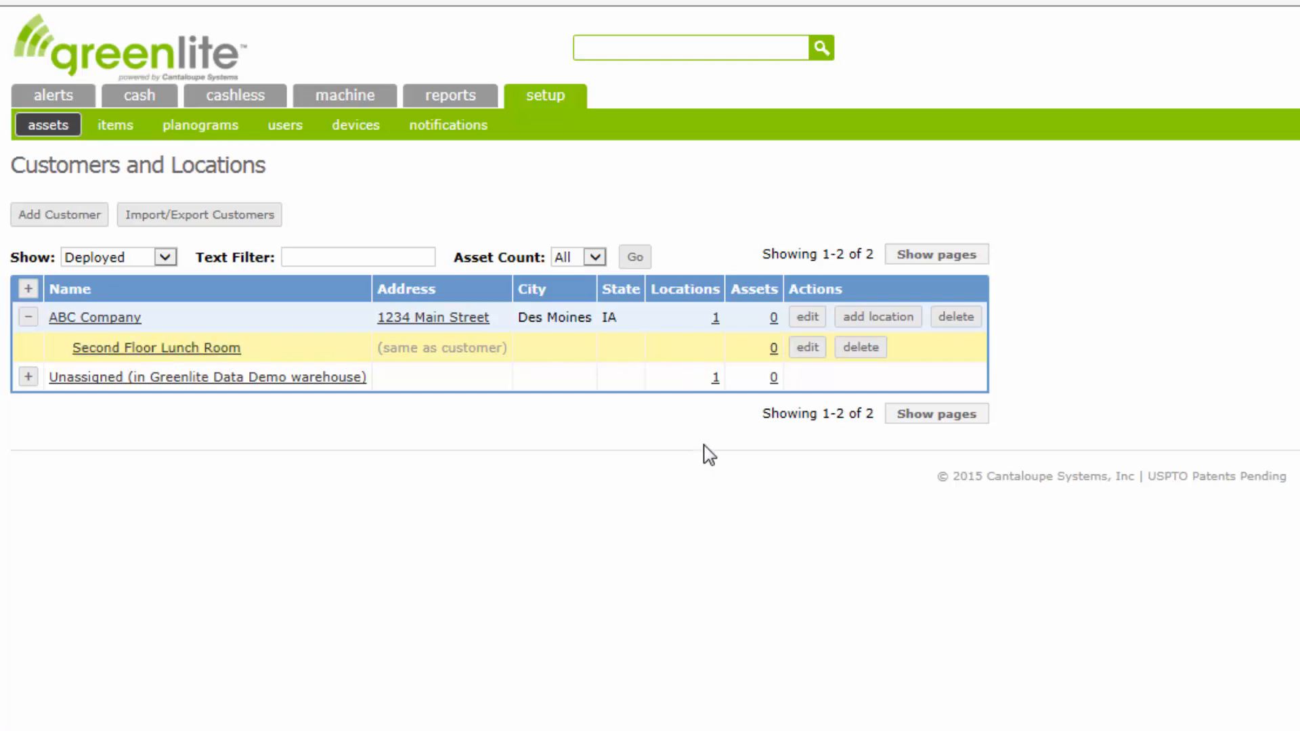
pyautogui.moveTo(737, 363)
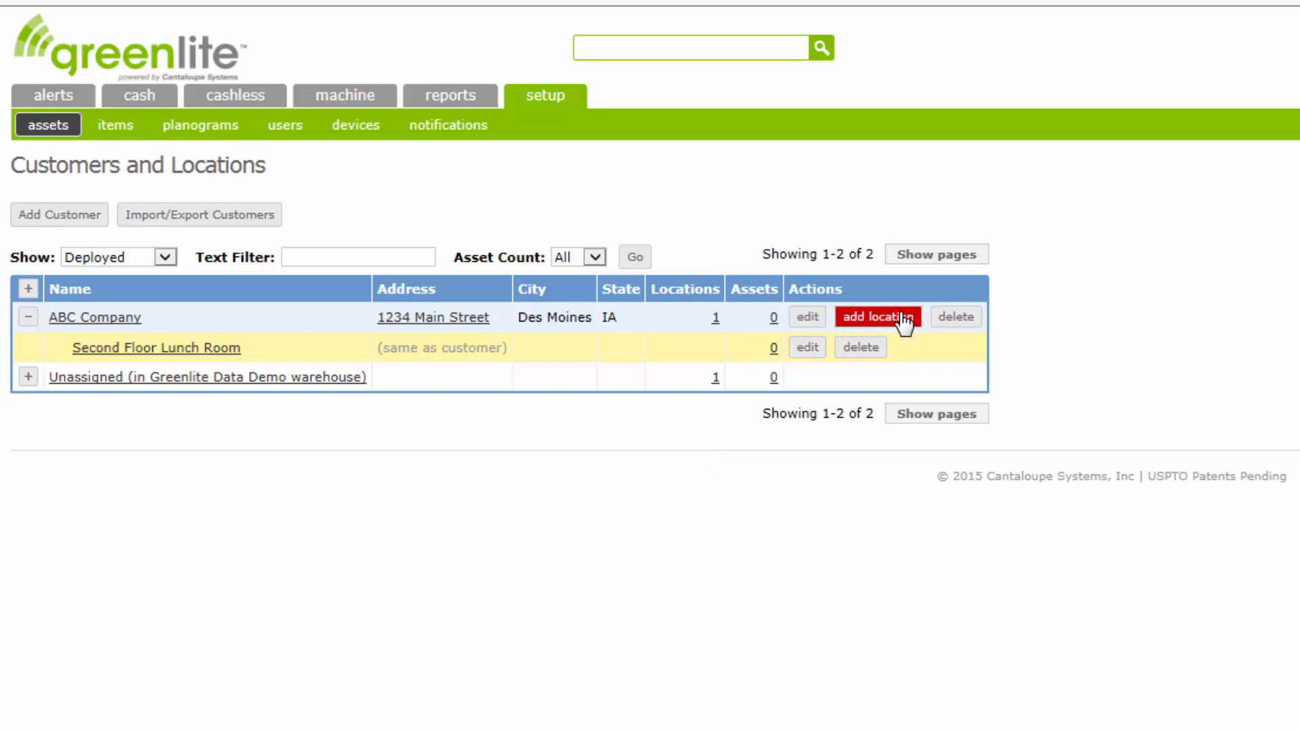
pyautogui.moveTo(845, 323)
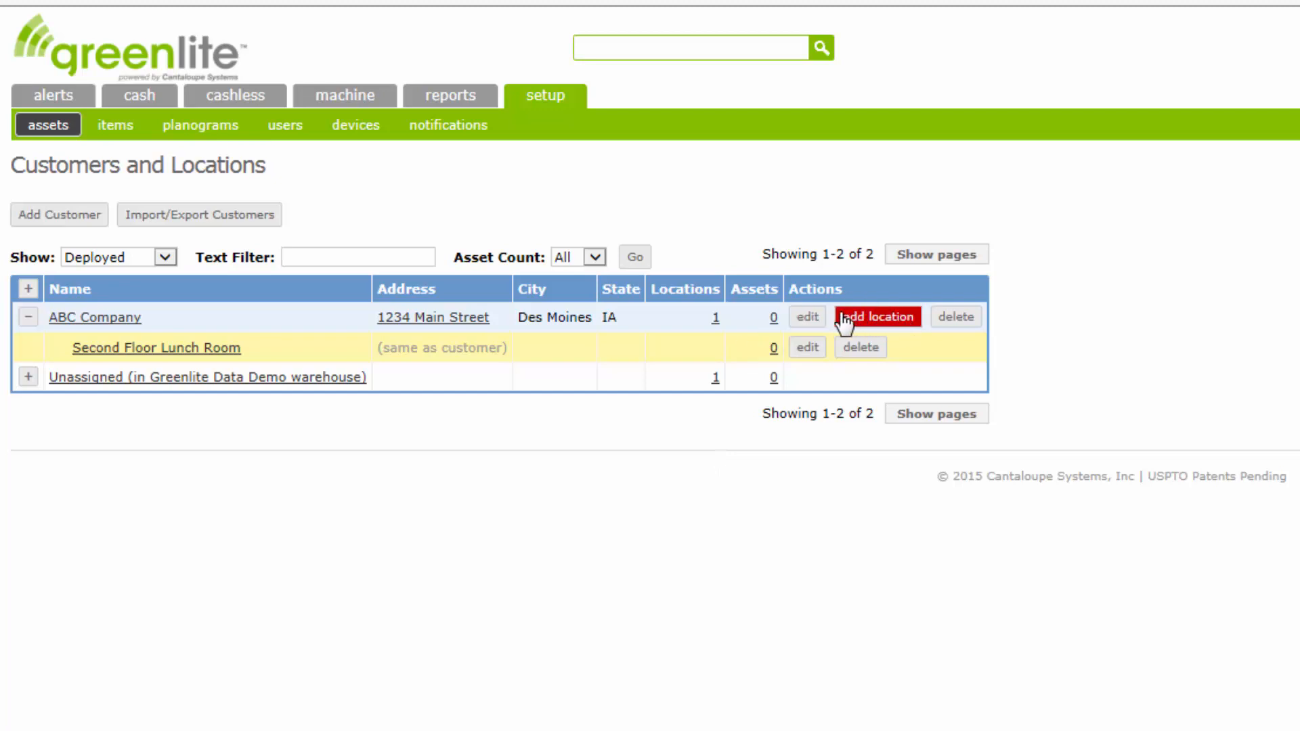
pyautogui.moveTo(612, 444)
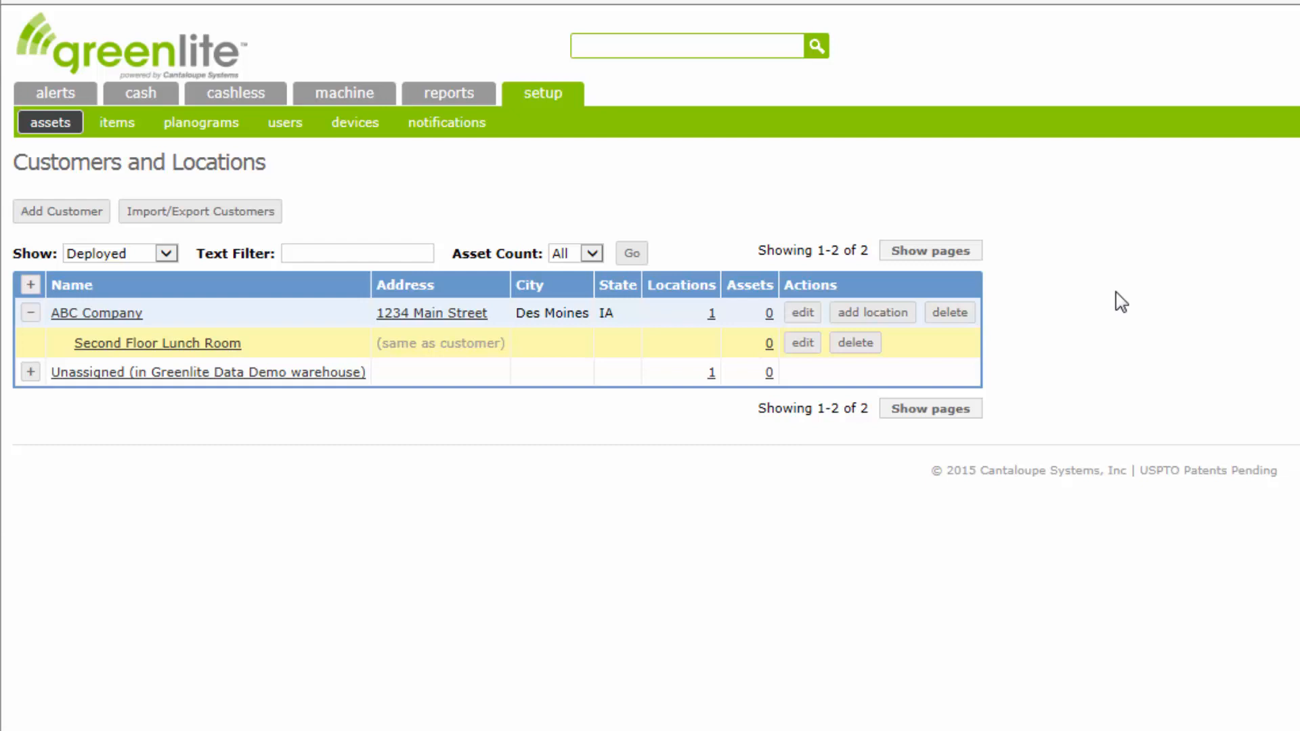
pyautogui.moveTo(855, 343)
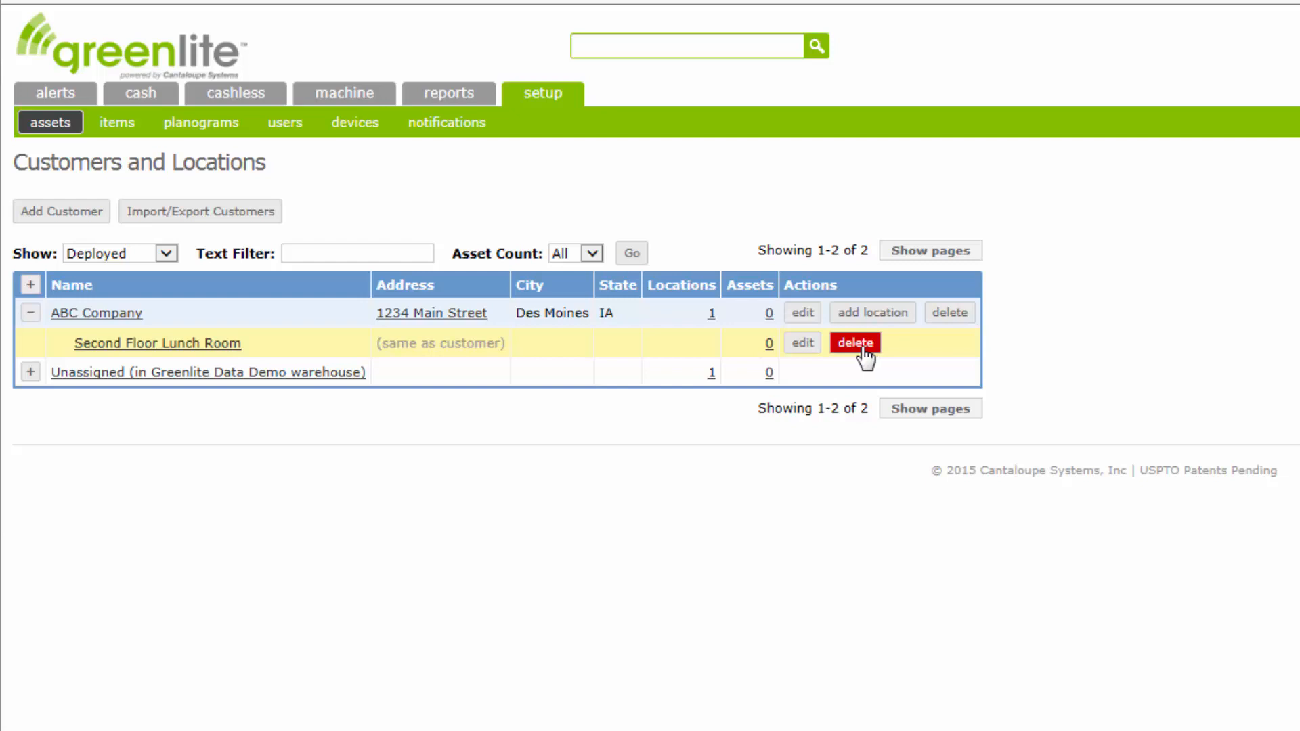
pyautogui.moveTo(924, 356)
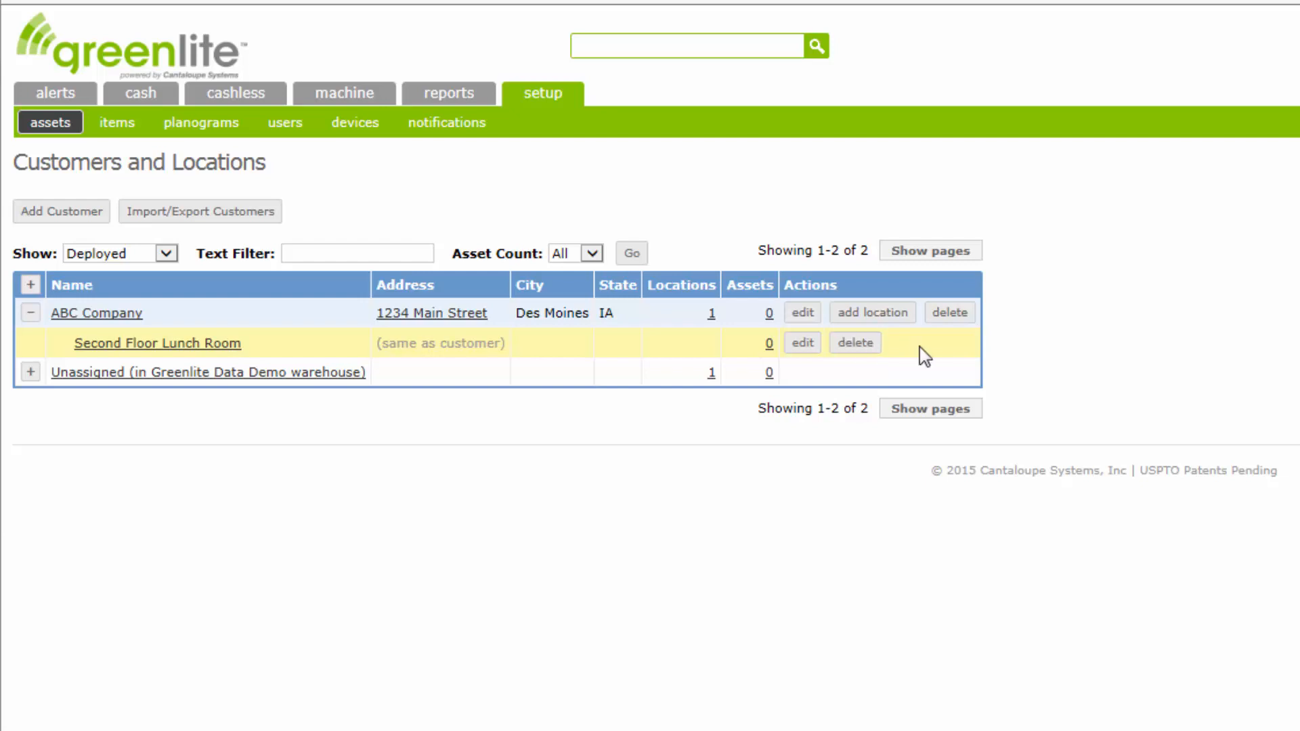
pyautogui.moveTo(949, 312)
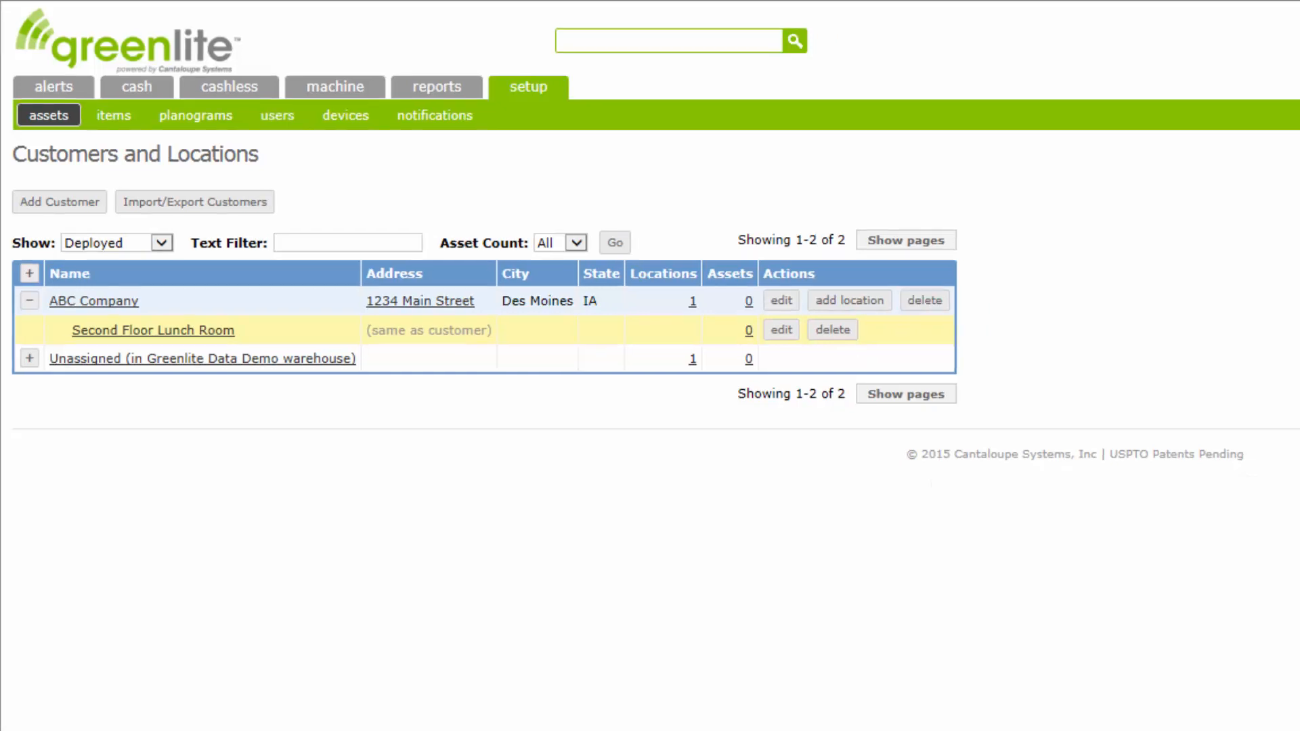
pyautogui.moveTo(500, 672)
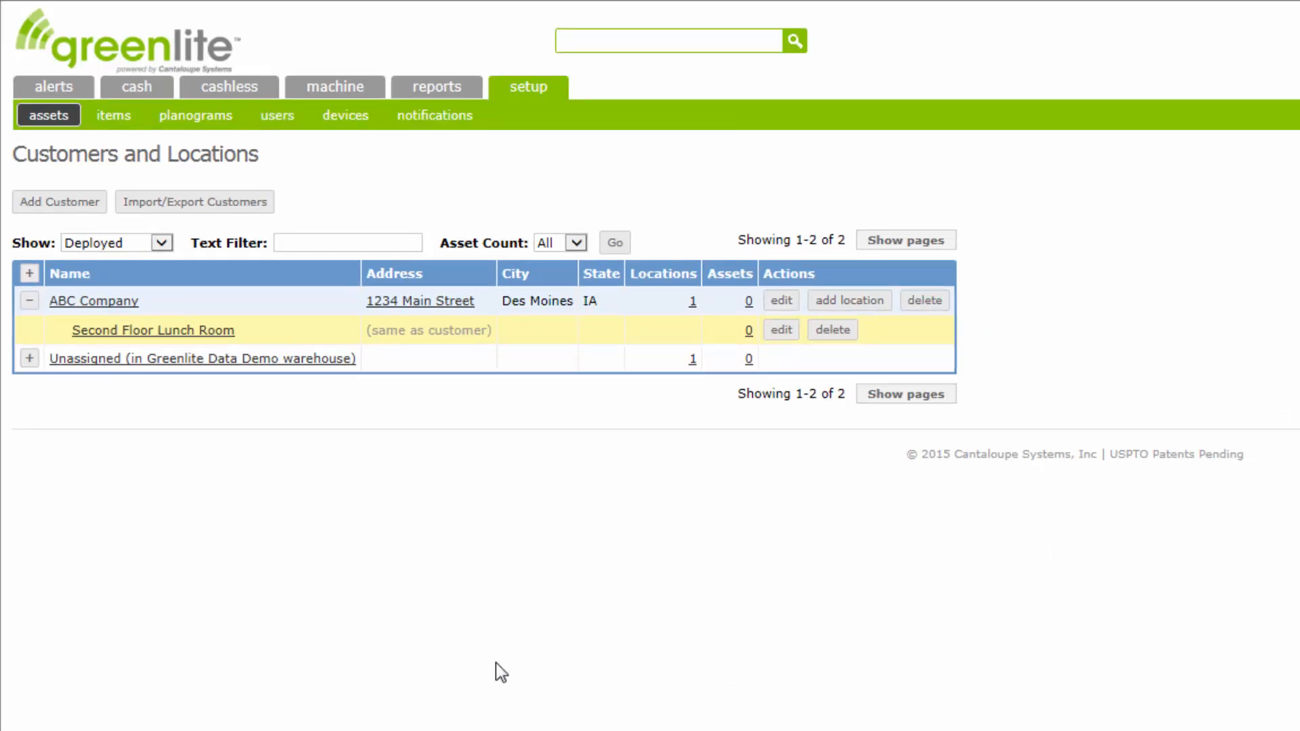
pyautogui.moveTo(342, 450)
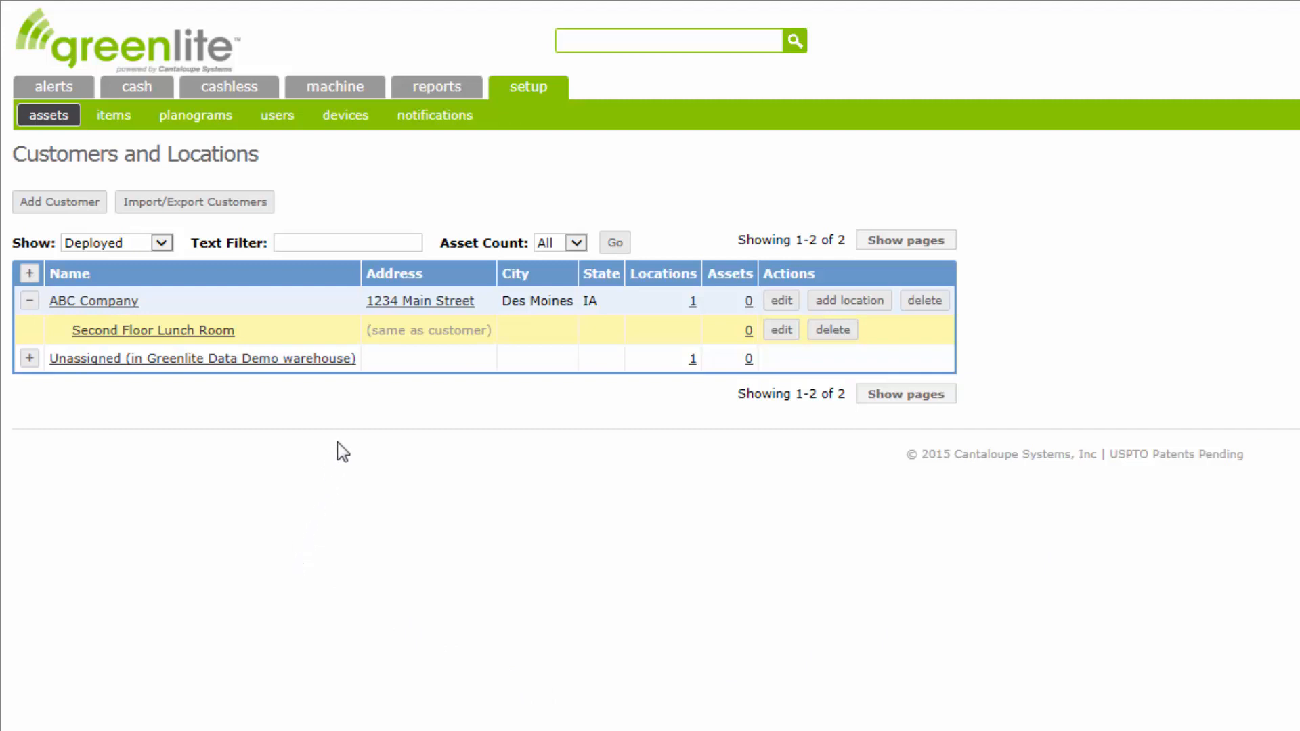
pyautogui.moveTo(348, 439)
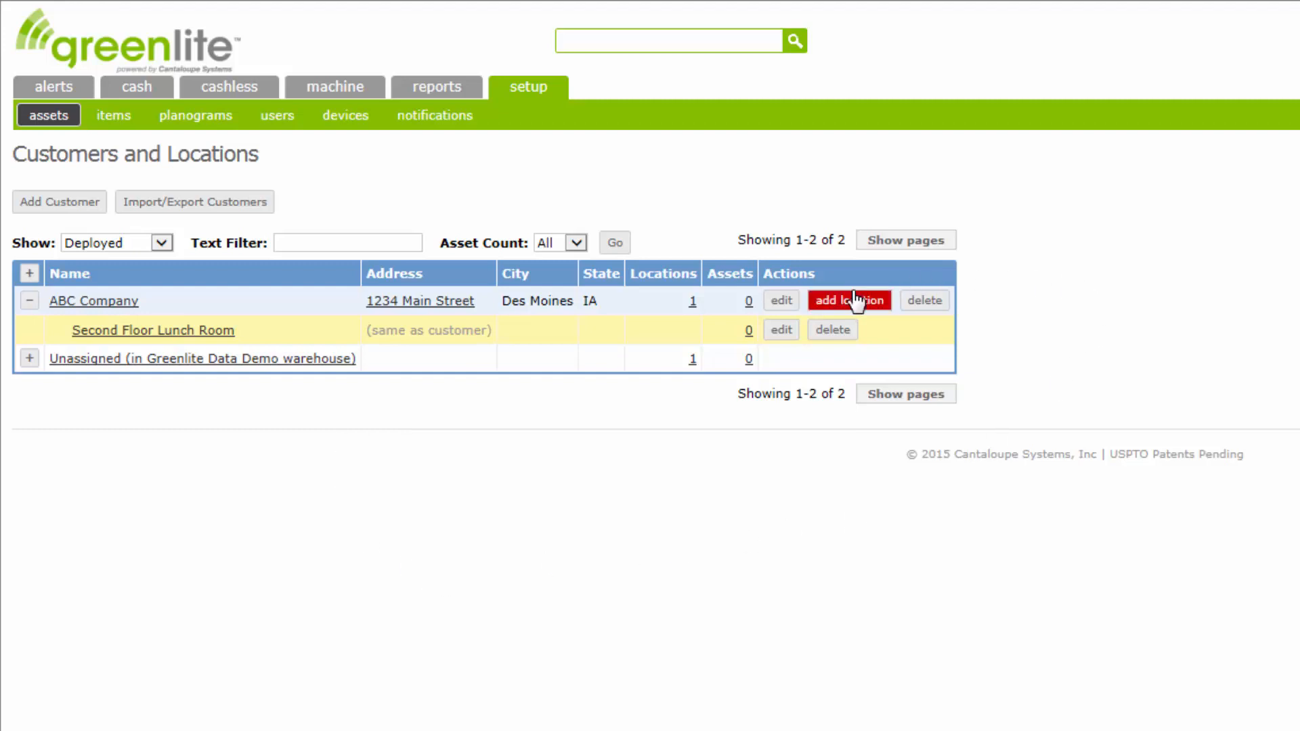
pyautogui.moveTo(841, 201)
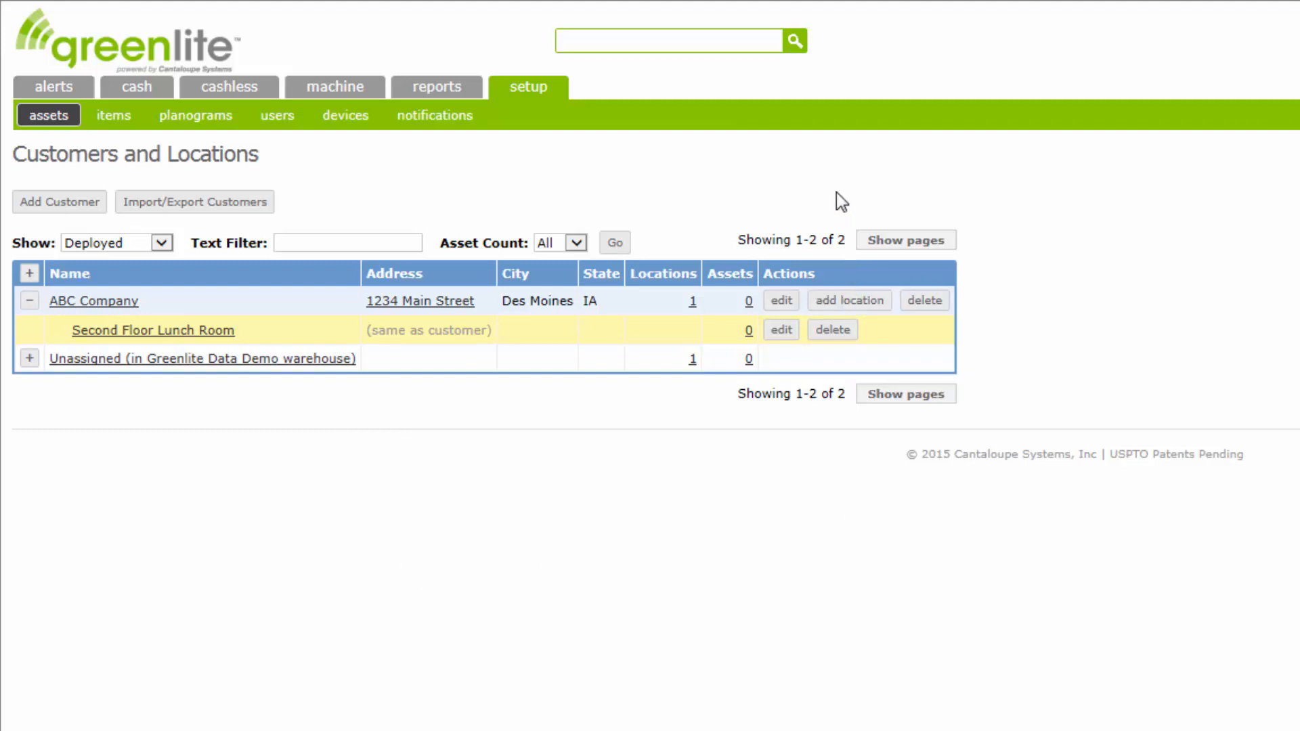
pyautogui.moveTo(244, 176)
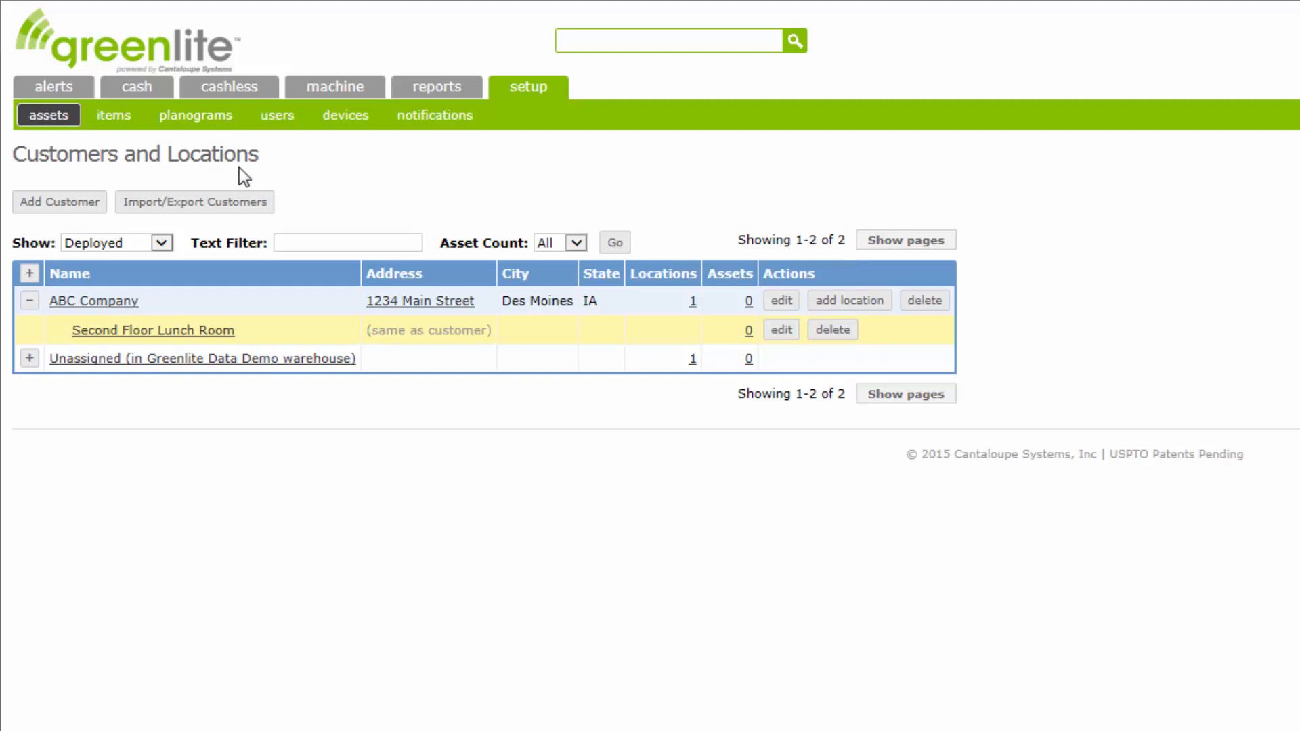